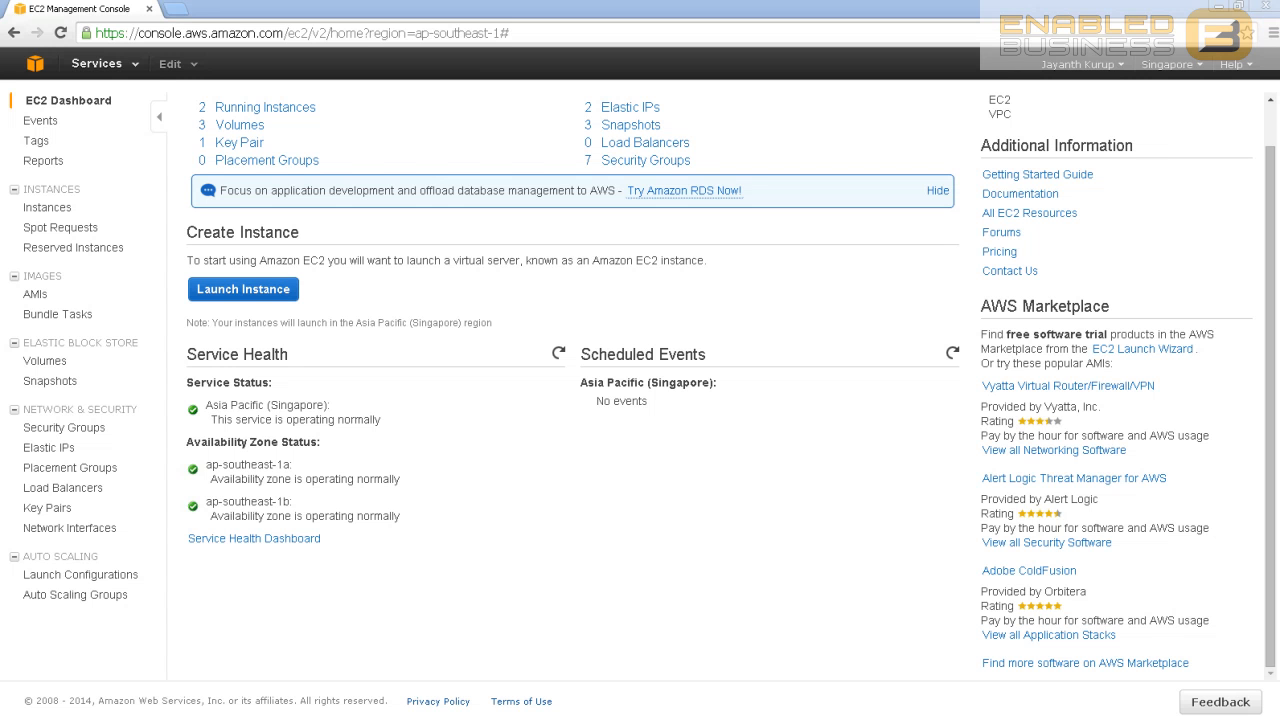
mouse_move(968, 304)
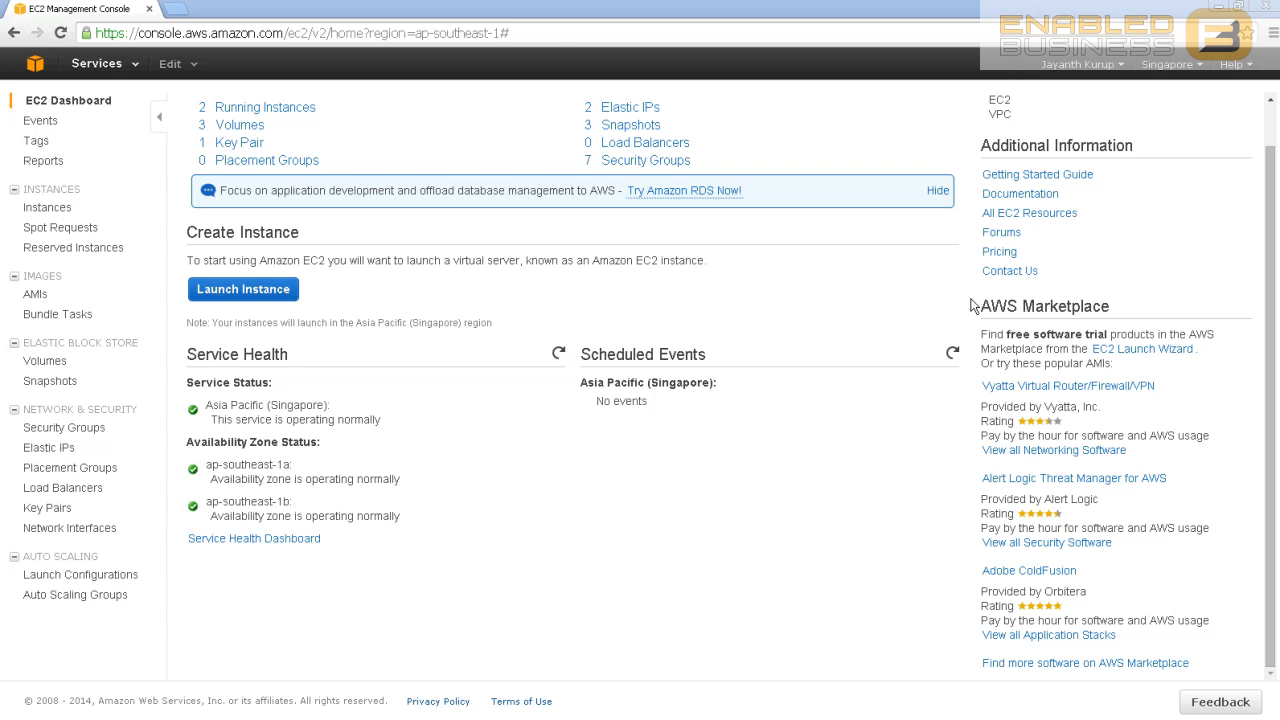
- Show the Instances list with the upgrade test and pre-production t1.micro servers running
click(46, 206)
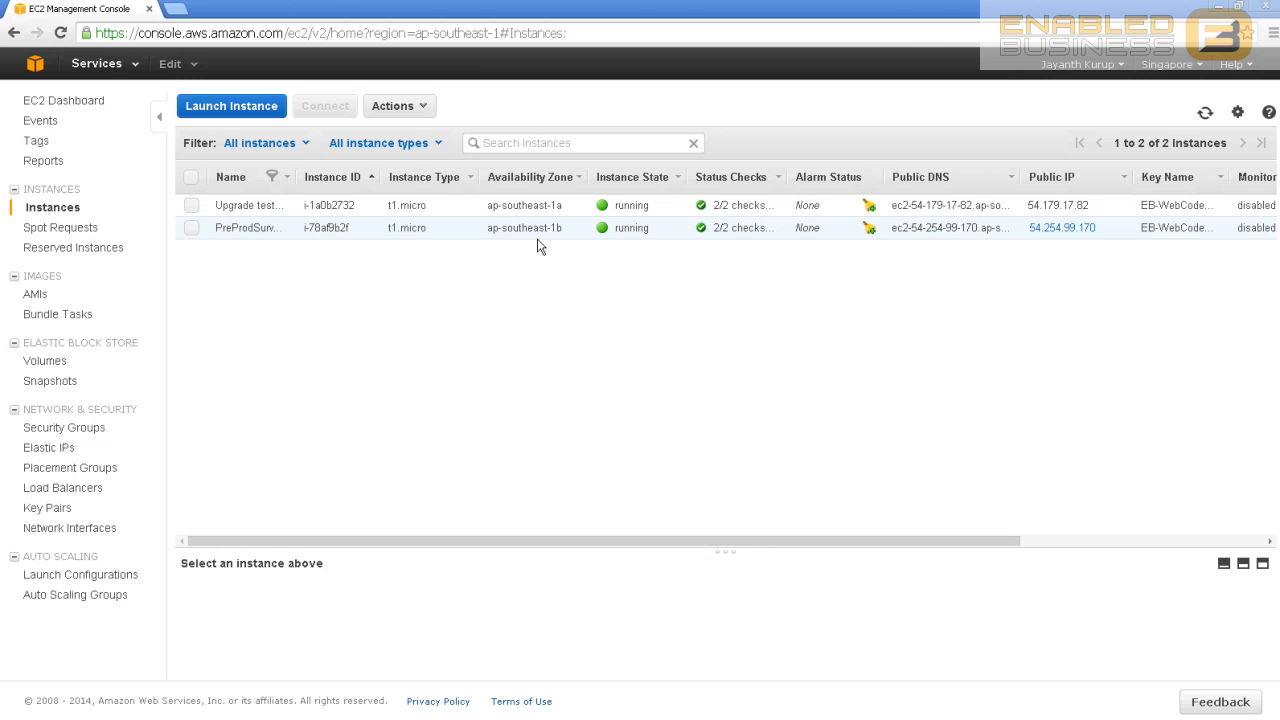
mouse_move(312, 220)
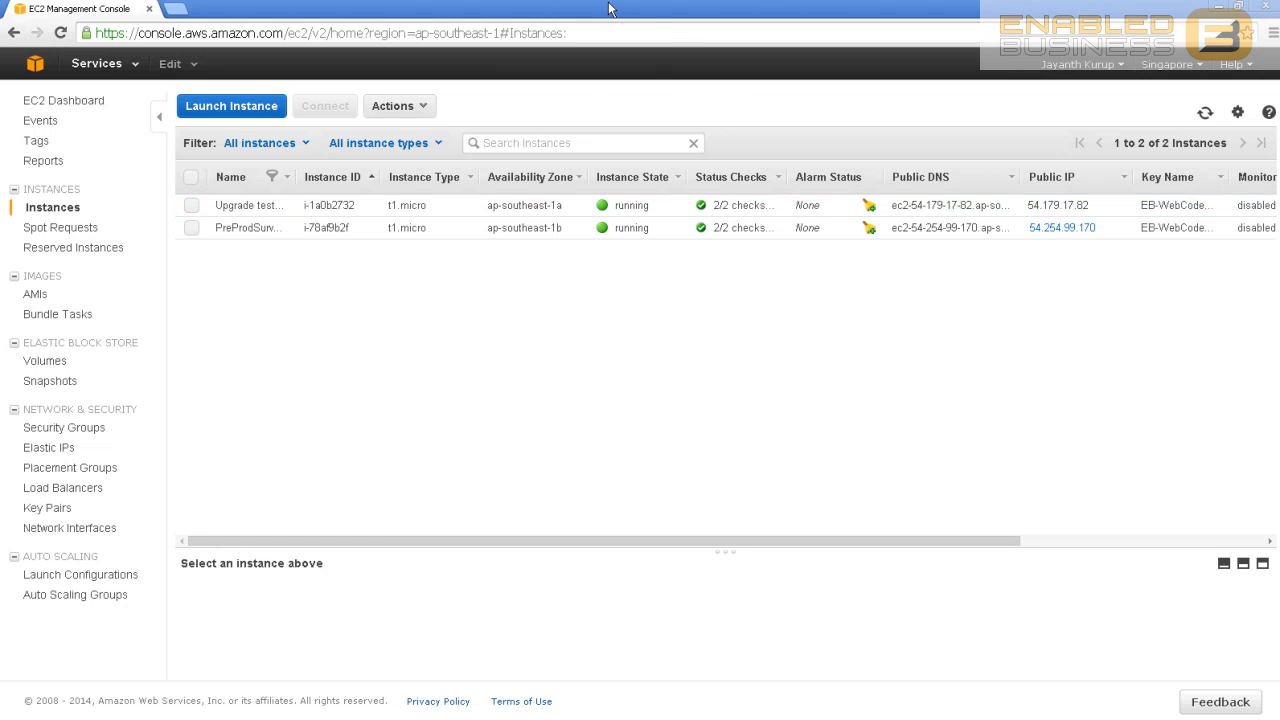
mouse_move(584, 102)
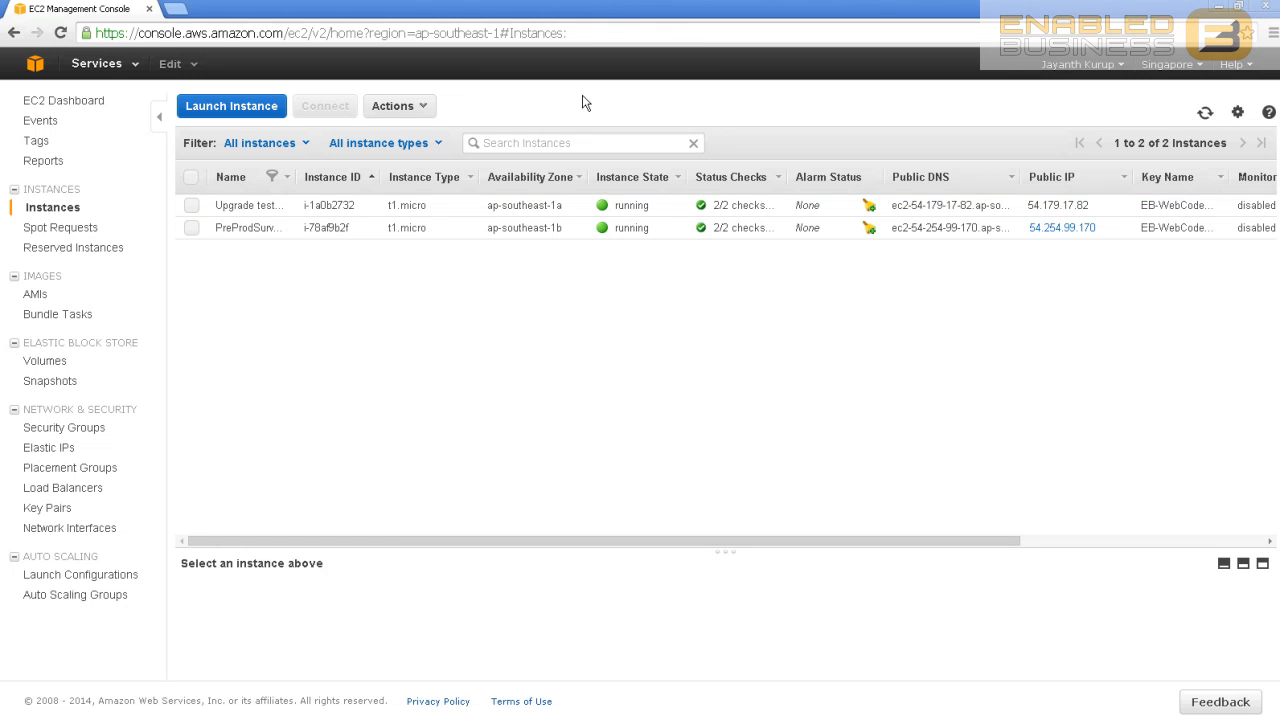
mouse_move(548, 204)
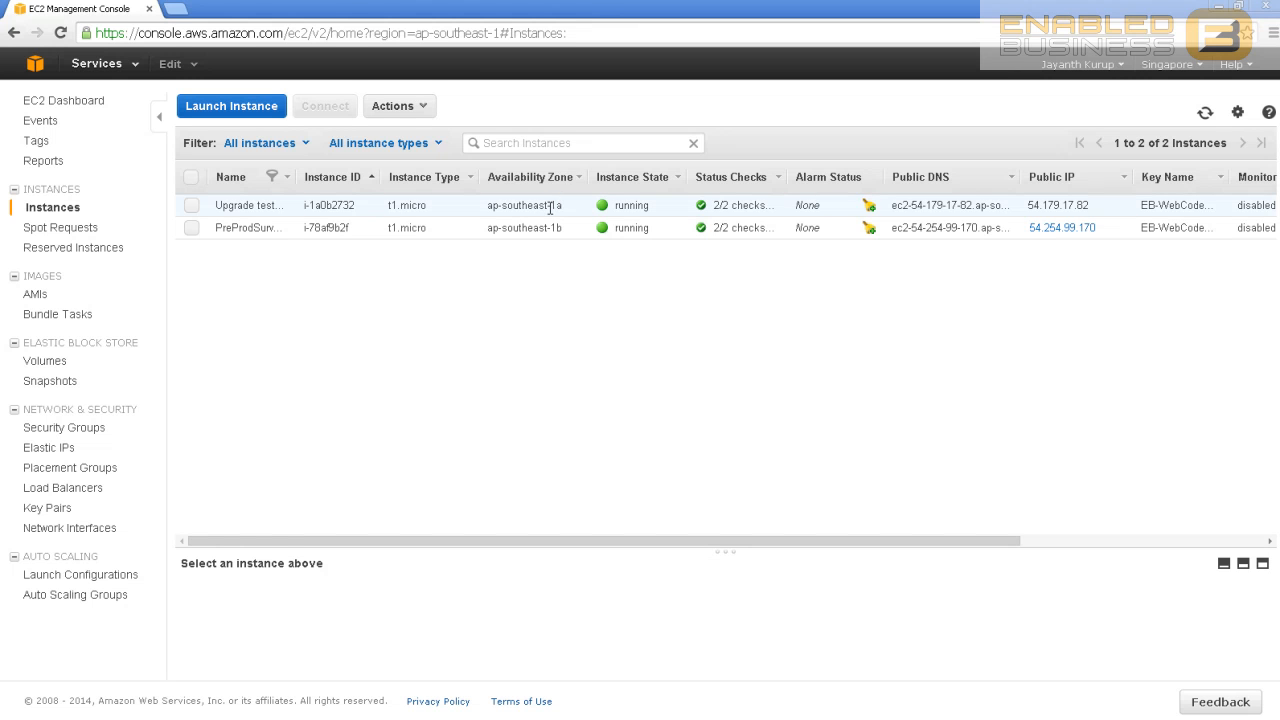
mouse_move(548, 232)
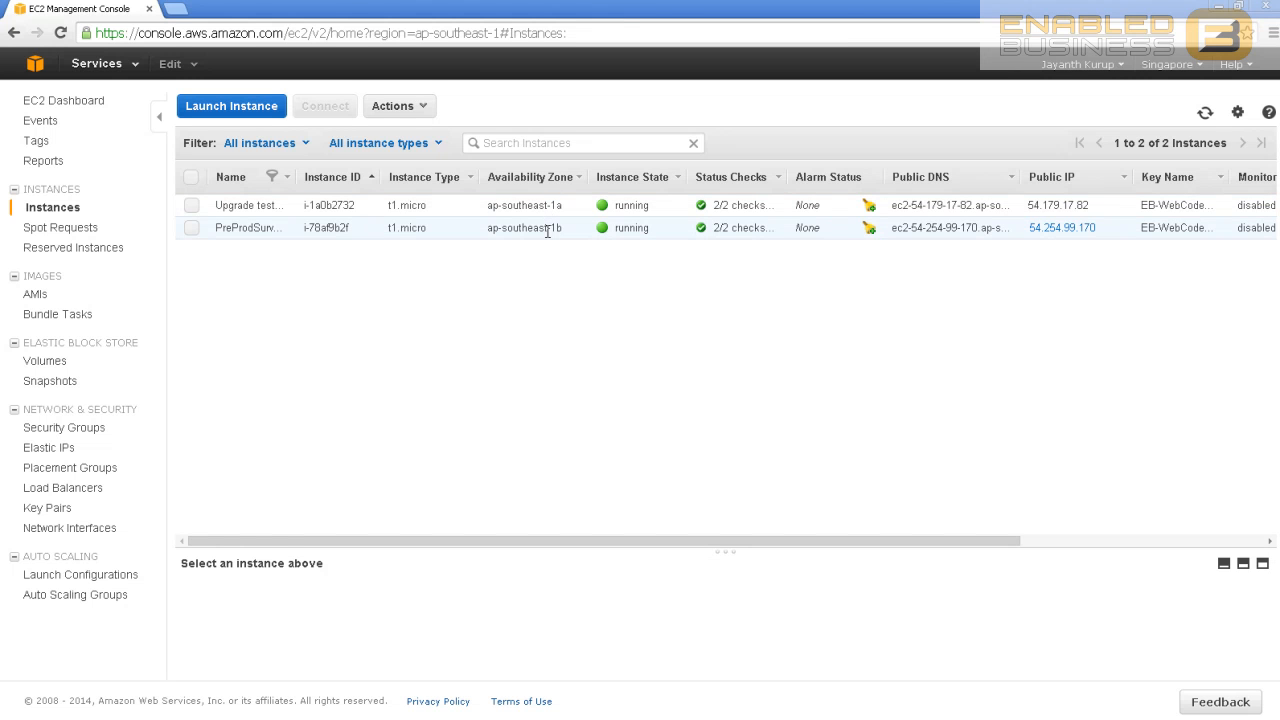
mouse_move(360, 248)
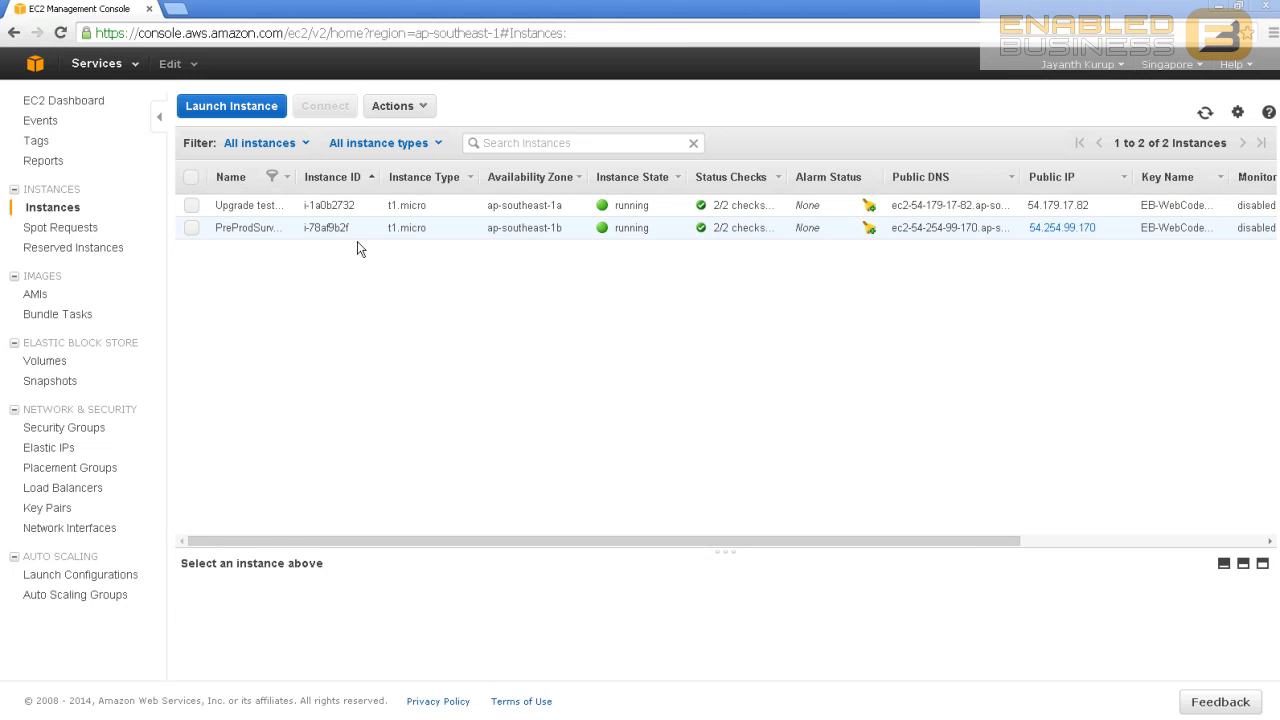
mouse_move(428, 238)
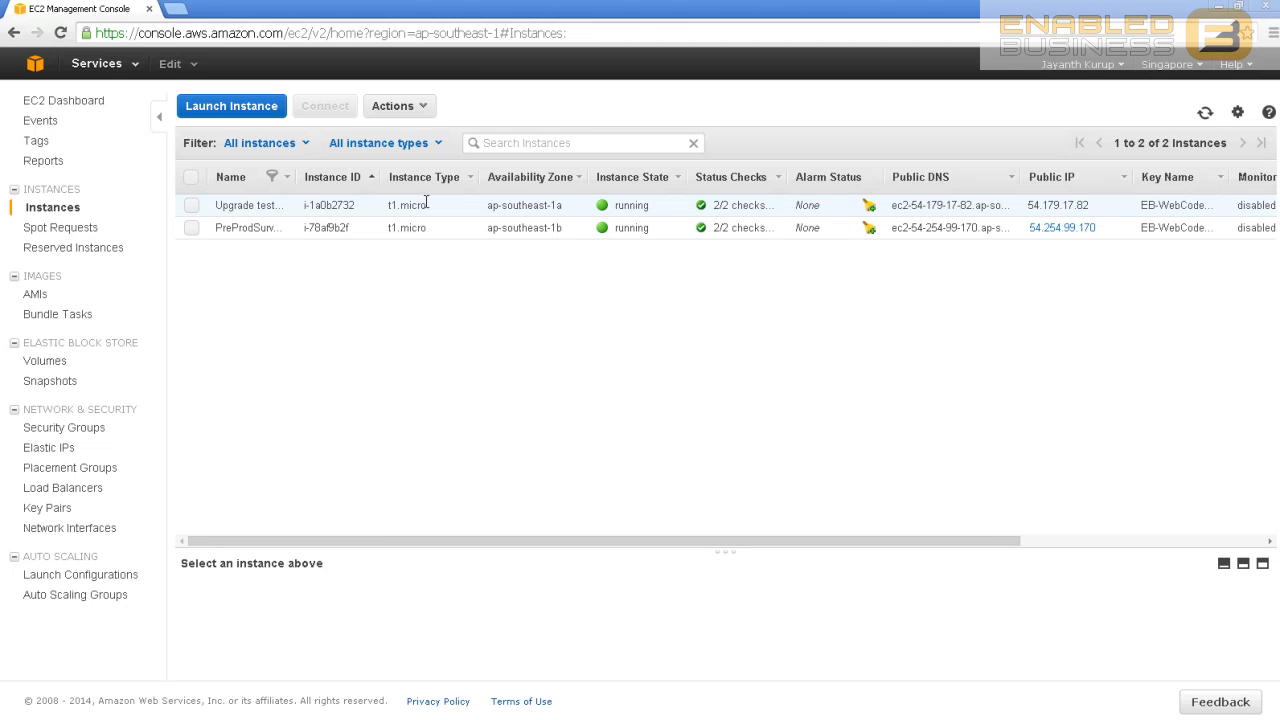
mouse_move(422, 206)
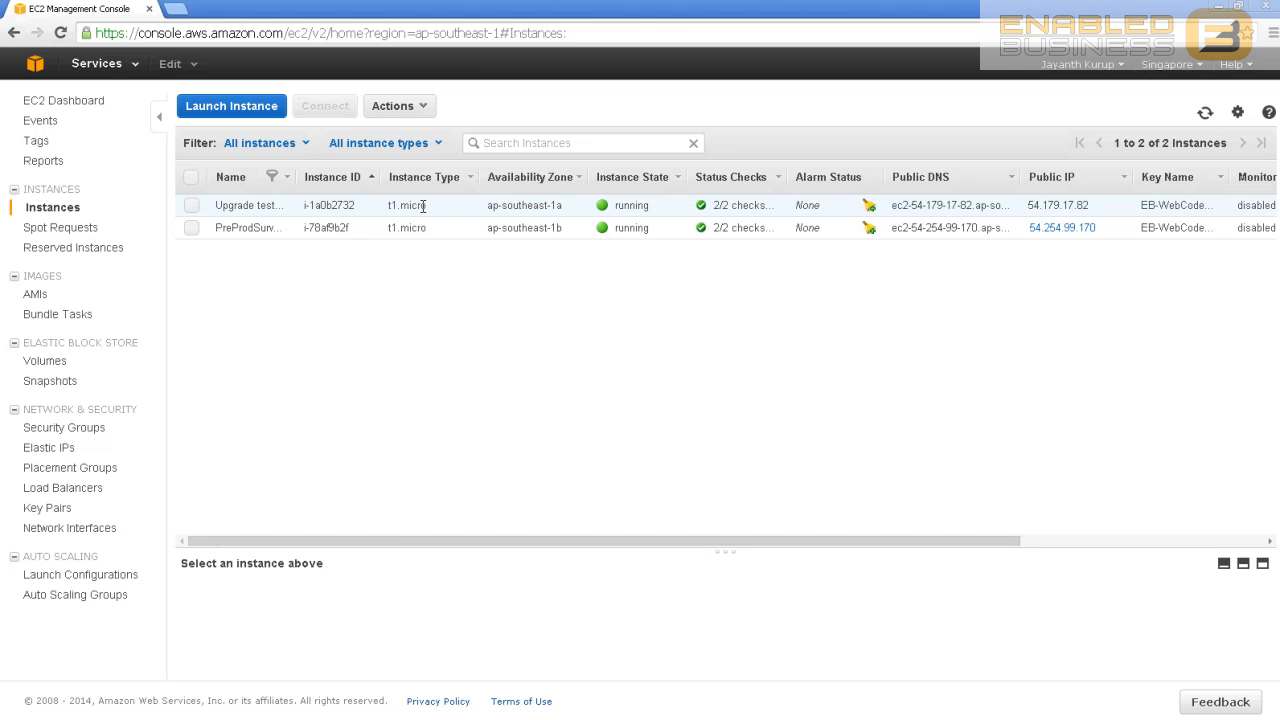
mouse_move(412, 210)
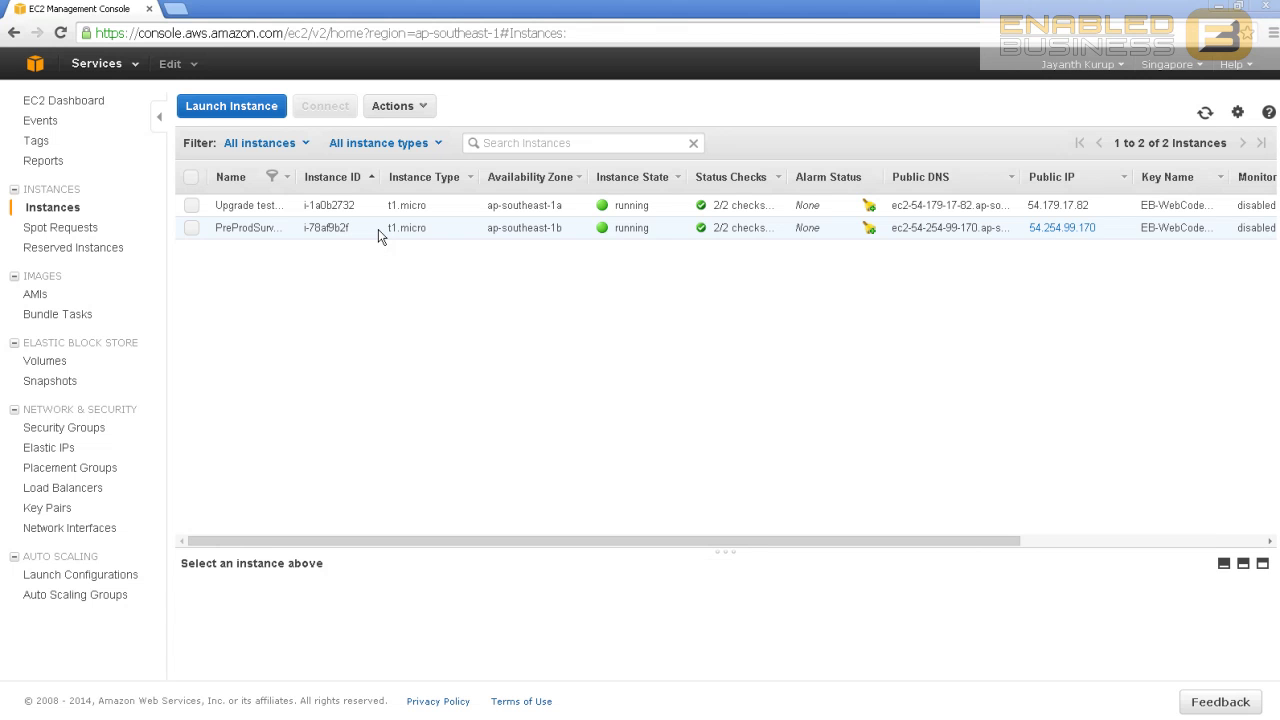
mouse_move(396, 232)
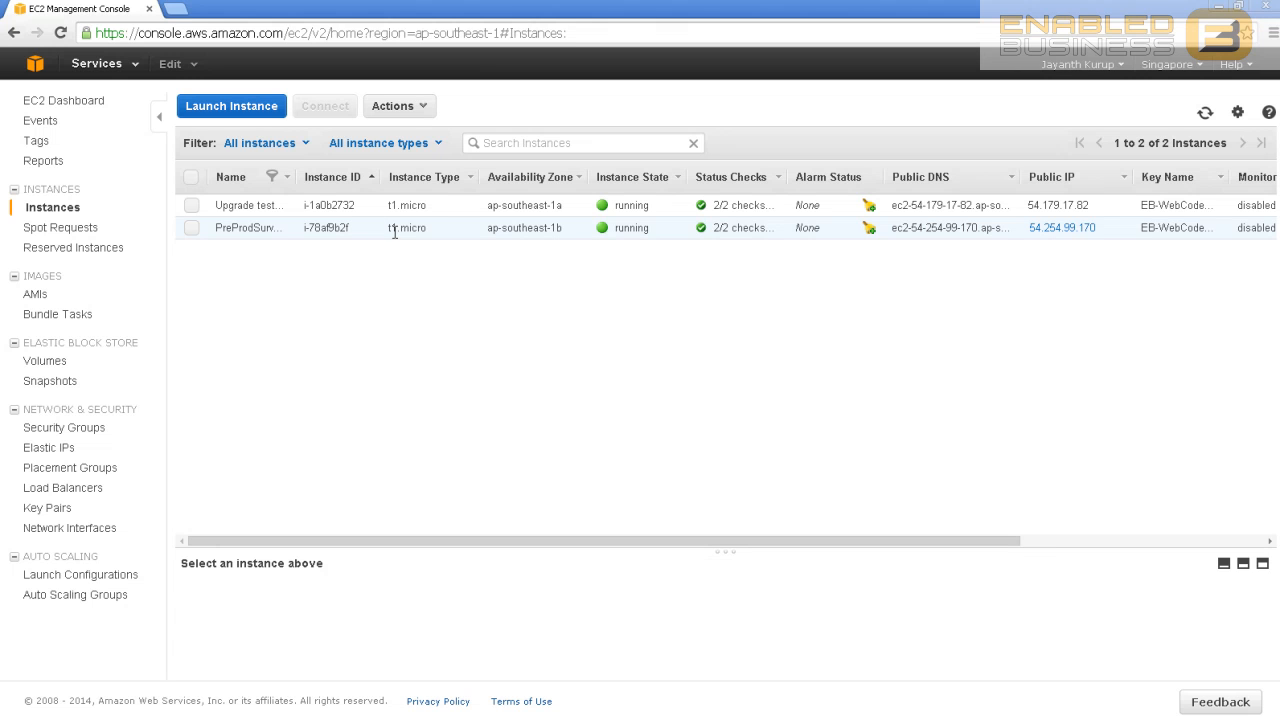
mouse_move(372, 236)
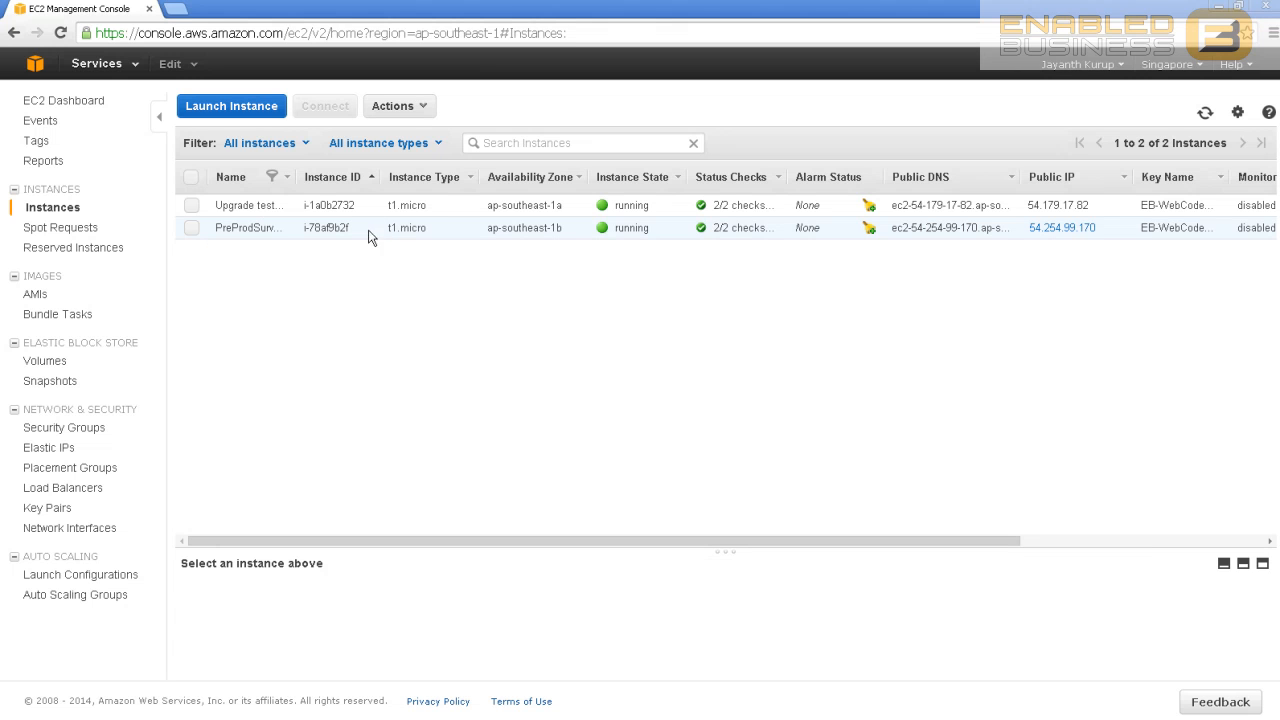
click(248, 204)
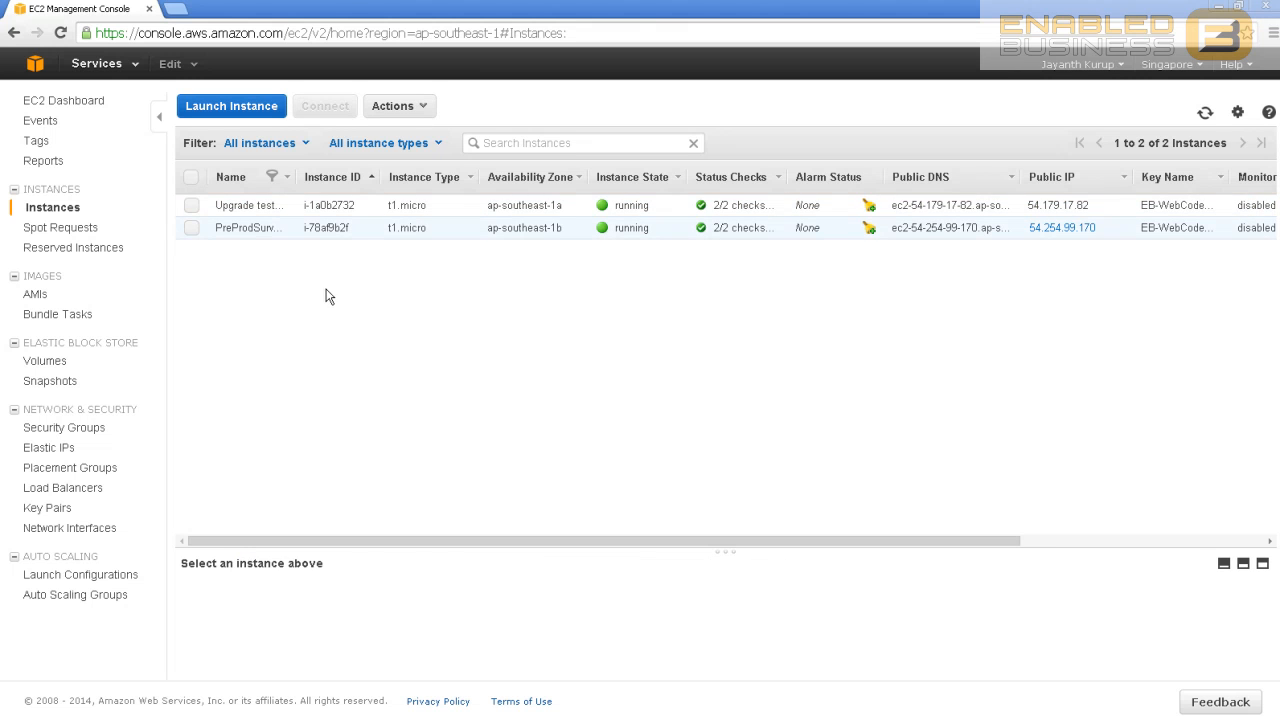
mouse_move(352, 292)
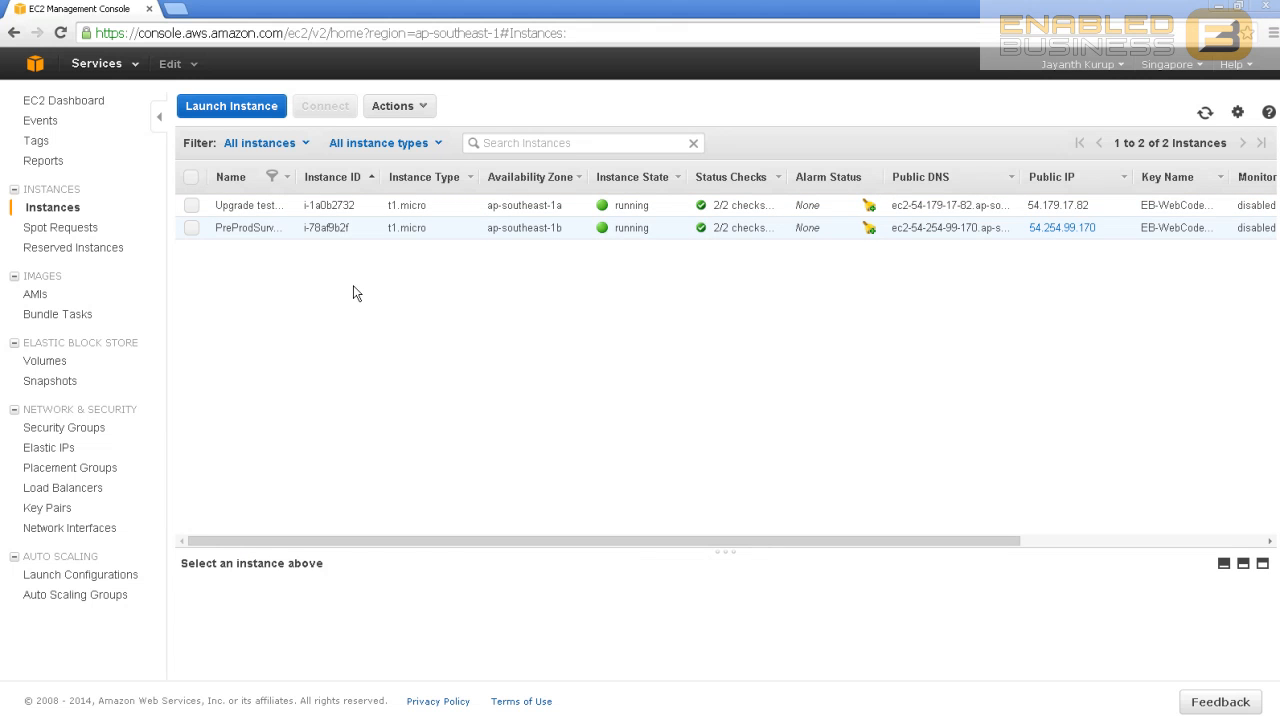
mouse_move(408, 220)
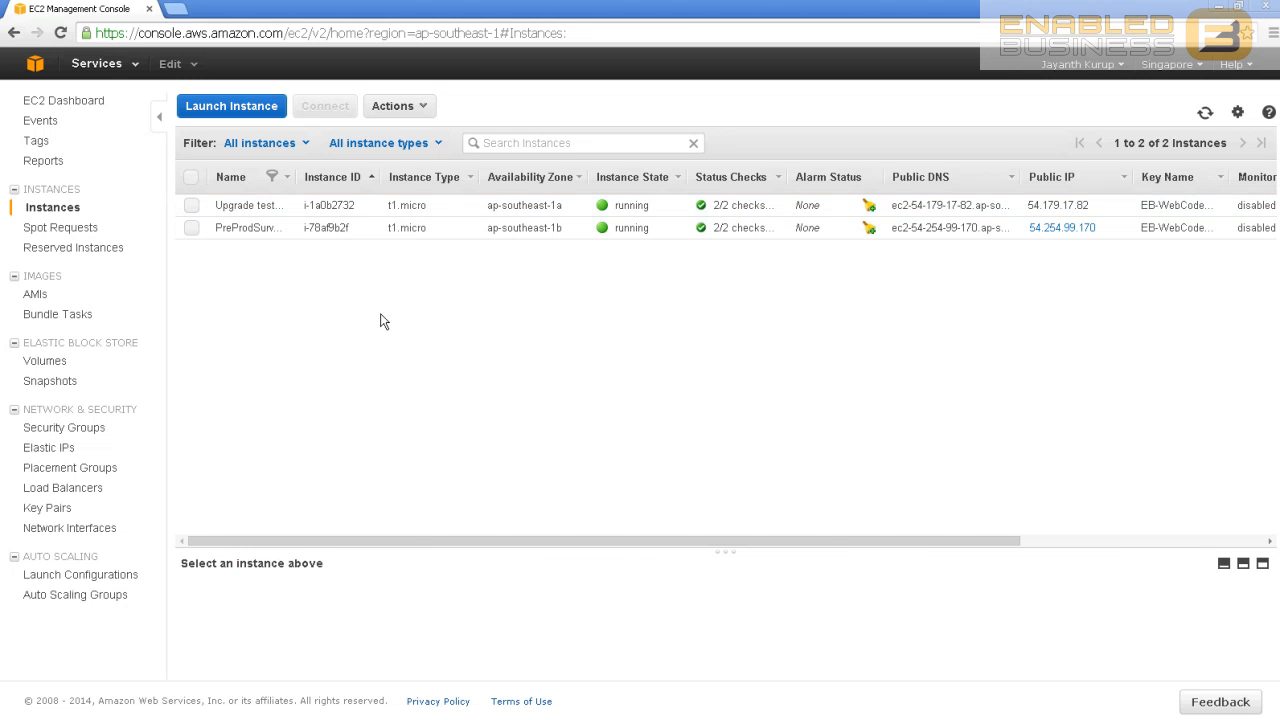
mouse_move(392, 252)
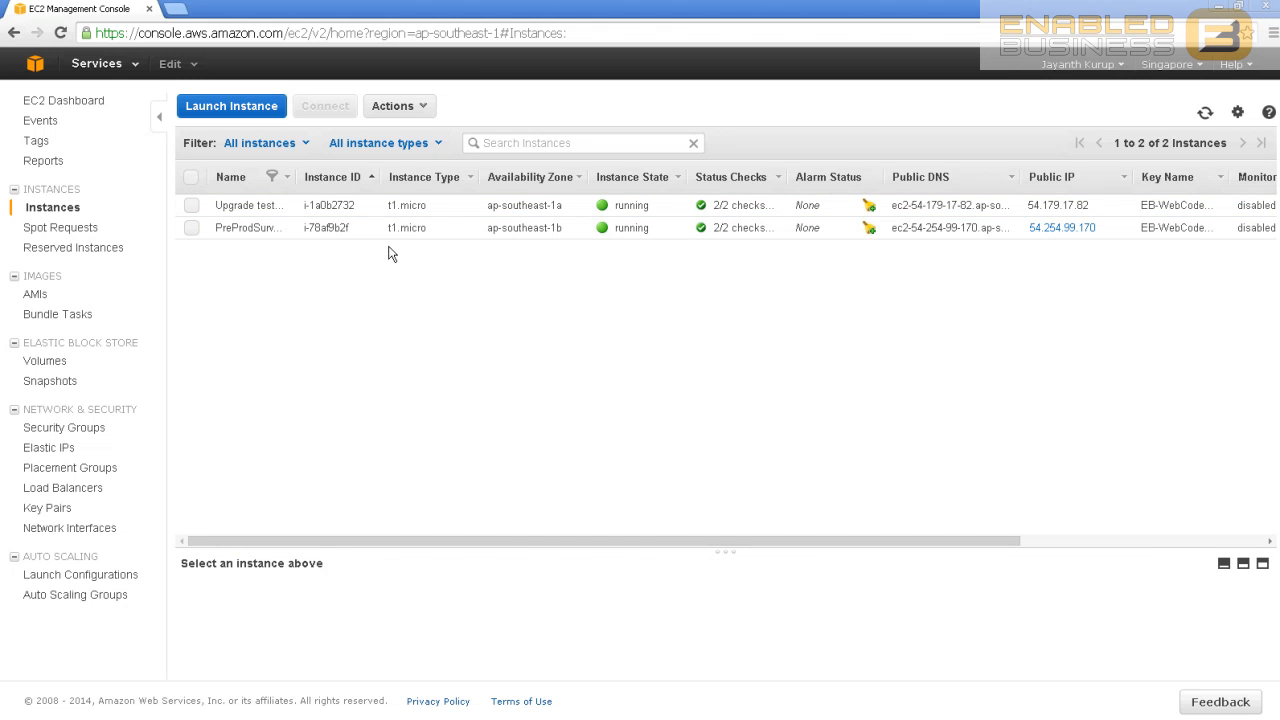
mouse_move(372, 224)
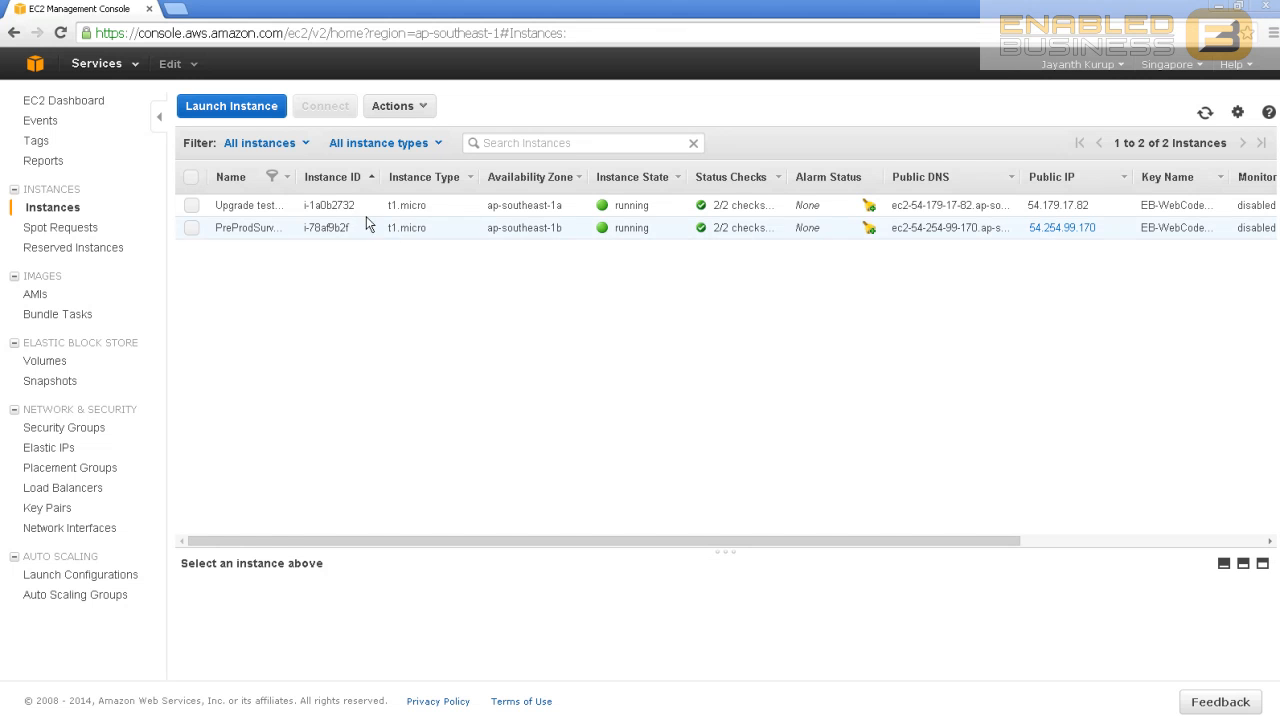
mouse_move(516, 208)
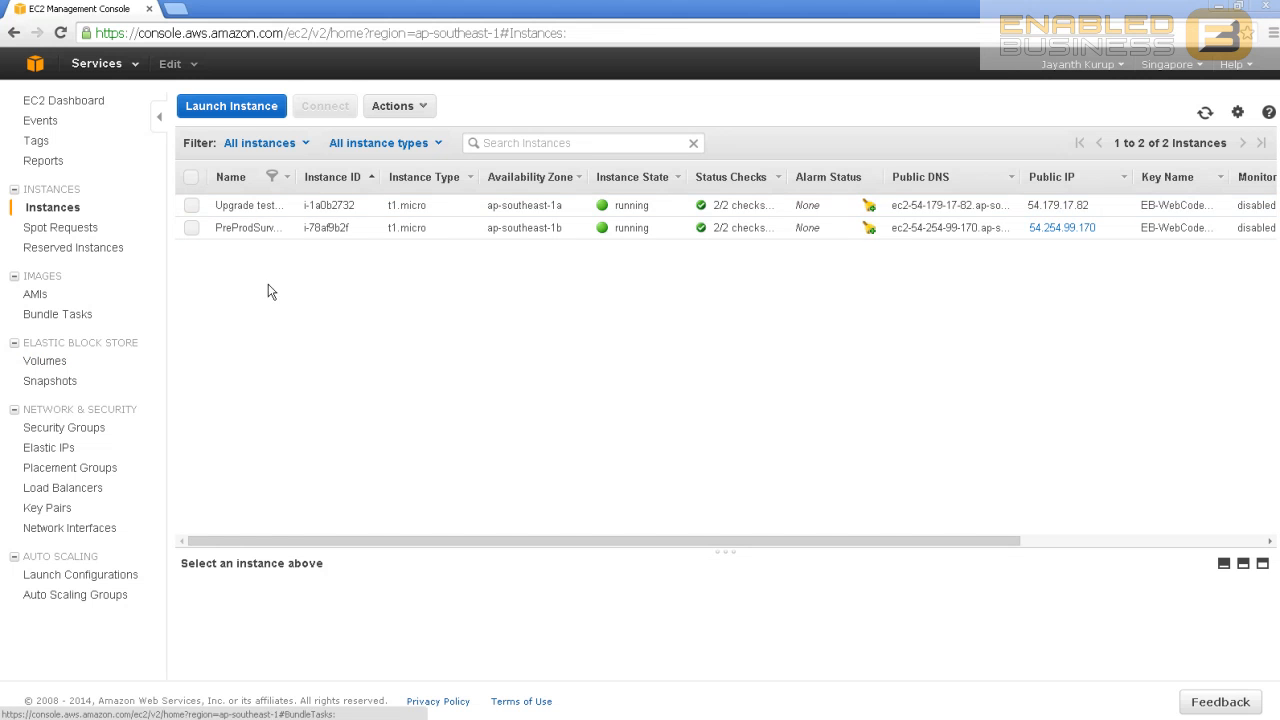
mouse_move(46, 362)
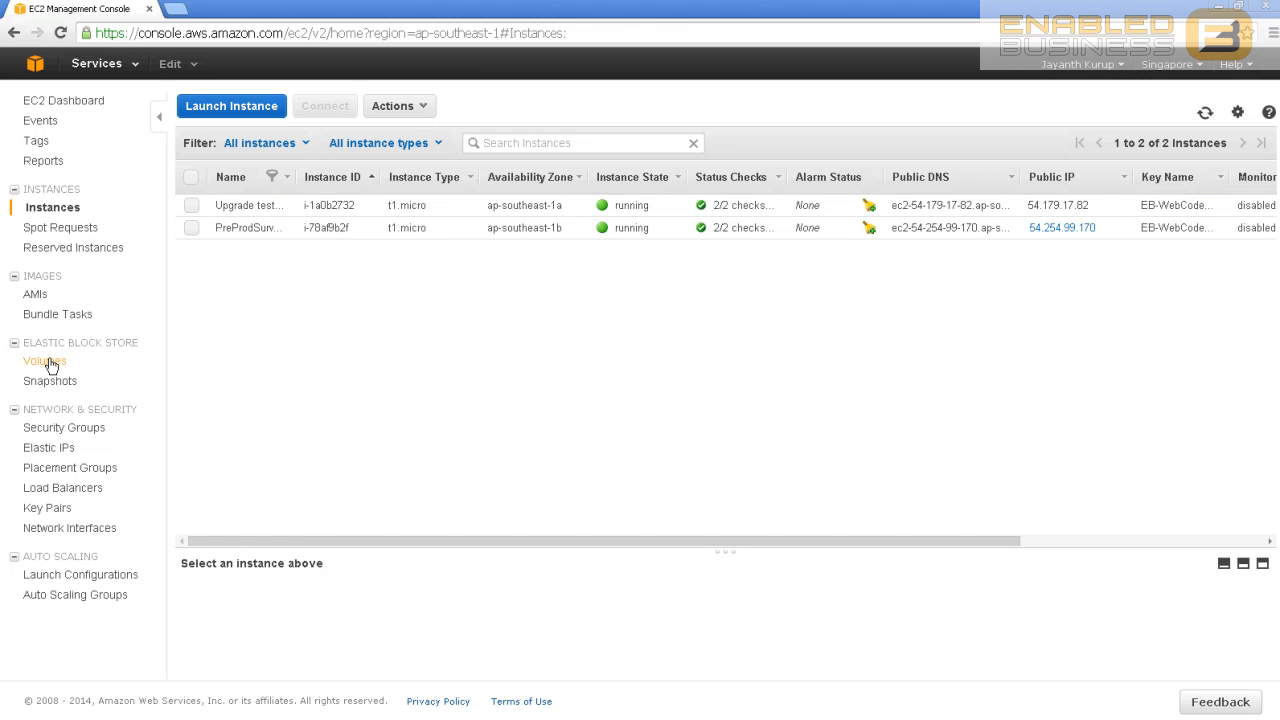
- List the three in-use EBS volumes and start a new Create Volume form
click(42, 362)
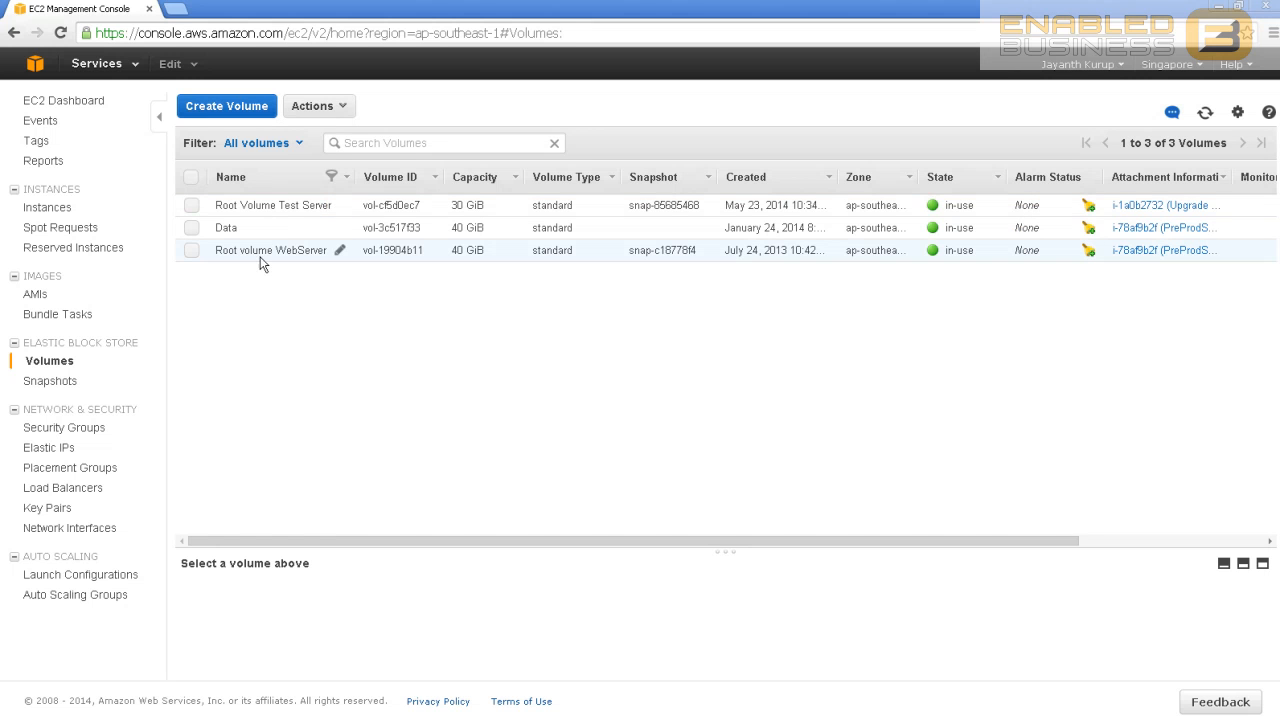
mouse_move(304, 250)
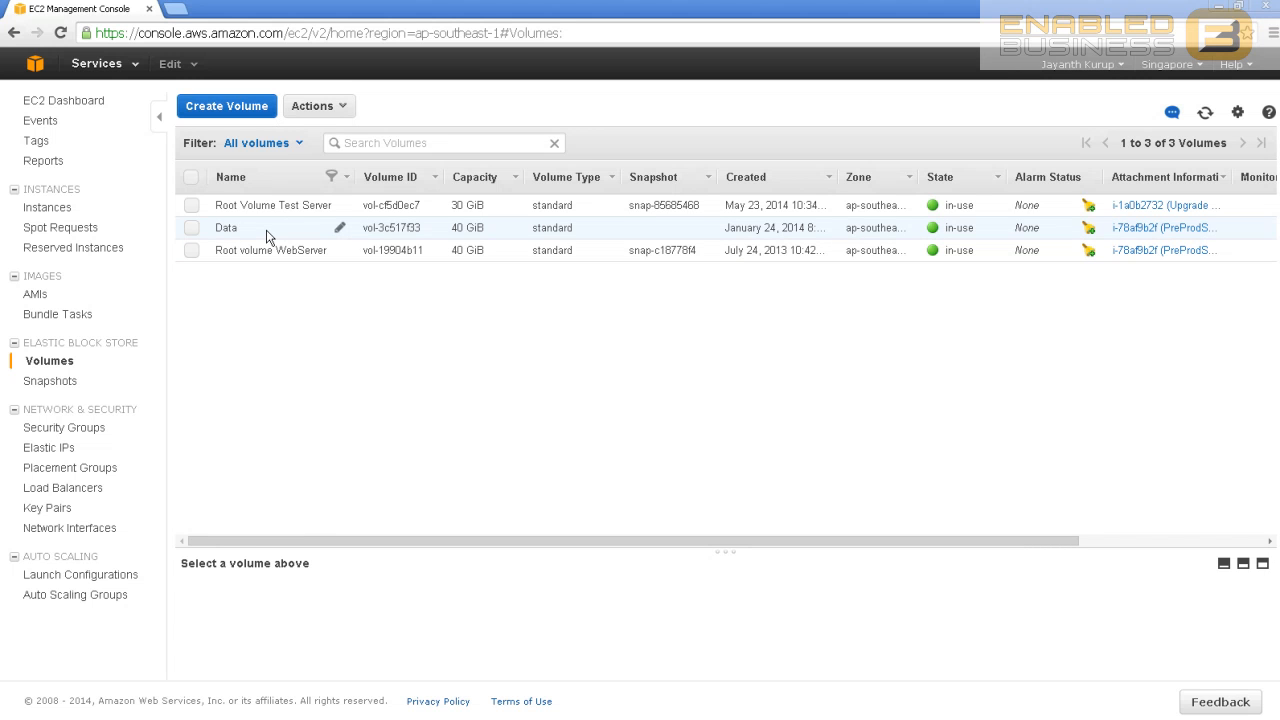
click(272, 204)
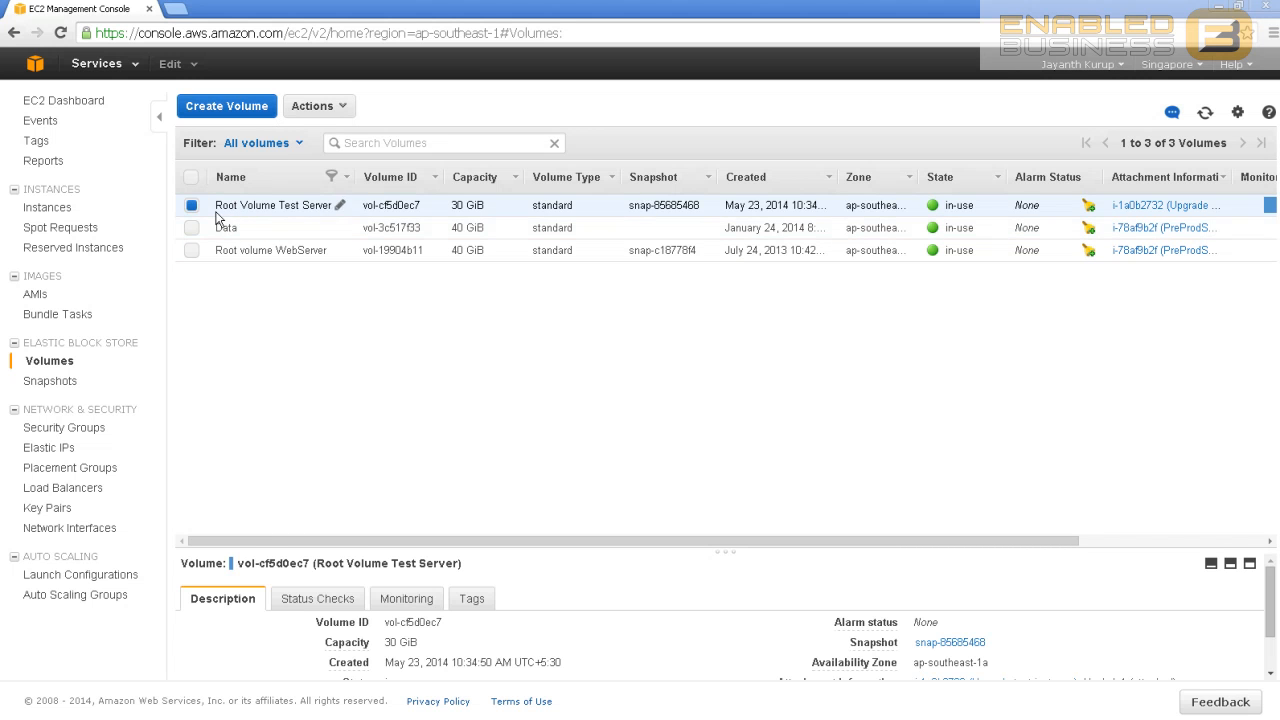
click(192, 204)
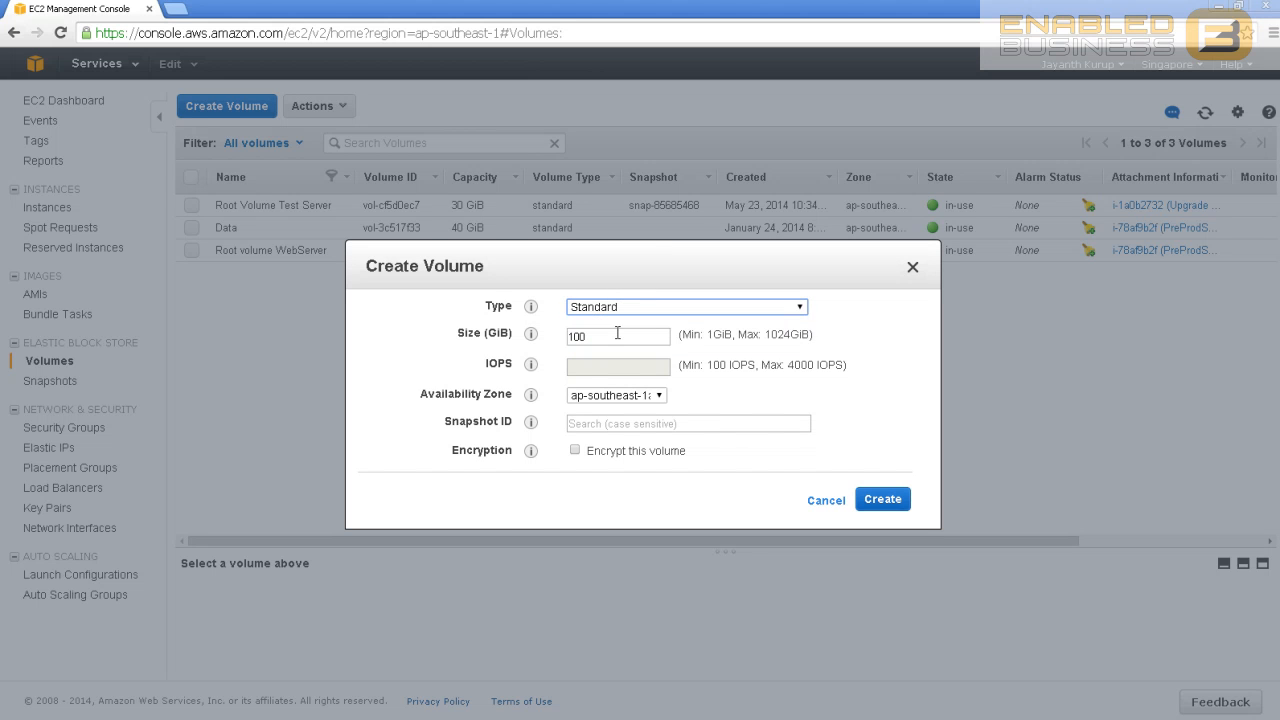
- Create a 30 GiB standard volume in ap-southeast-1a with no snapshot
click(616, 336)
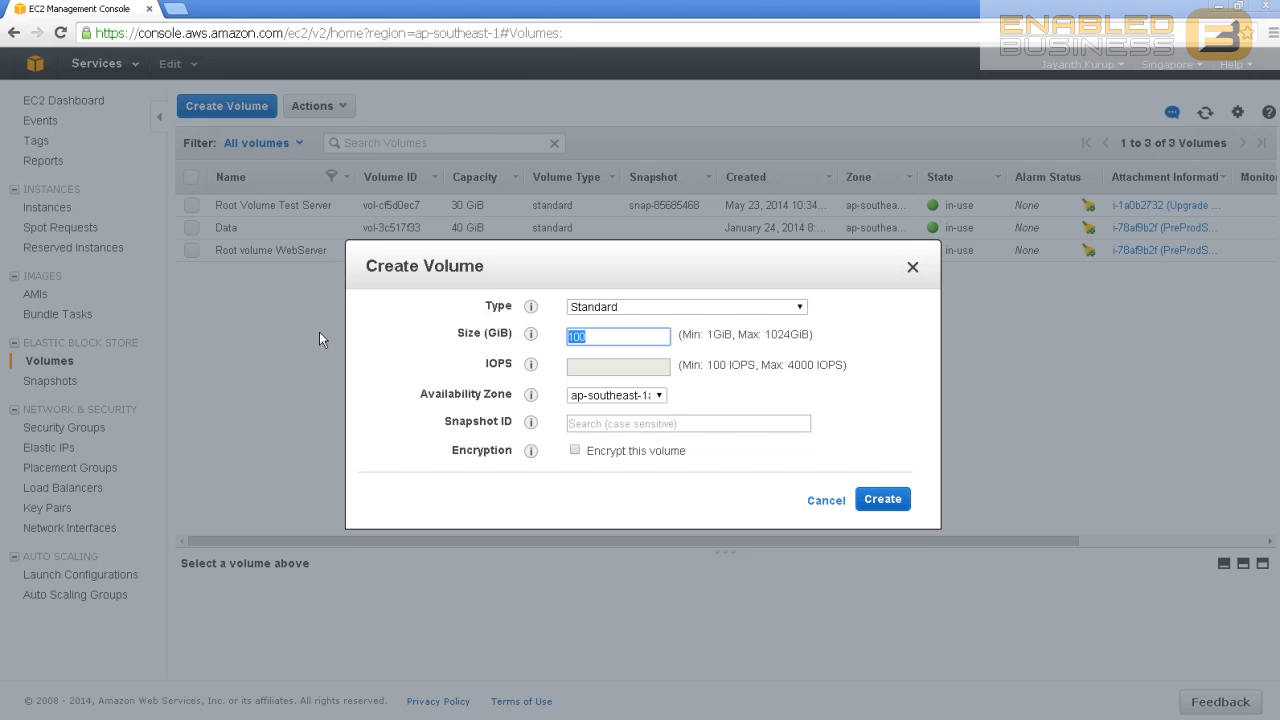
text(30)
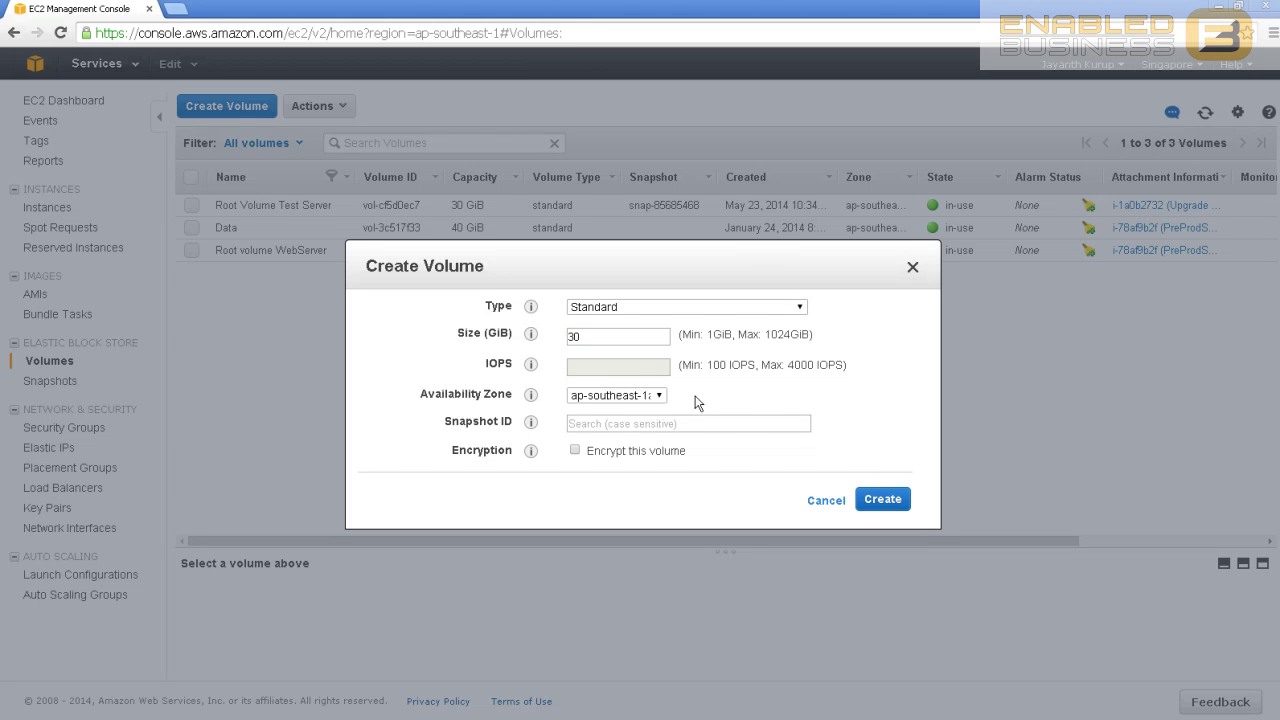
click(614, 396)
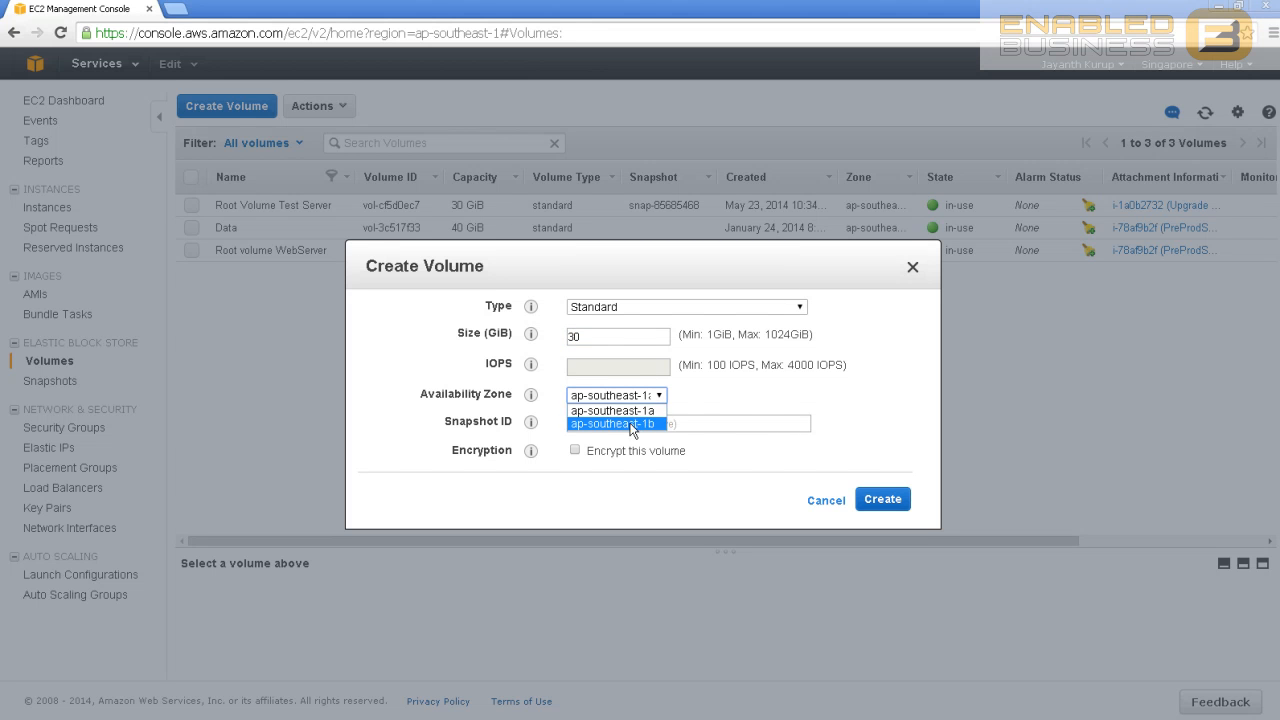
click(614, 424)
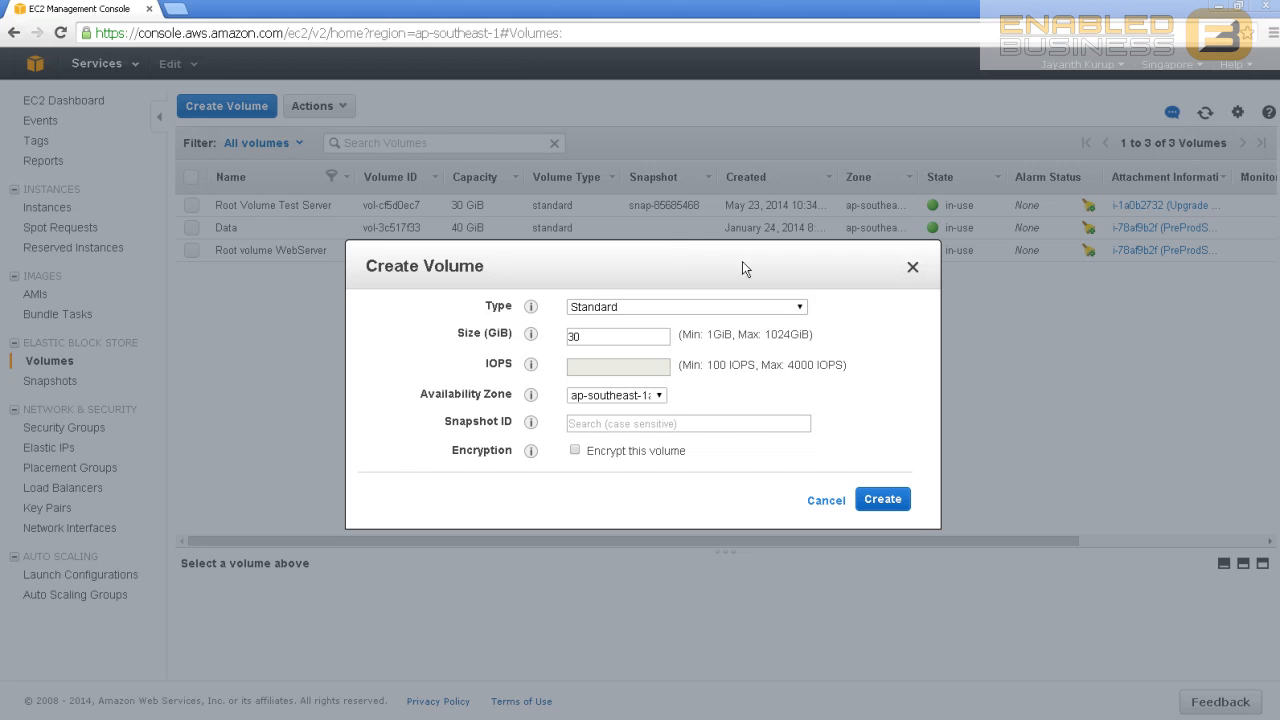
click(688, 424)
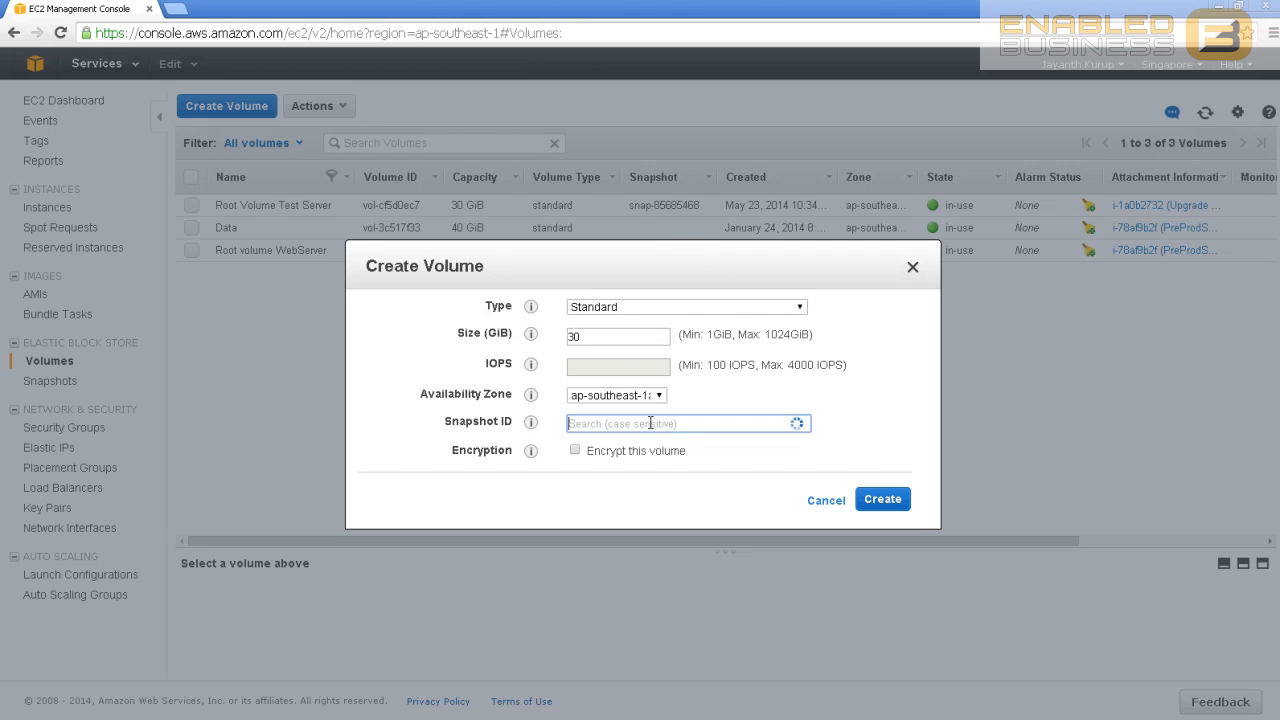
click(688, 424)
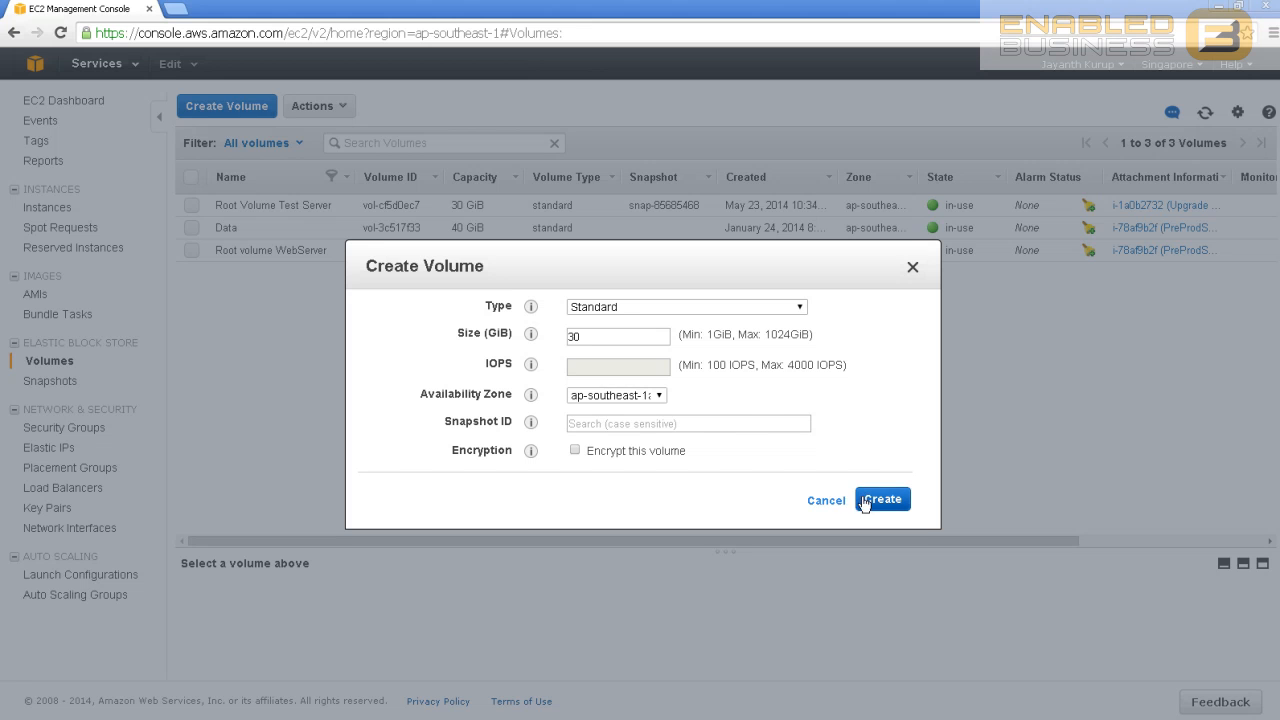
mouse_move(630, 446)
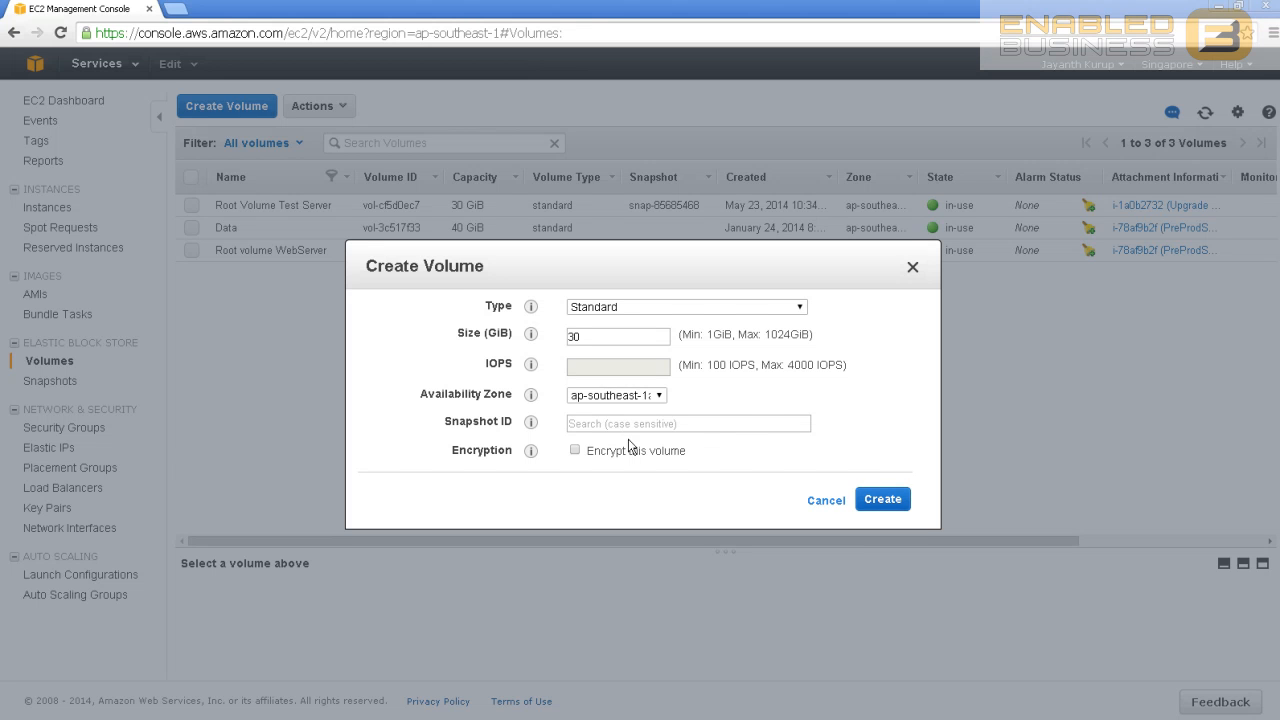
mouse_move(630, 438)
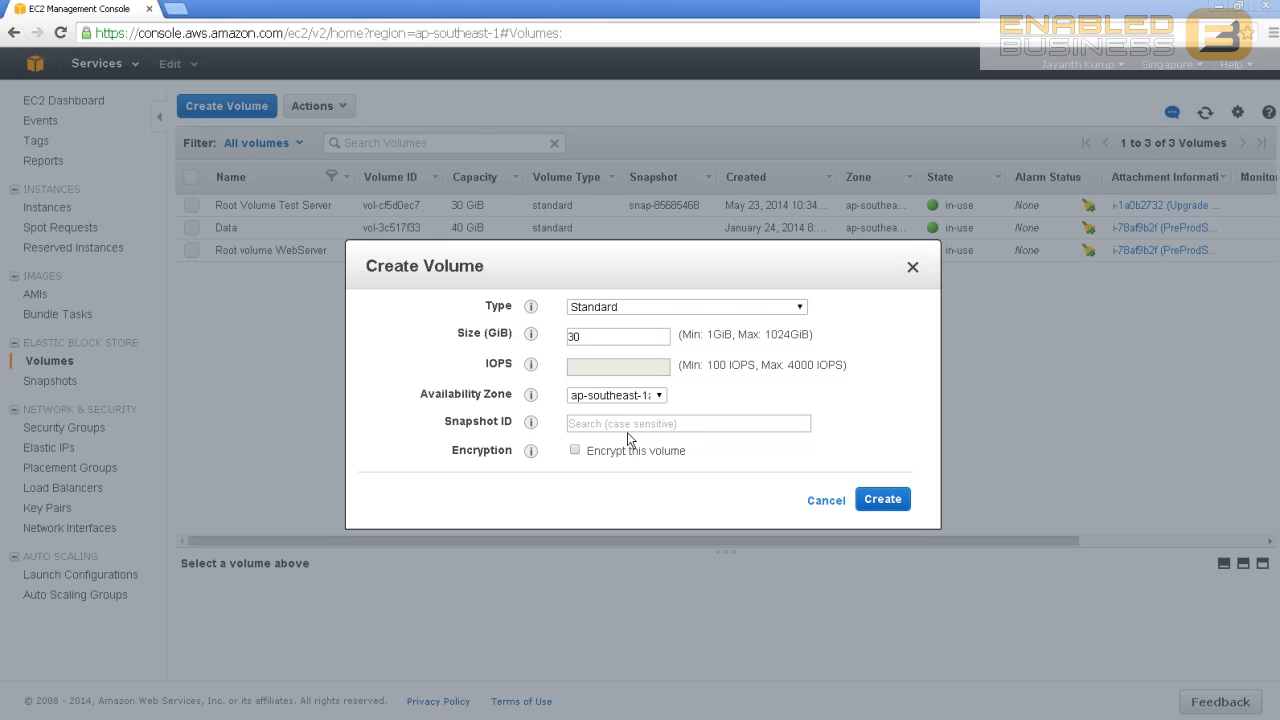
mouse_move(780, 488)
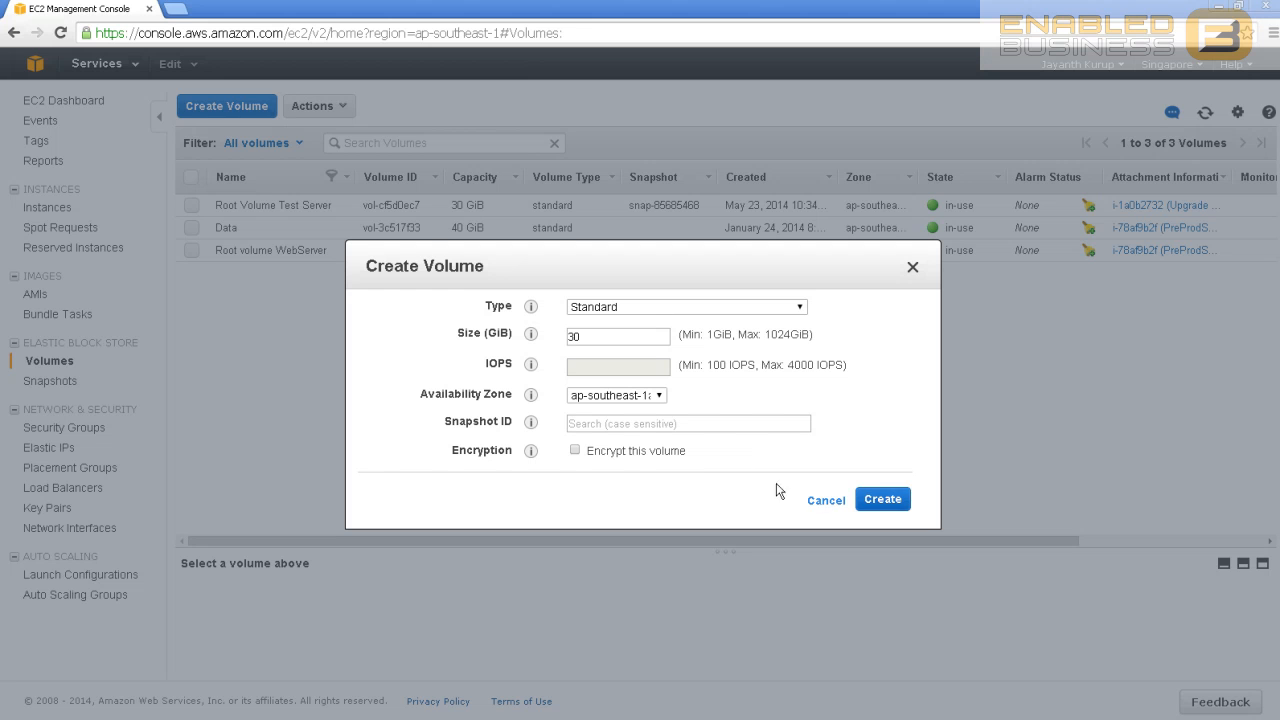
click(882, 500)
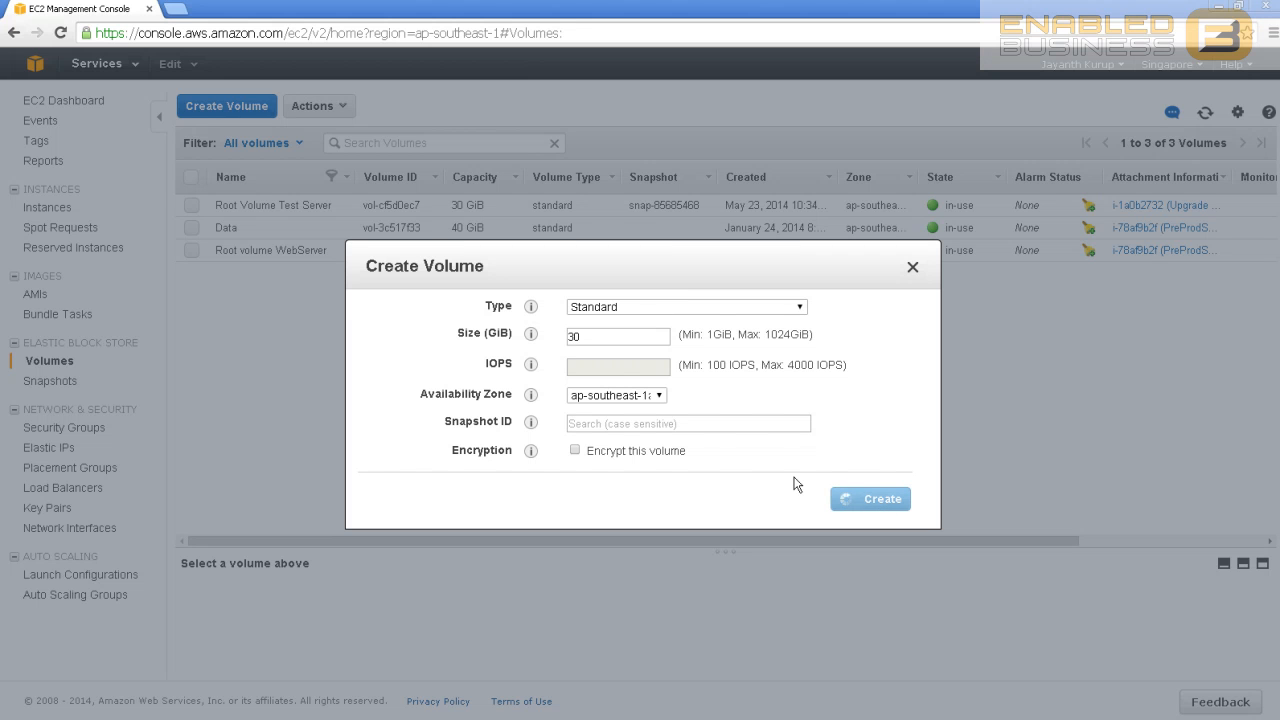
click(870, 500)
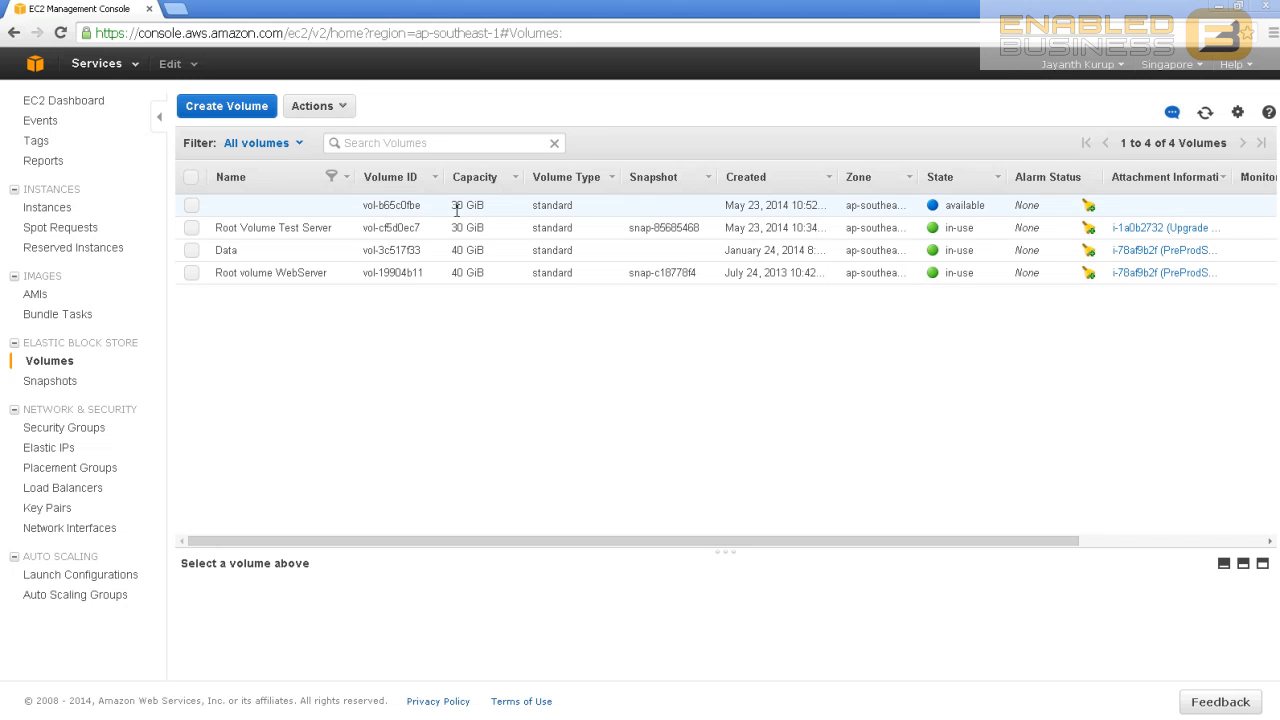
mouse_move(940, 212)
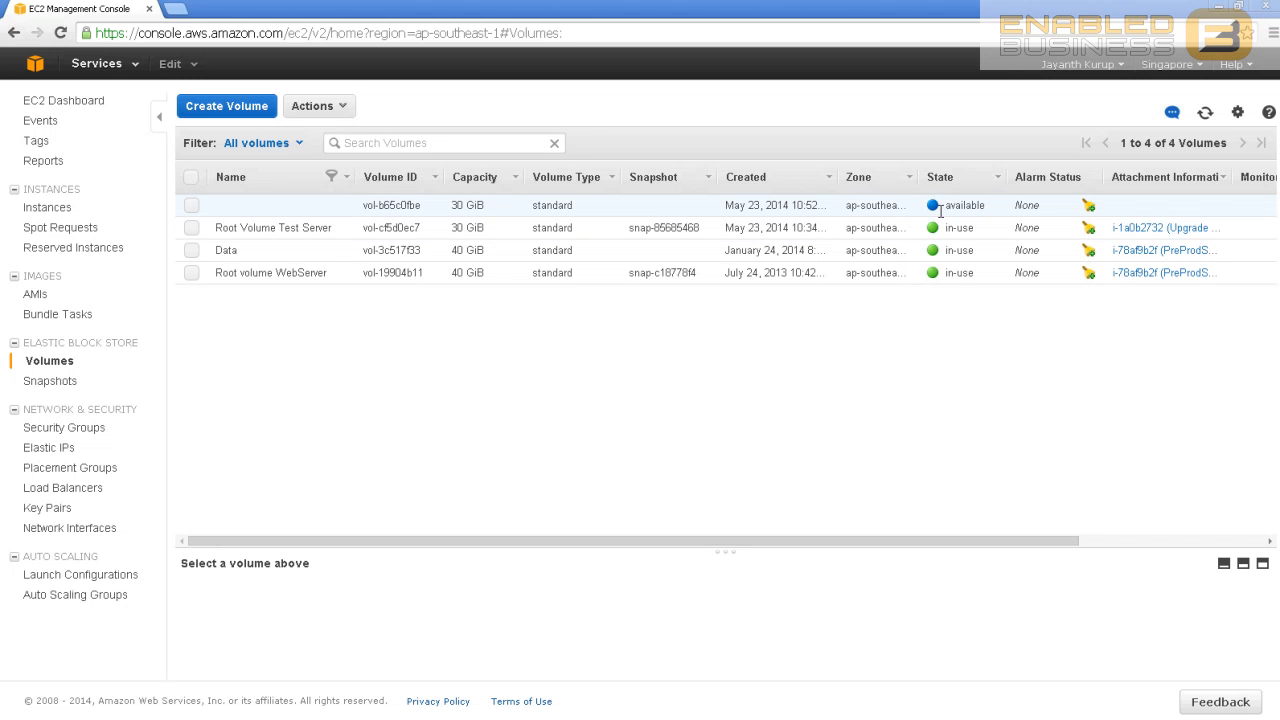
mouse_move(396, 218)
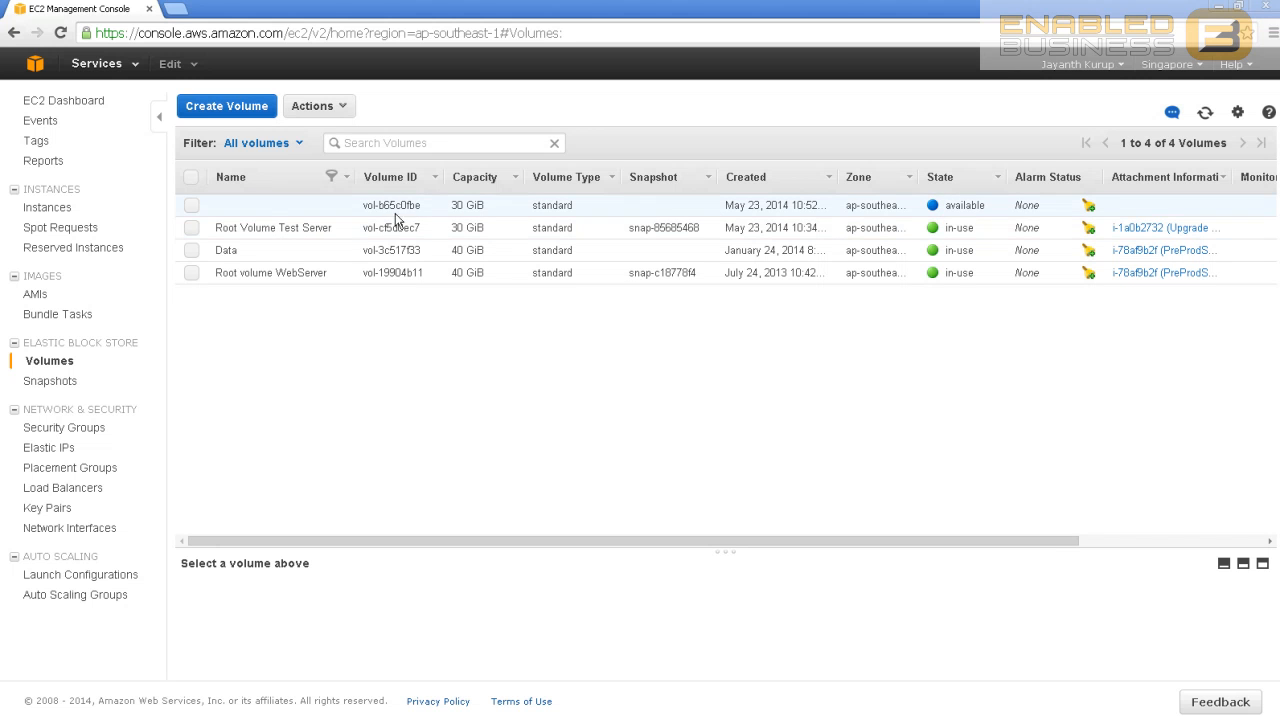
- Attach the 30 GiB volume to instance i-1a0b2732 (Upgrade test) as device xvdf
right_click(390, 204)
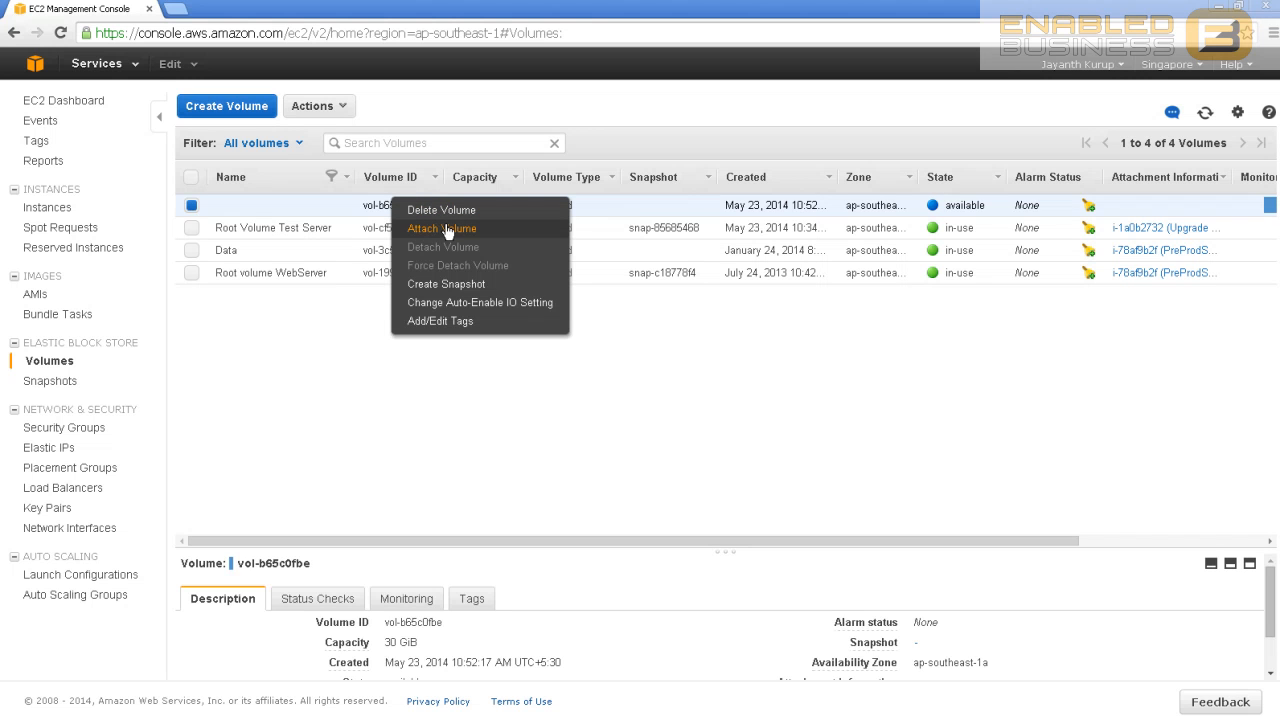
mouse_move(450, 232)
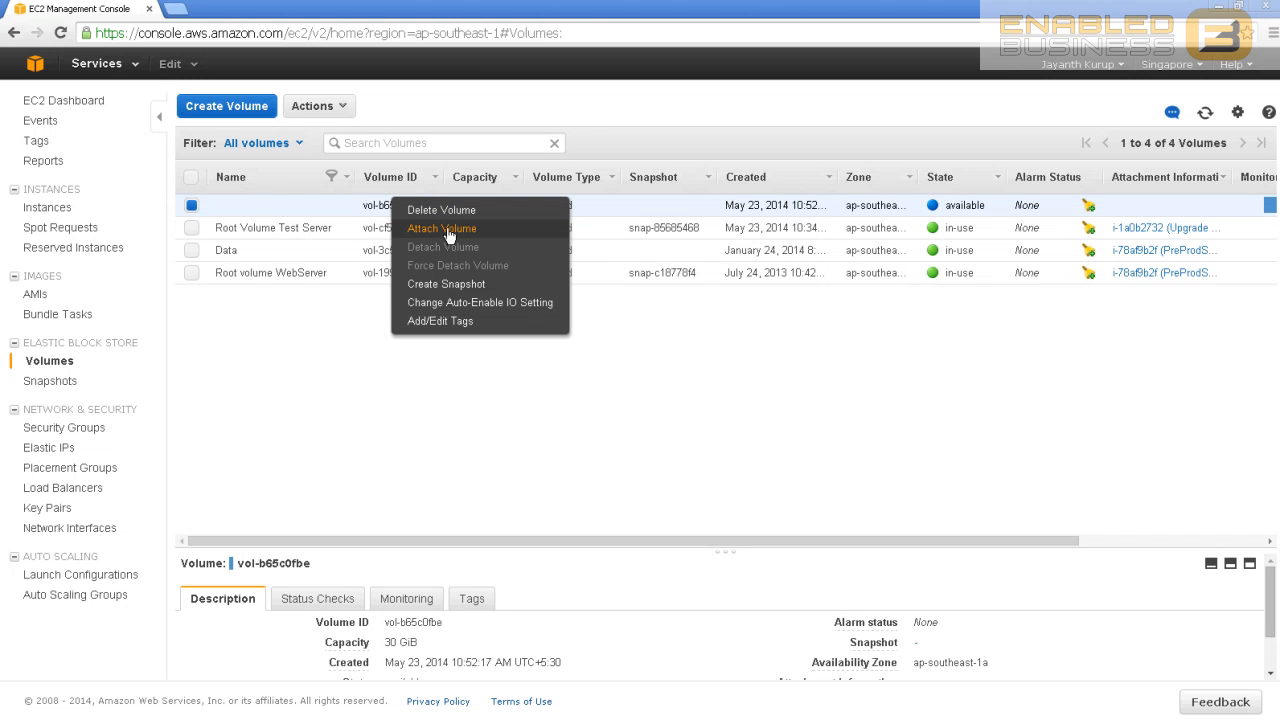
click(444, 228)
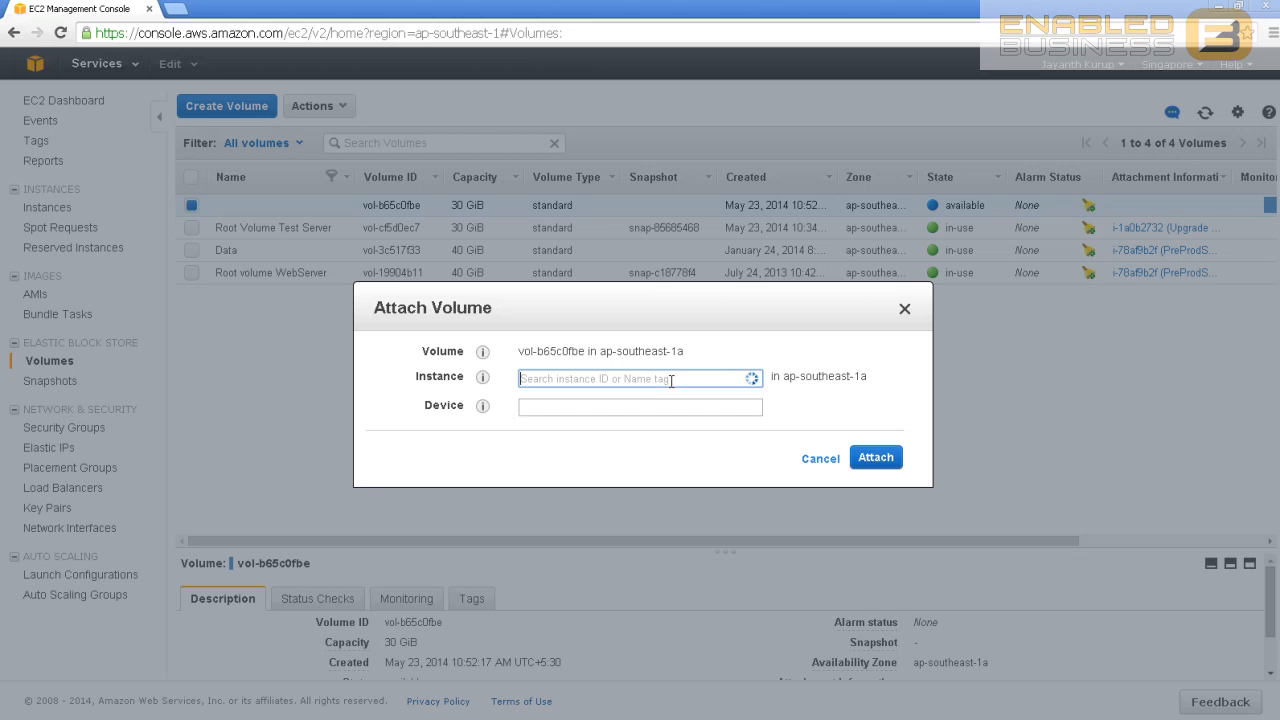
click(640, 376)
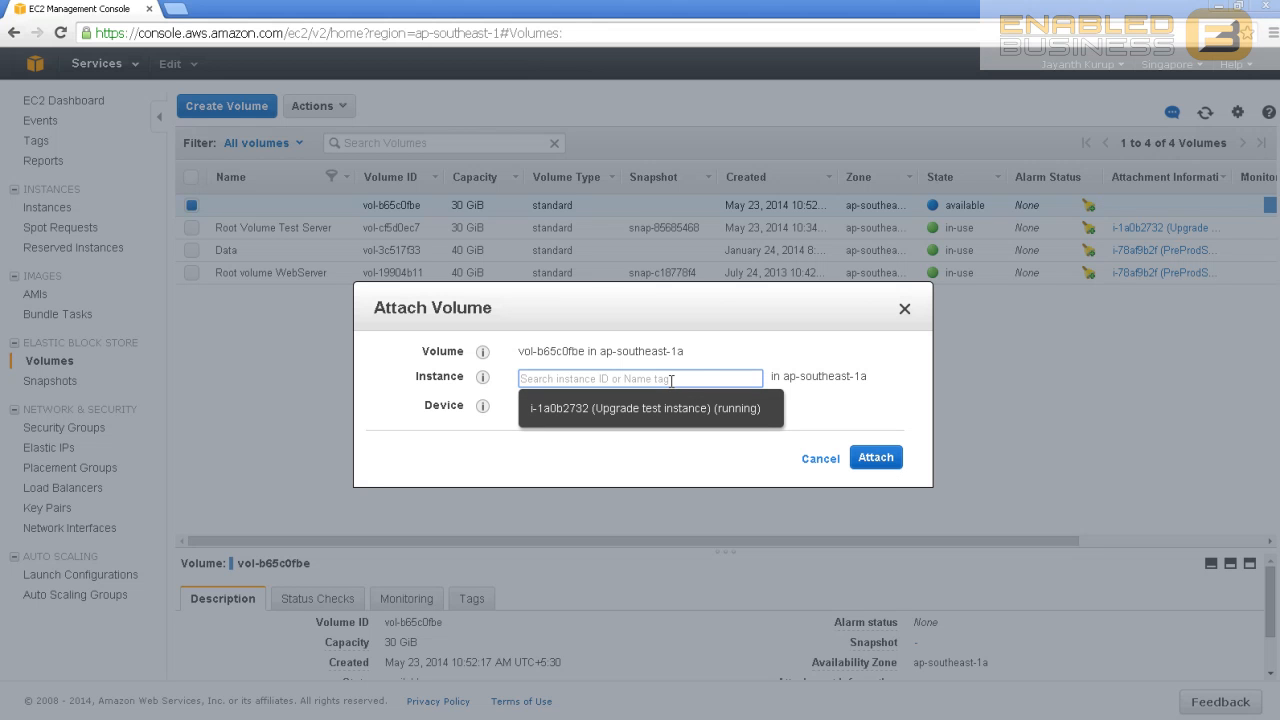
mouse_move(1178, 240)
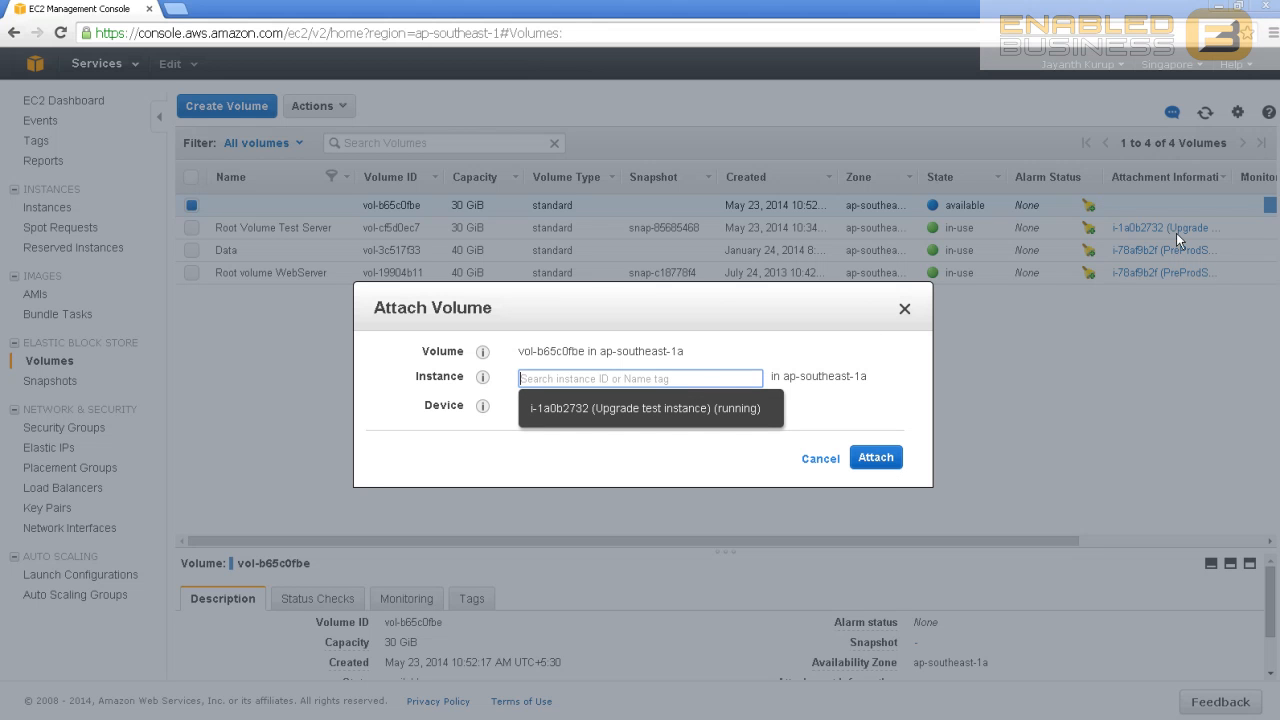
mouse_move(1156, 236)
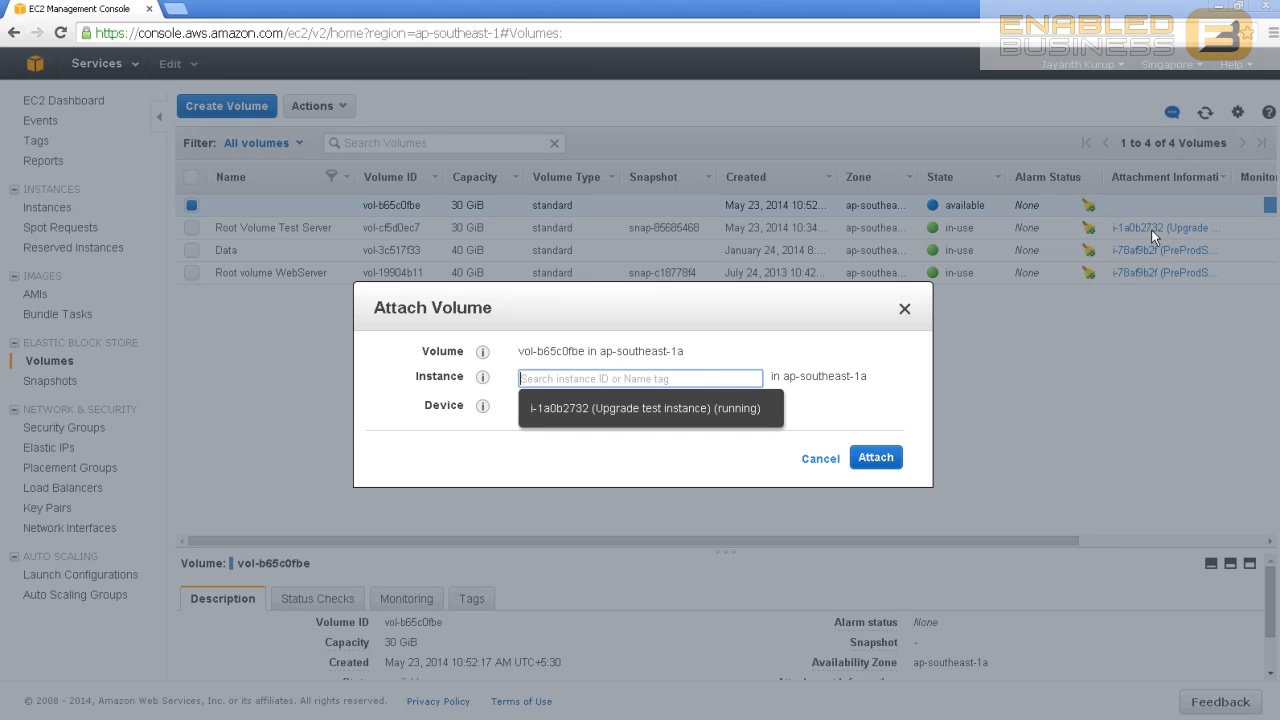
click(650, 408)
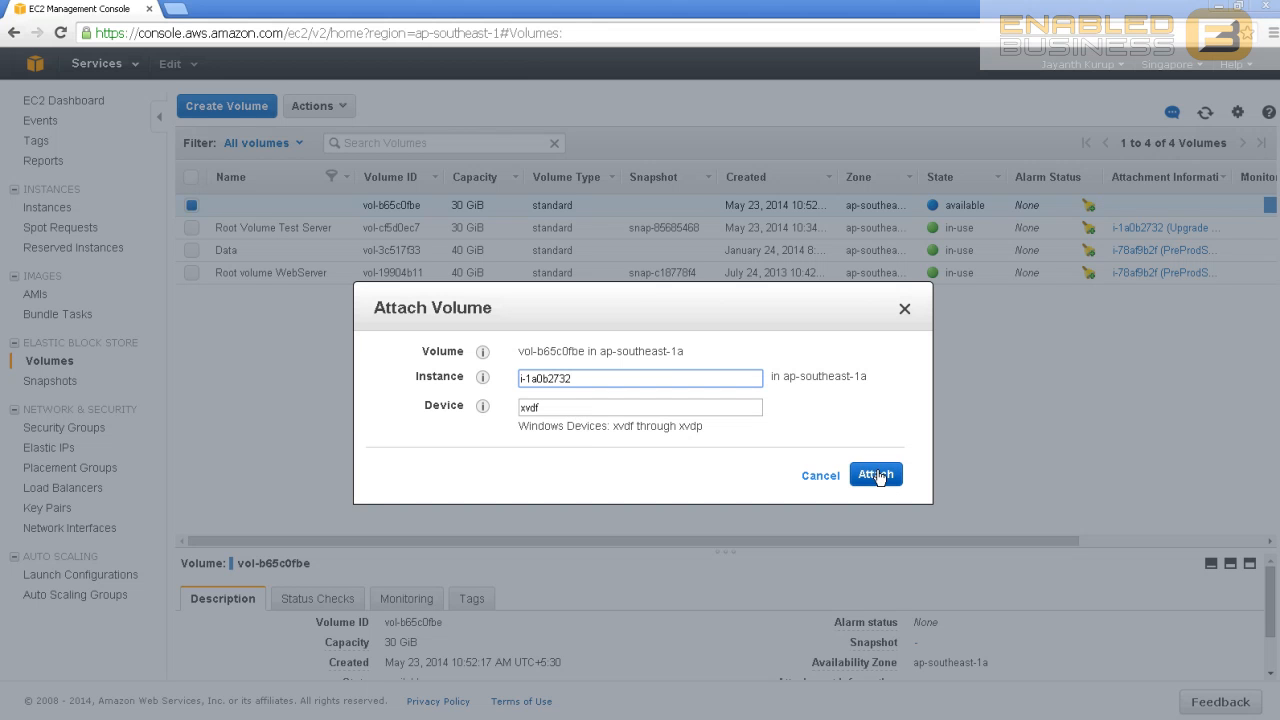
click(876, 476)
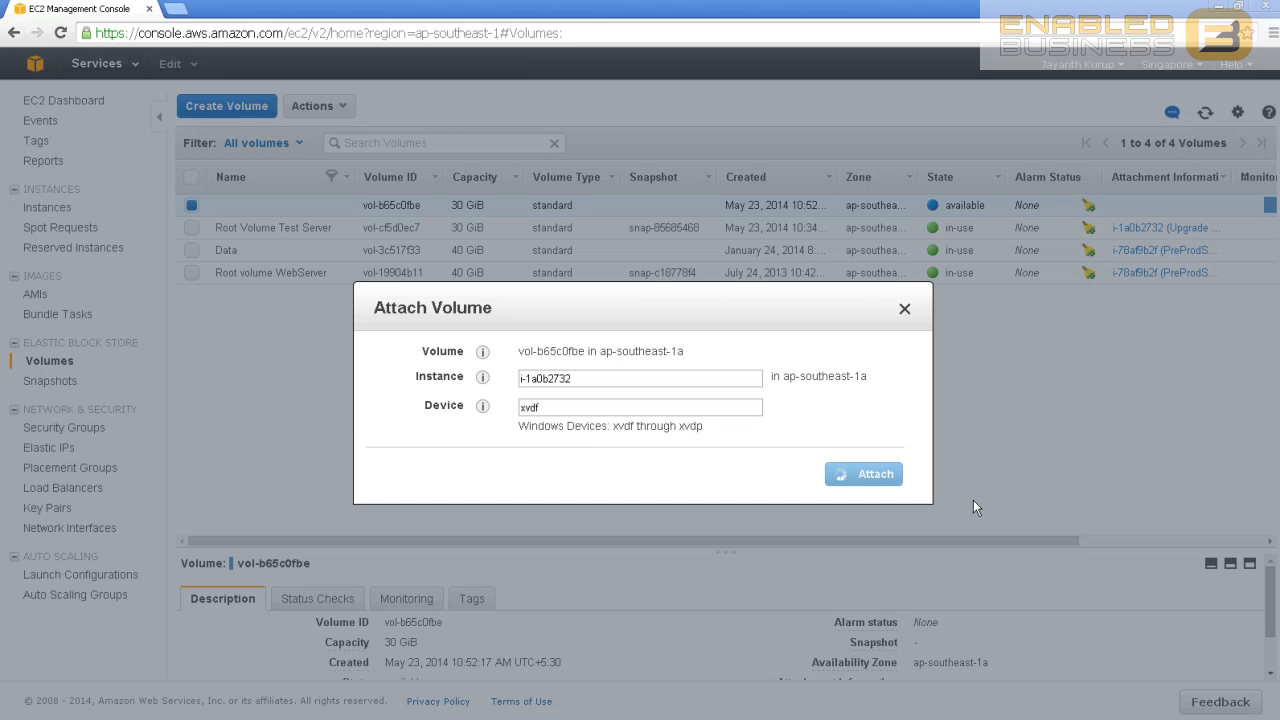
click(864, 474)
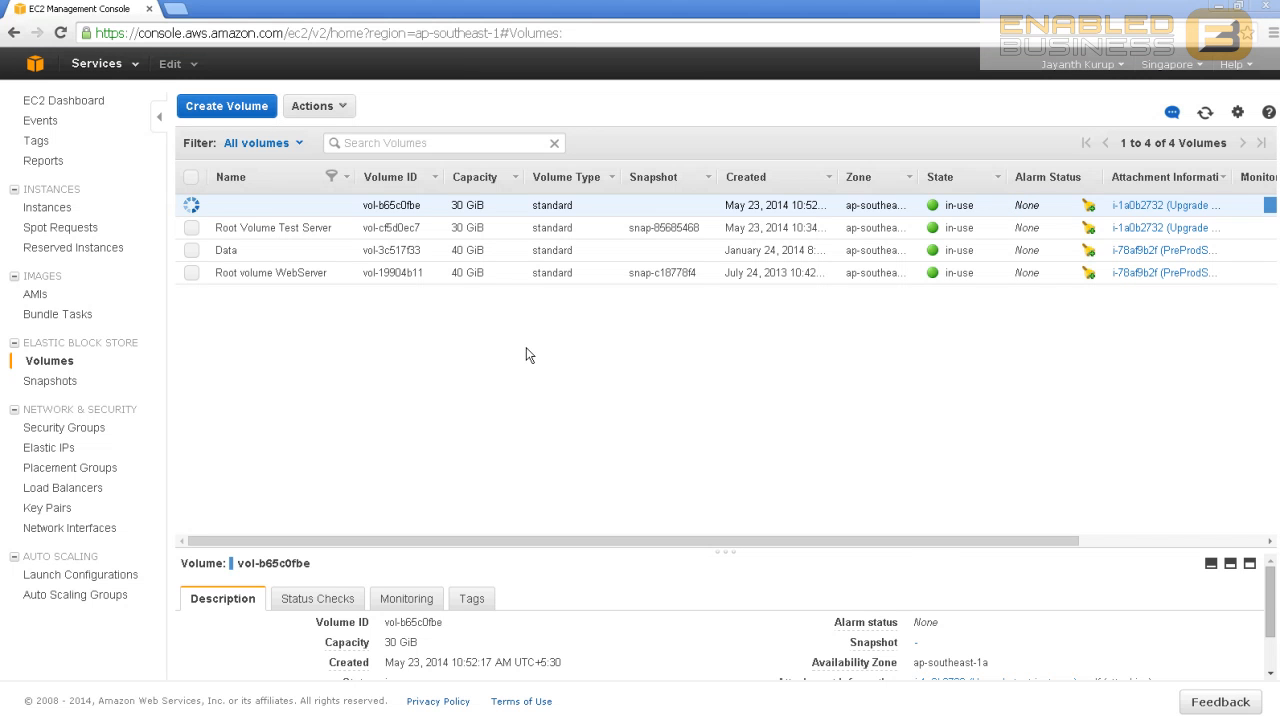
mouse_move(474, 322)
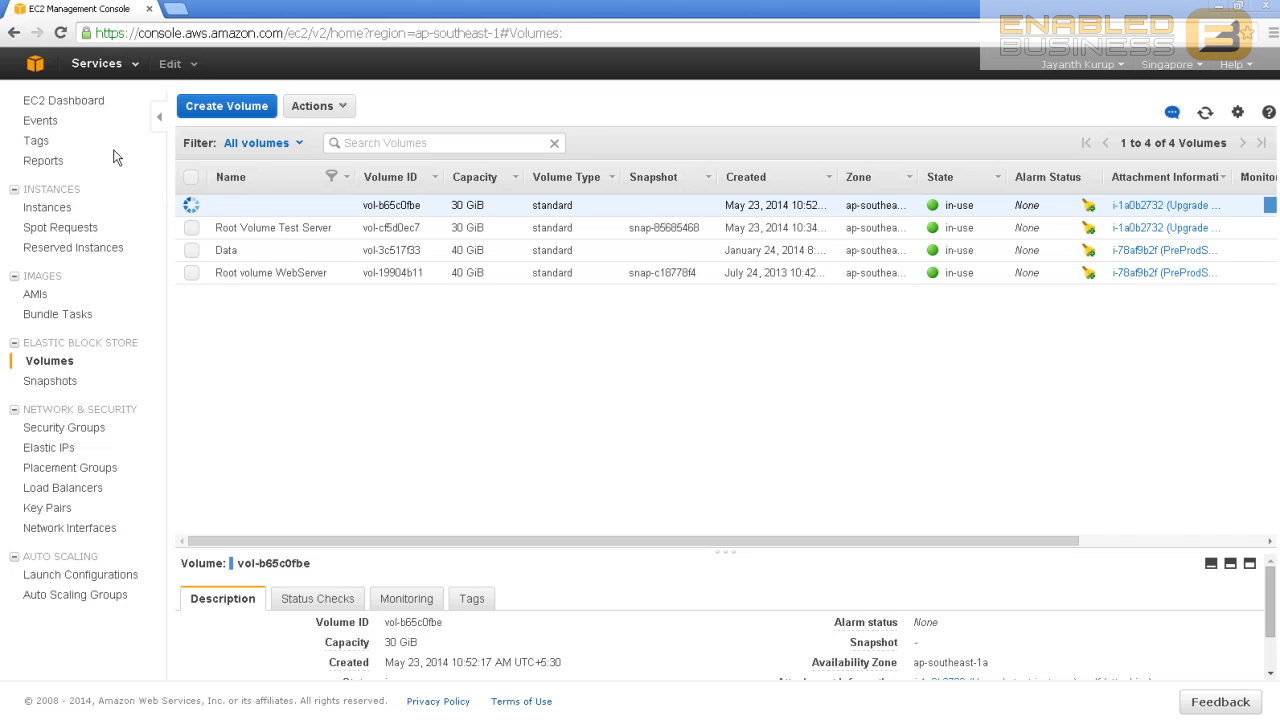
- Open the Windows administrator password retrieval for the instance and cancel it without decrypting
click(64, 100)
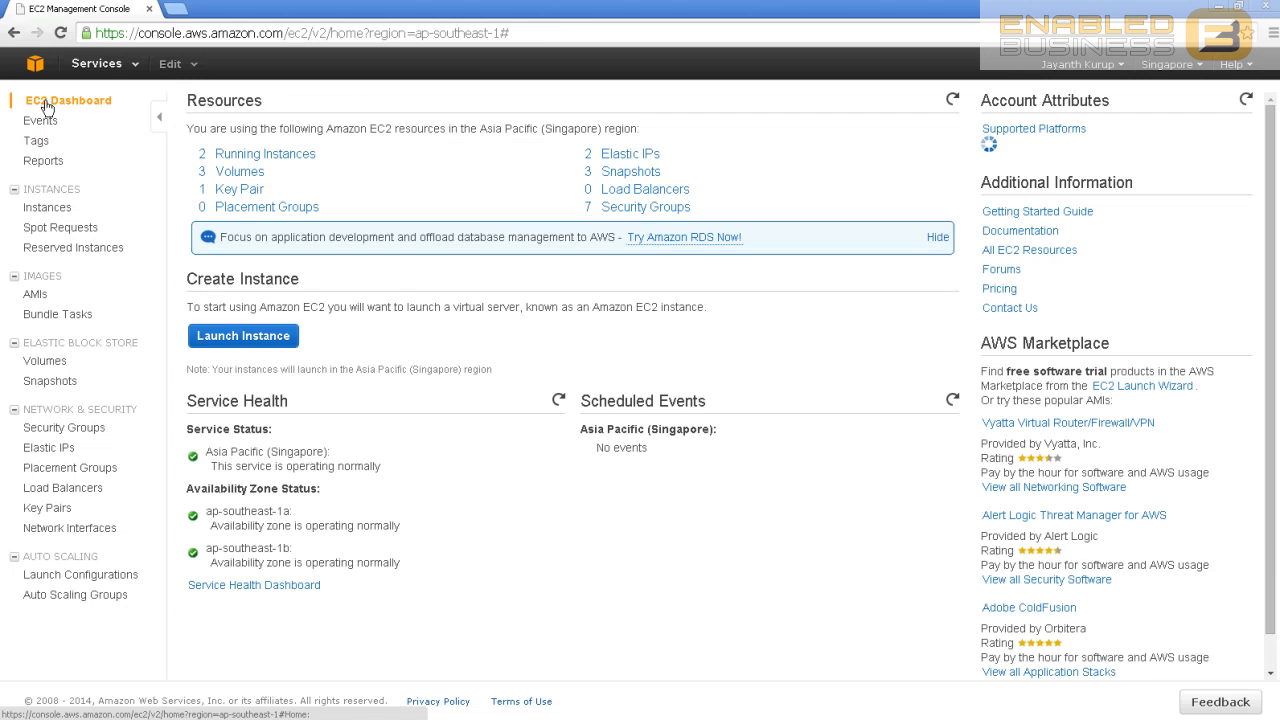
click(46, 206)
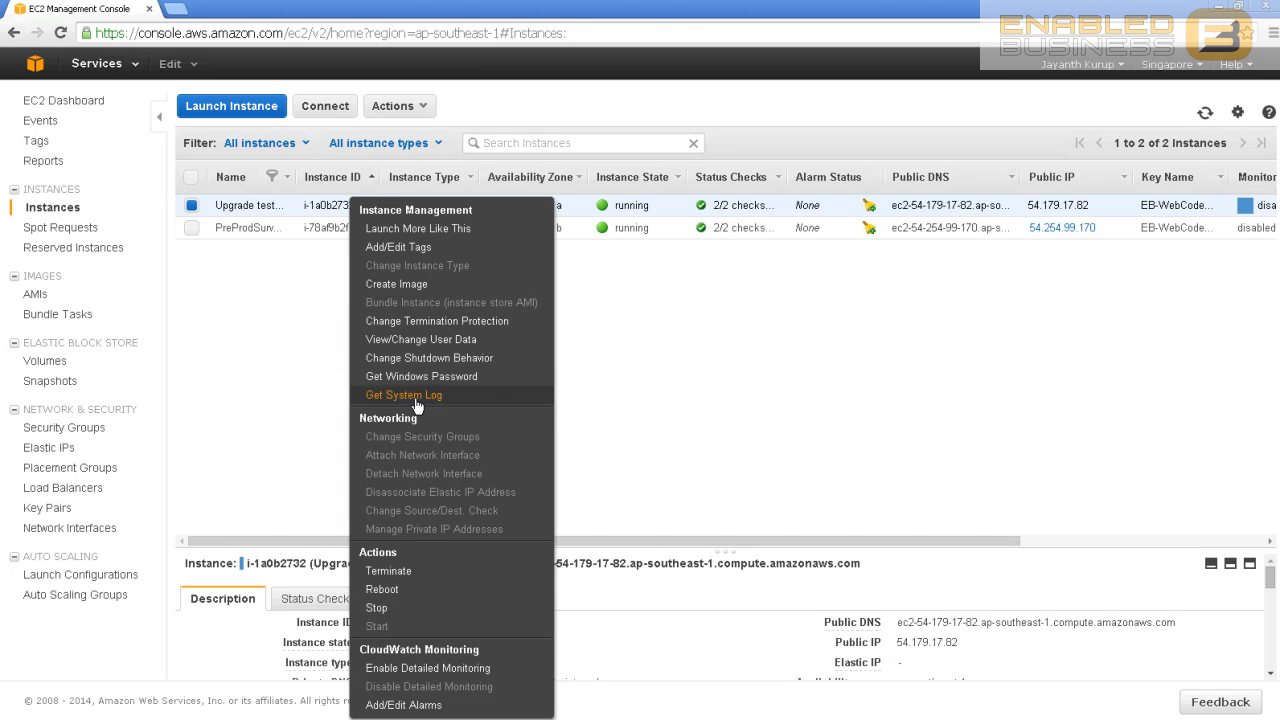
click(404, 396)
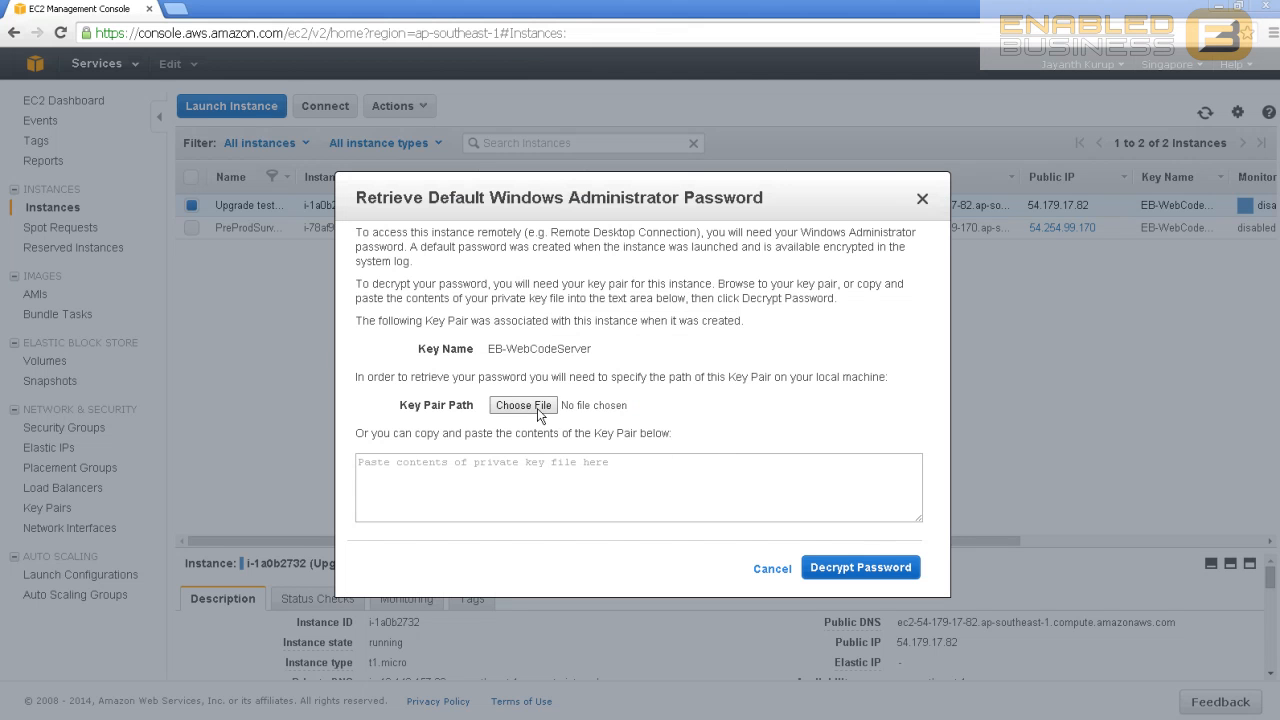
click(522, 404)
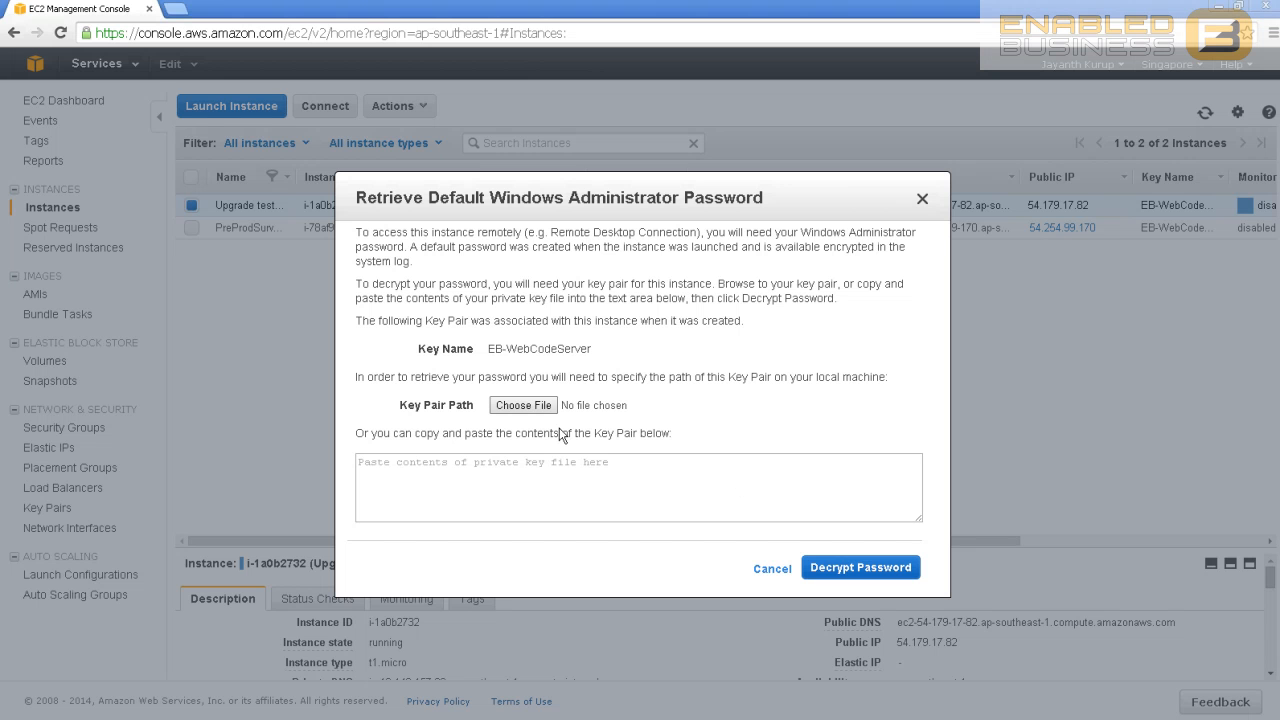
click(772, 568)
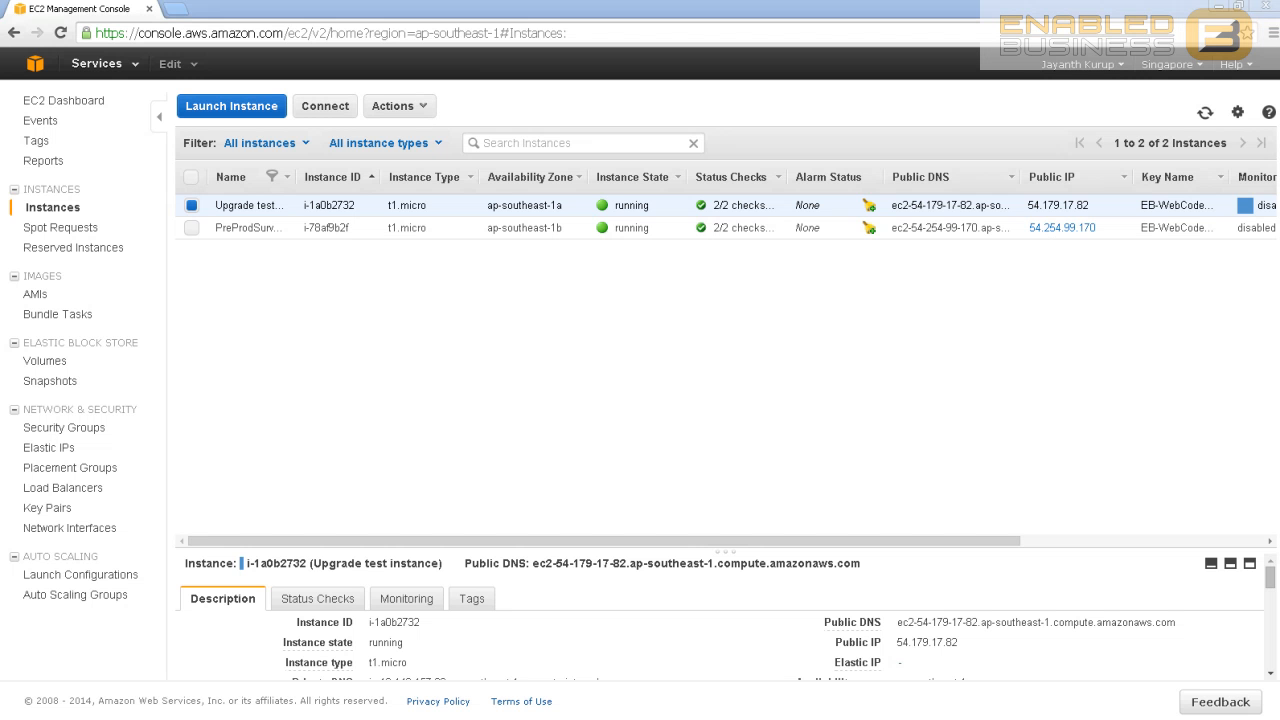
- Open the Actions menu for the checked Upgrade test instance
click(400, 104)
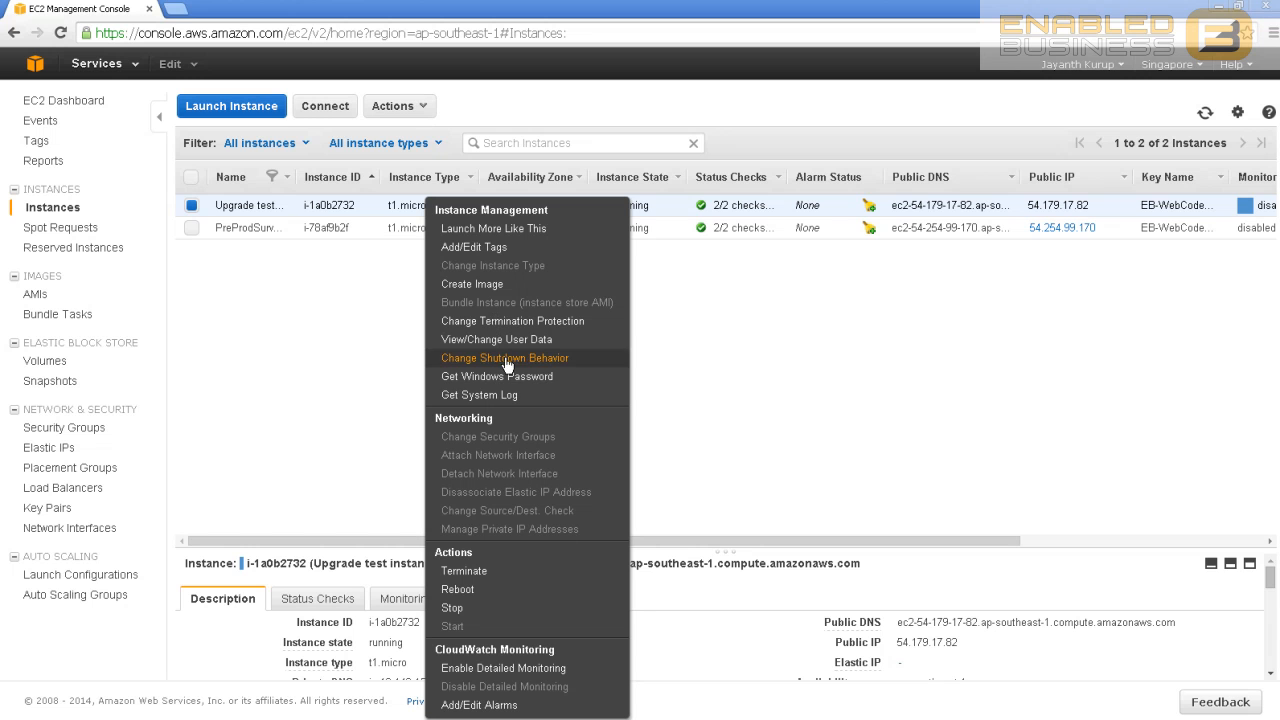
mouse_move(516, 412)
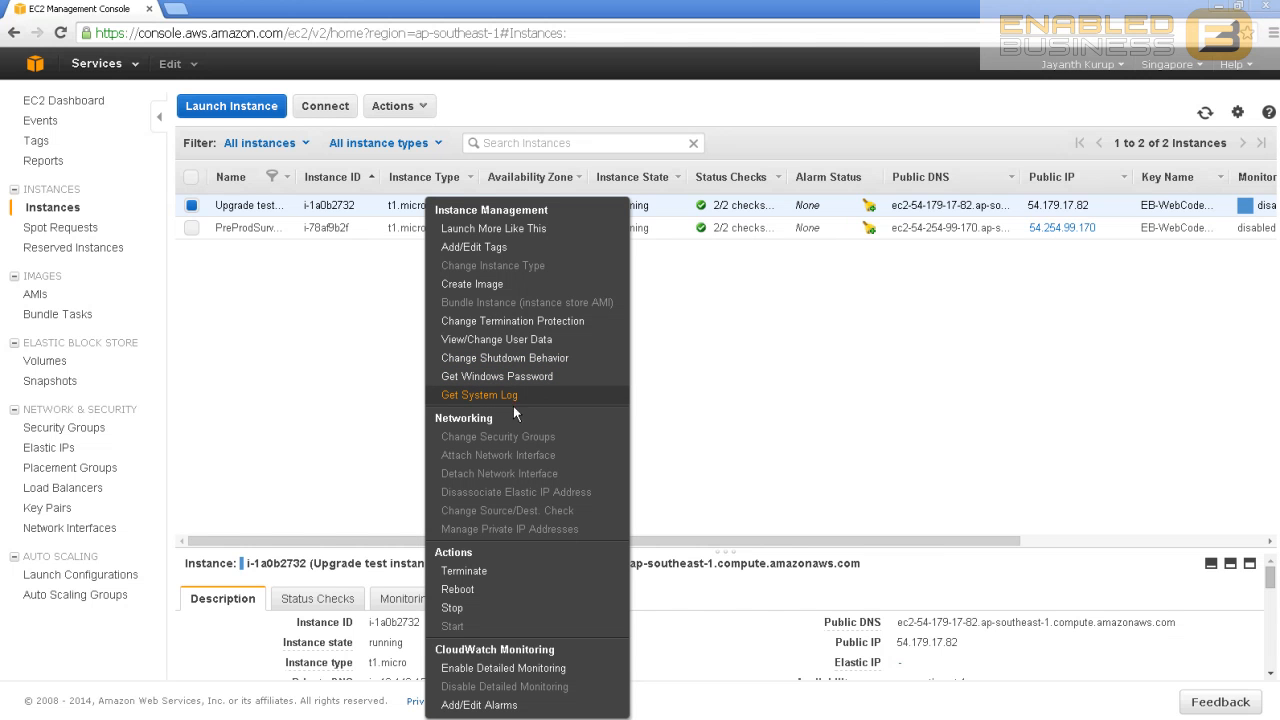
mouse_move(524, 436)
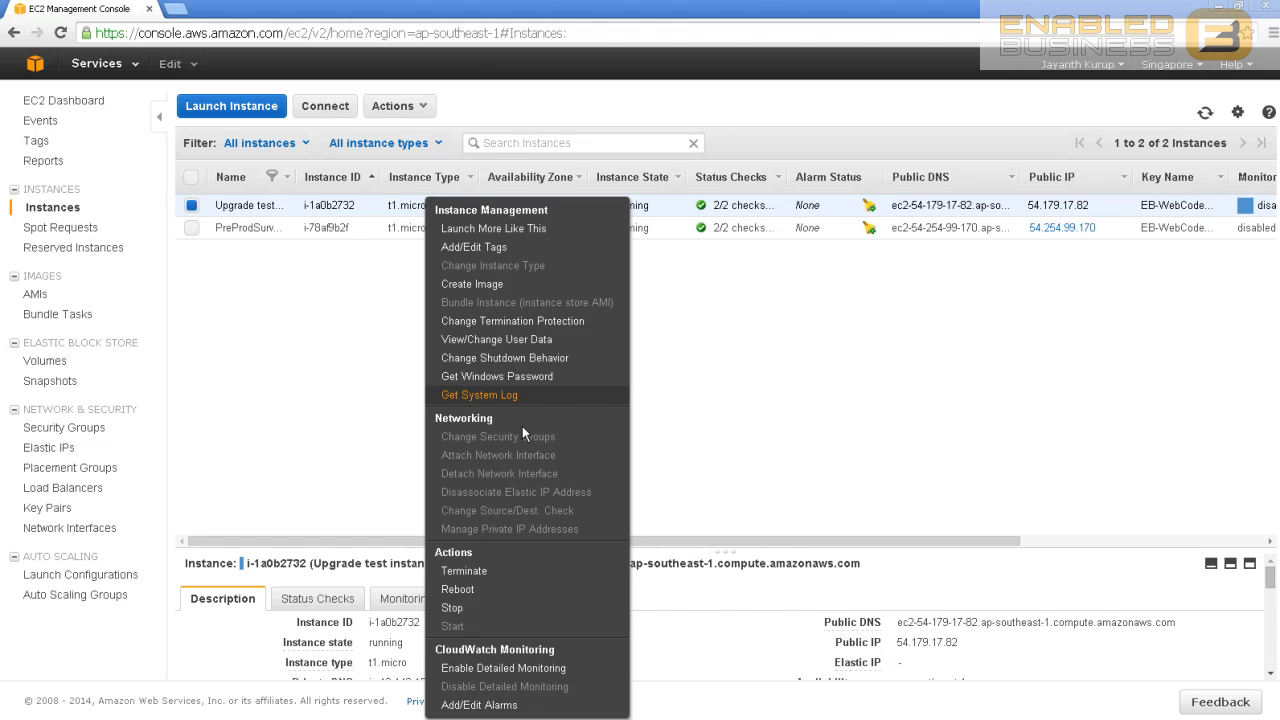
mouse_move(526, 424)
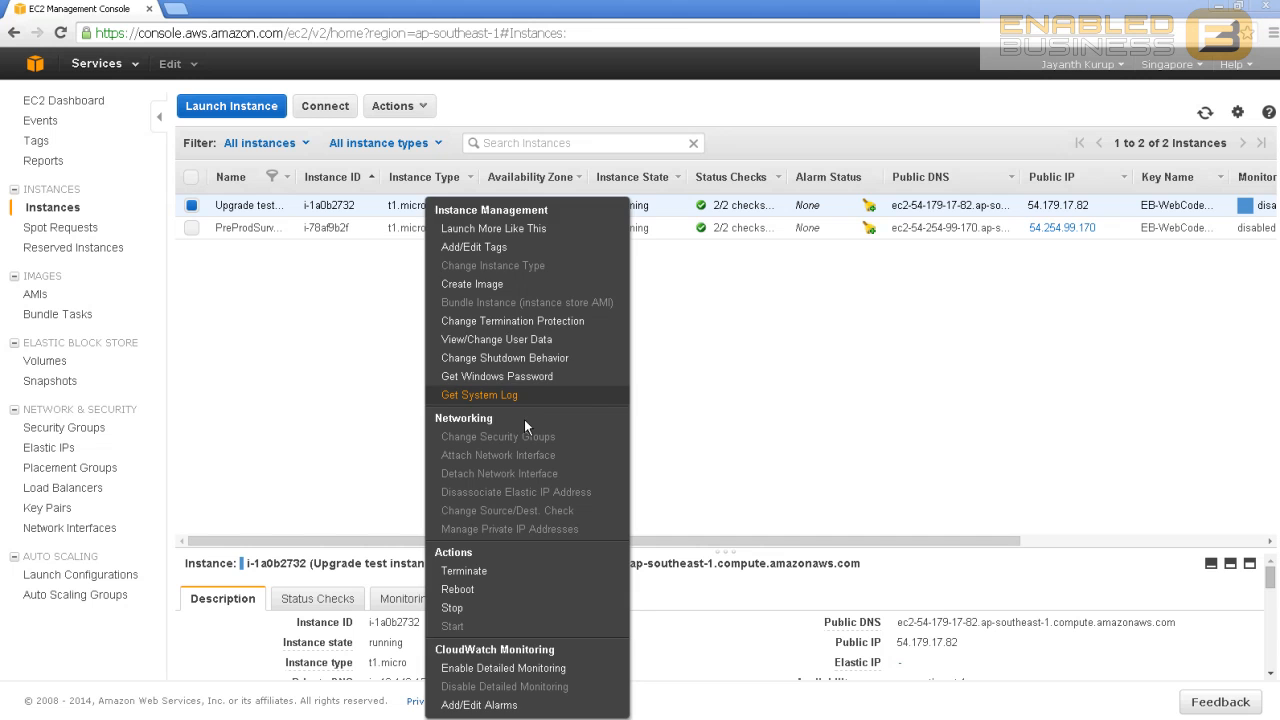
mouse_move(464, 228)
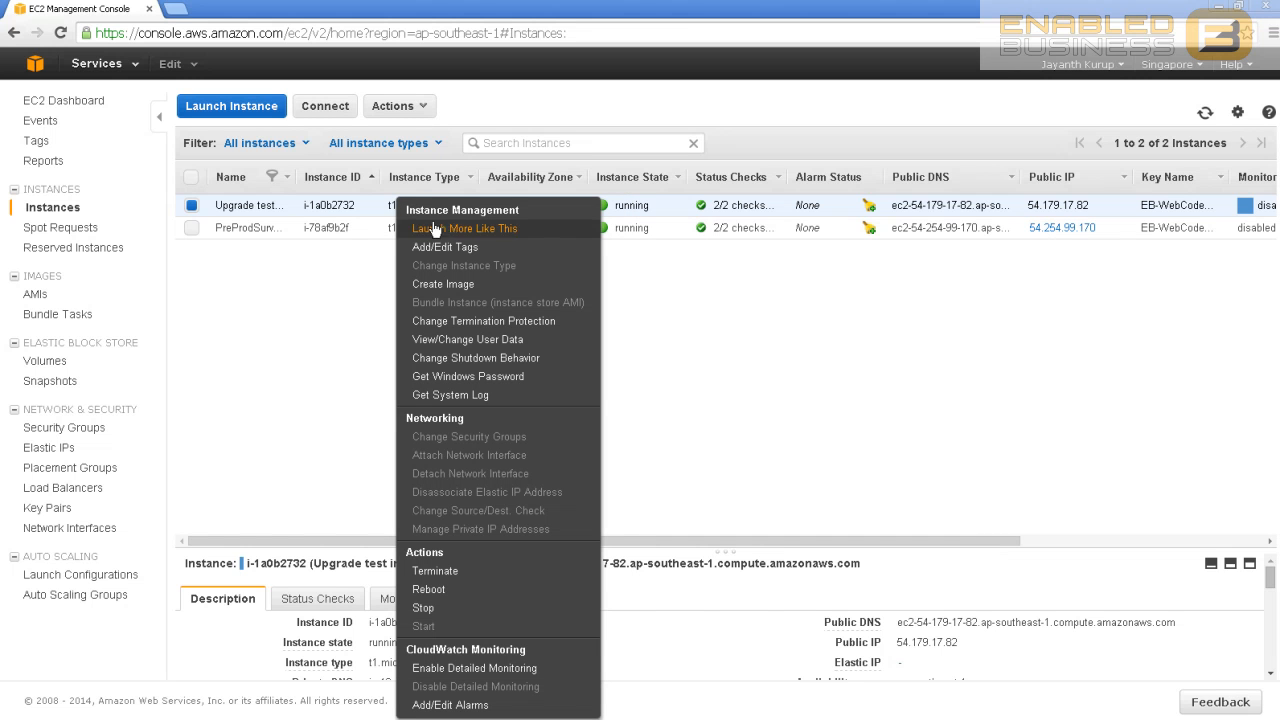
mouse_move(324, 112)
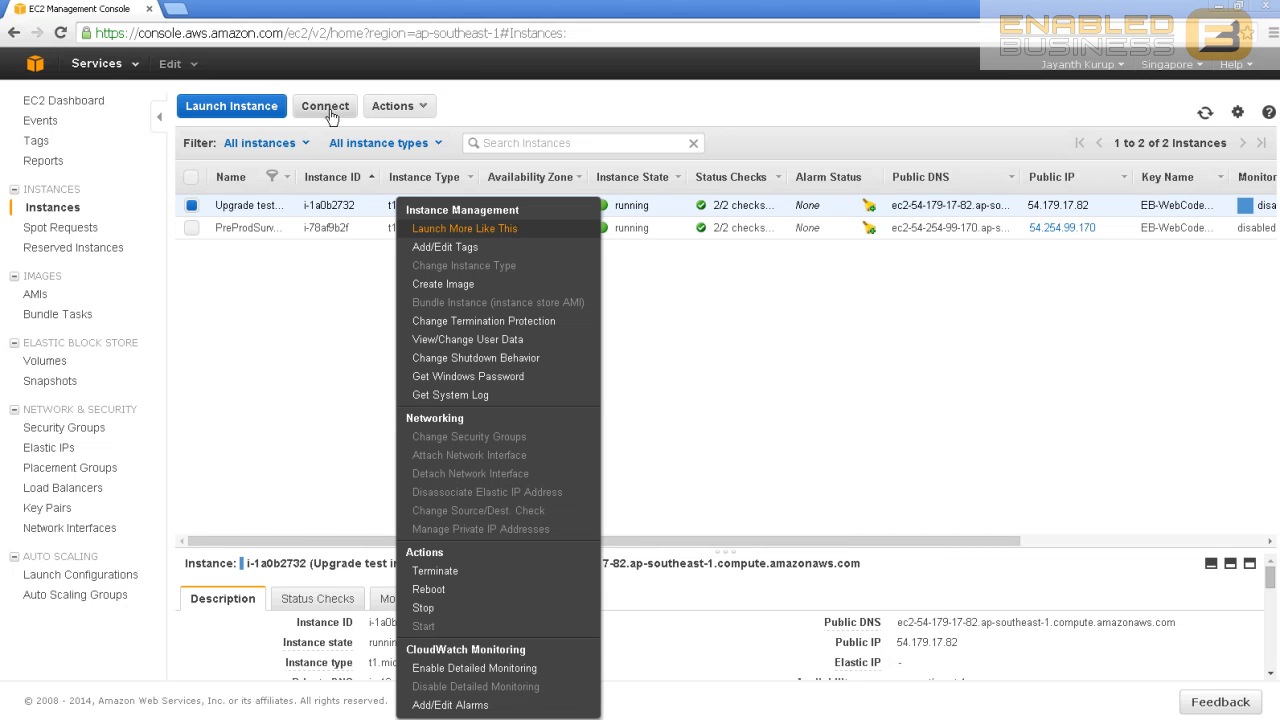
- Download the instance's .rdp file and connect, accepting the unverified publisher warning
click(324, 104)
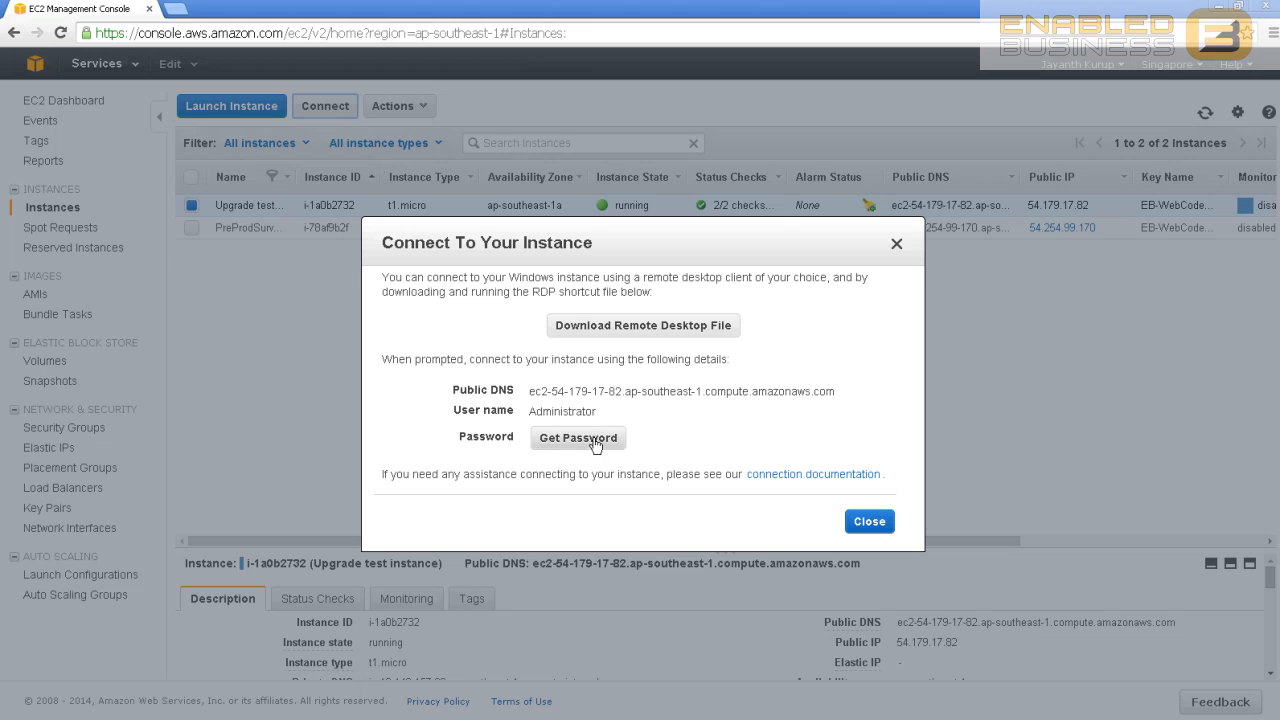
mouse_move(636, 332)
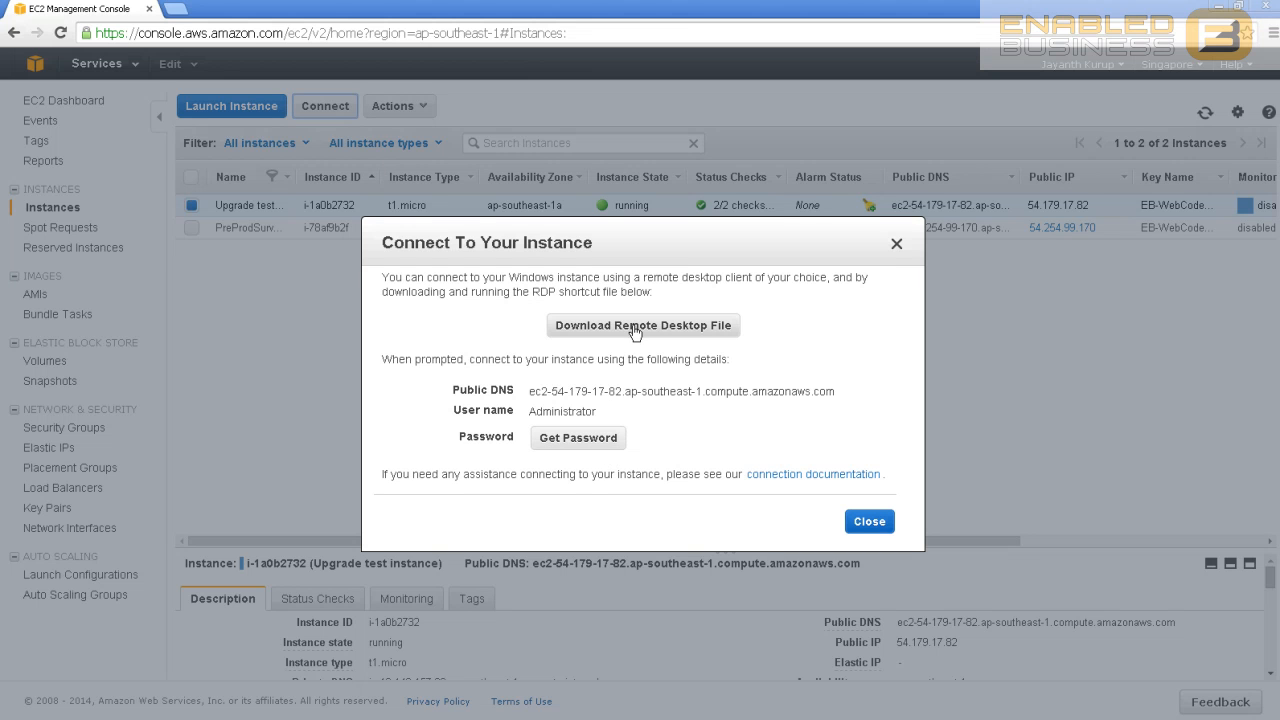
click(642, 324)
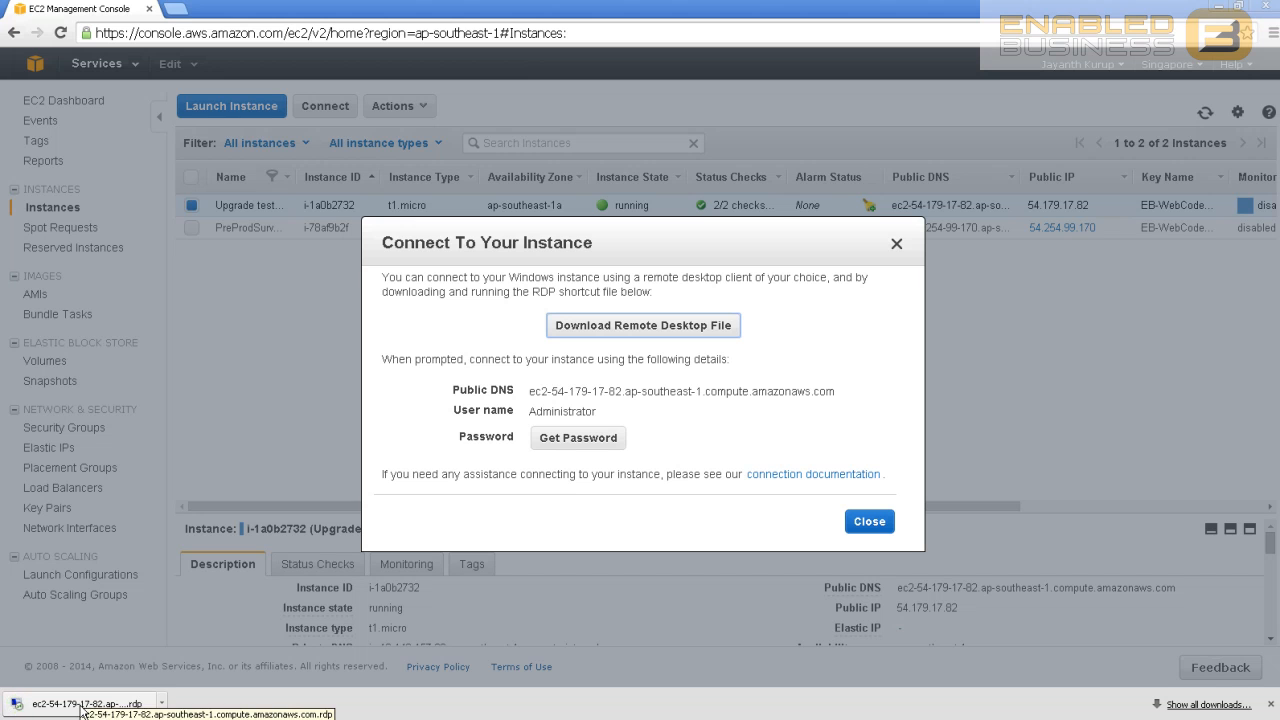
click(644, 324)
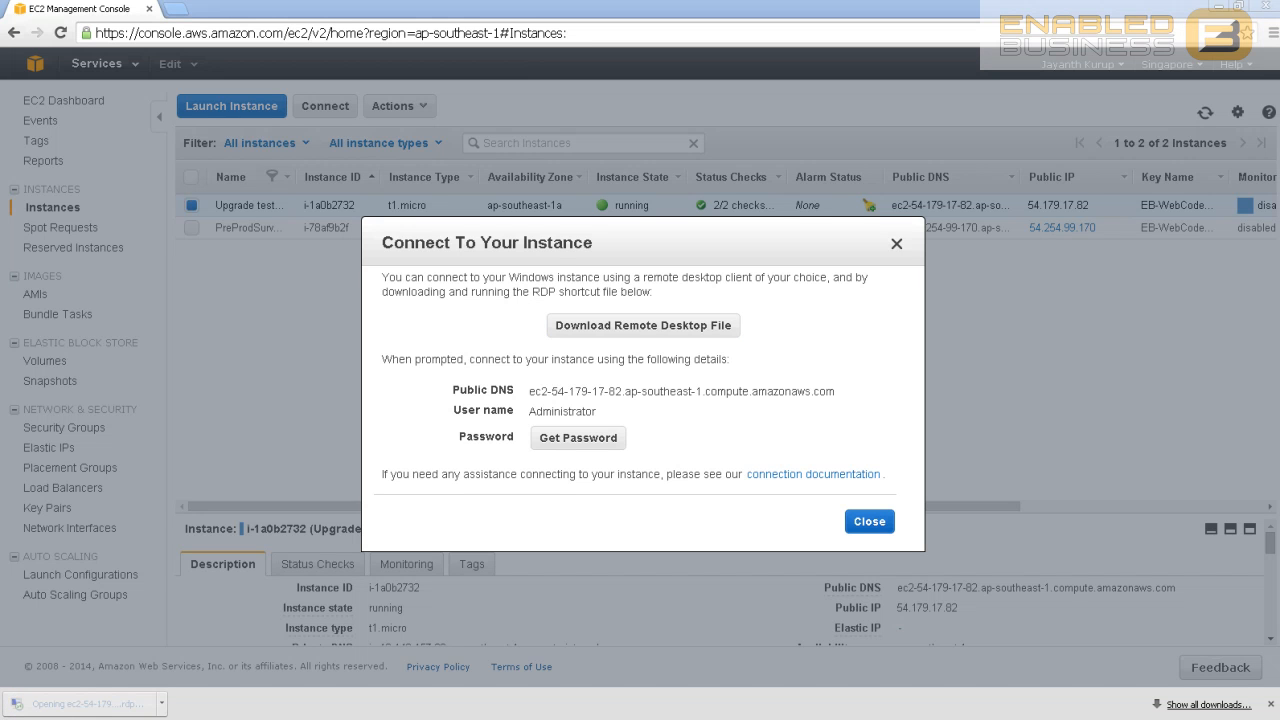
click(70, 700)
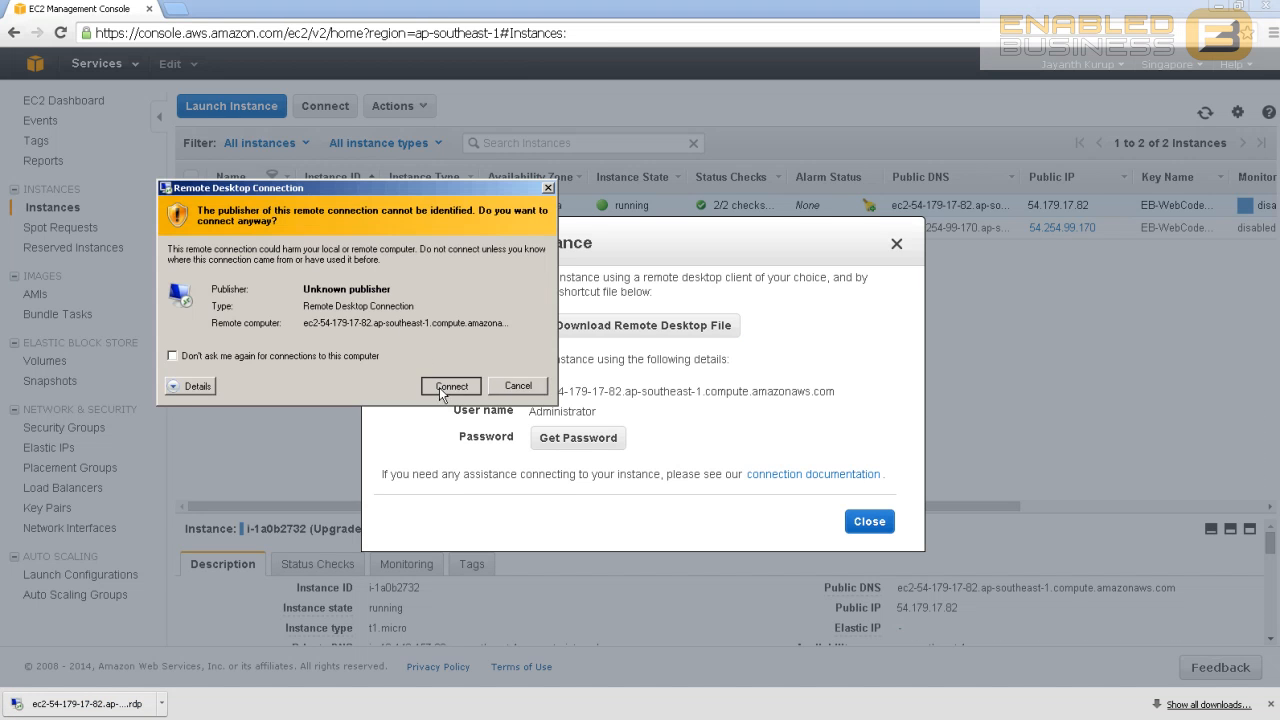
click(450, 384)
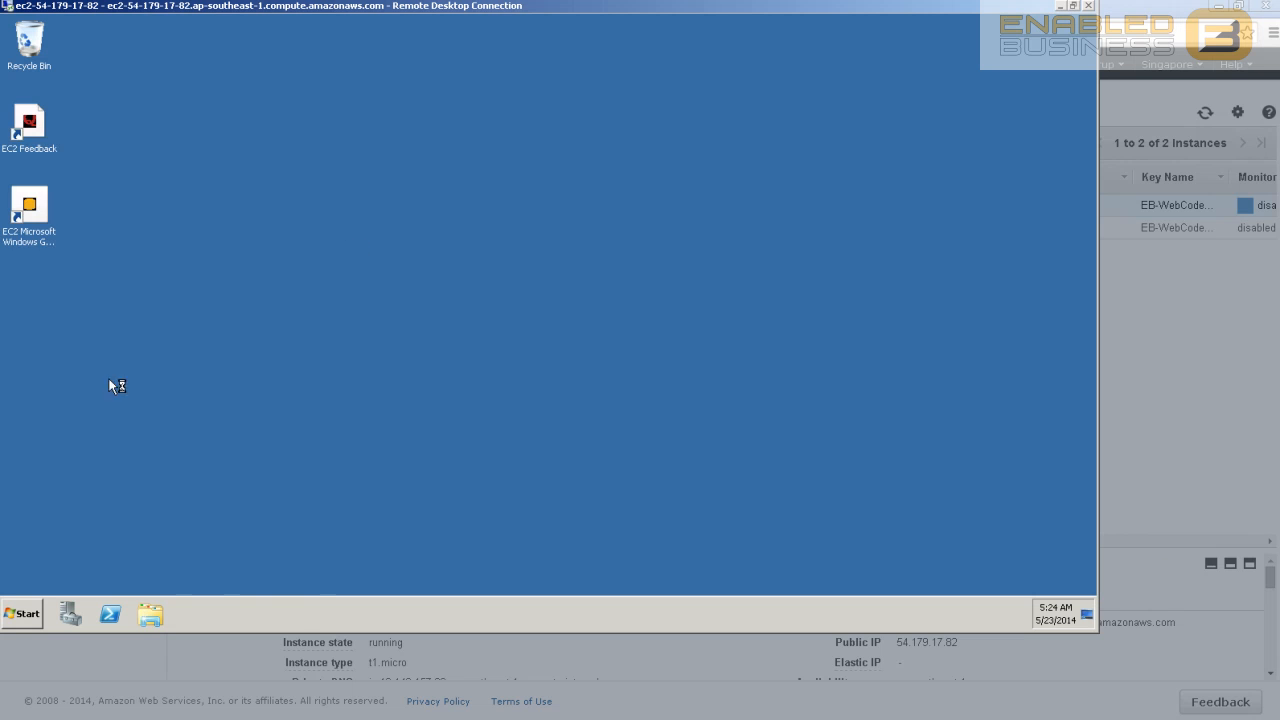
- View the server's Computer window showing only Local Disk C (12.2 GB free of 29.9 GB), briefly checking Task Manager
click(22, 614)
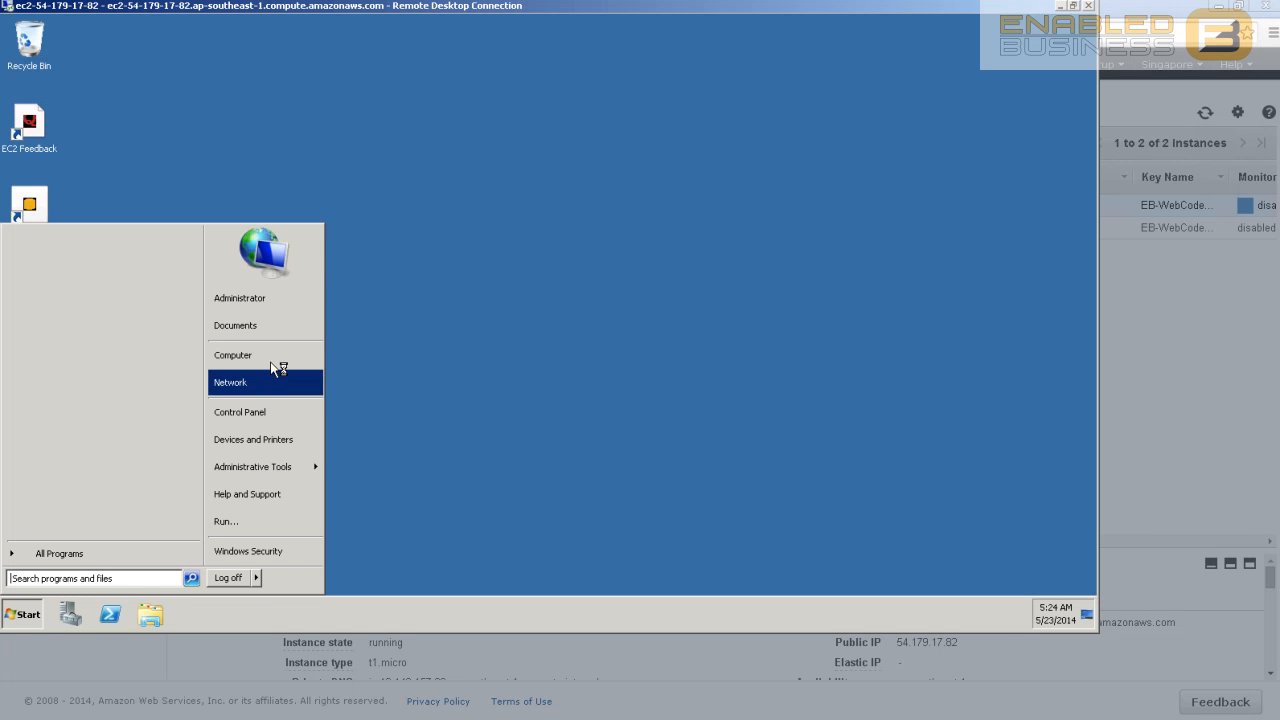
mouse_move(288, 344)
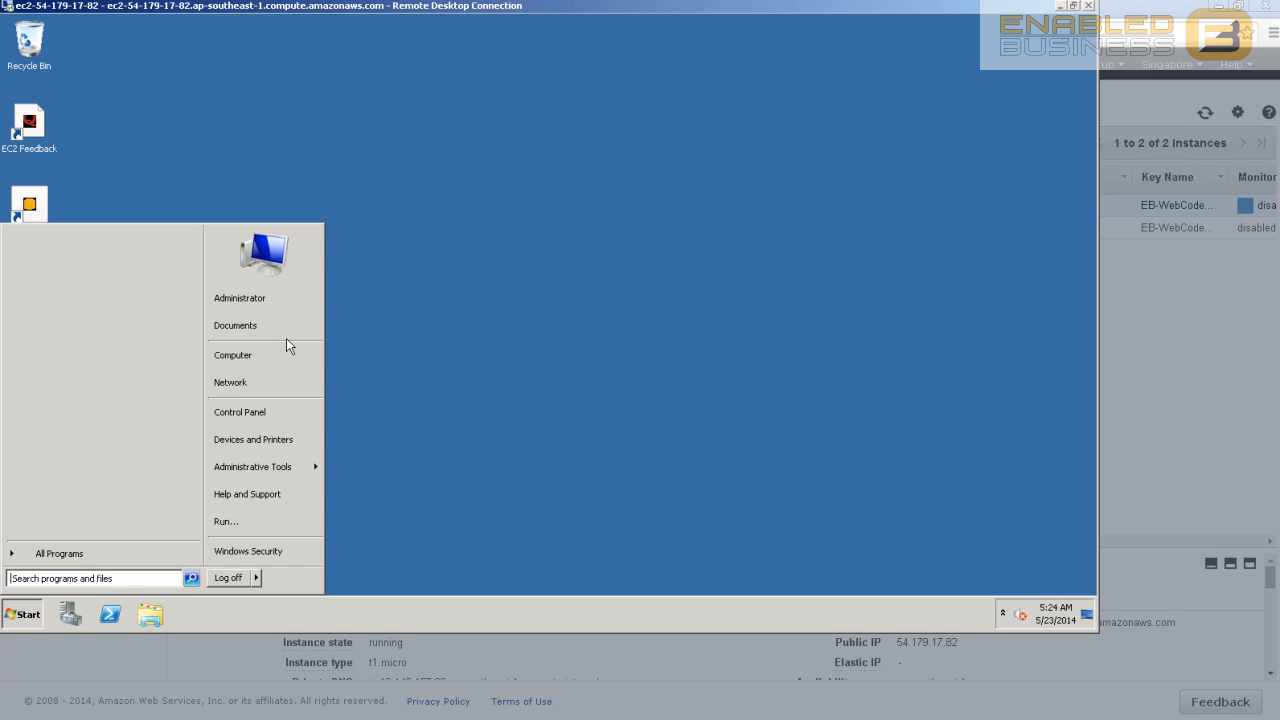
click(270, 374)
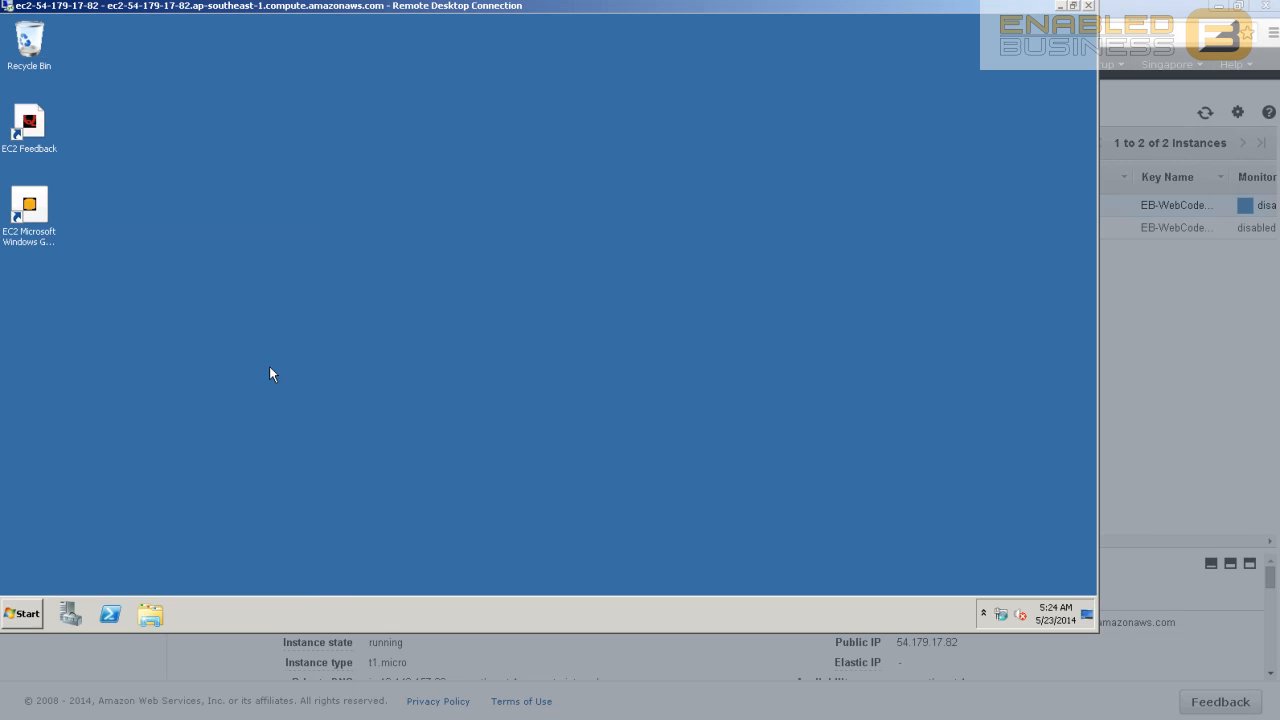
mouse_move(758, 618)
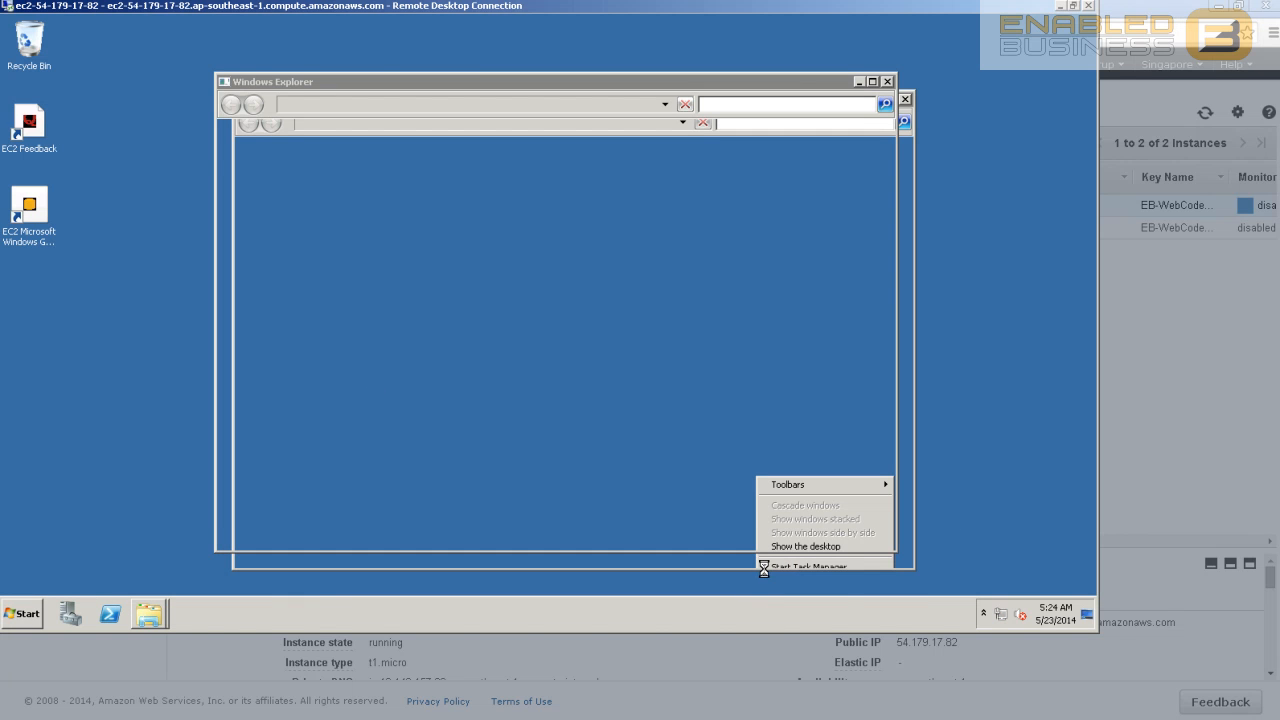
click(812, 566)
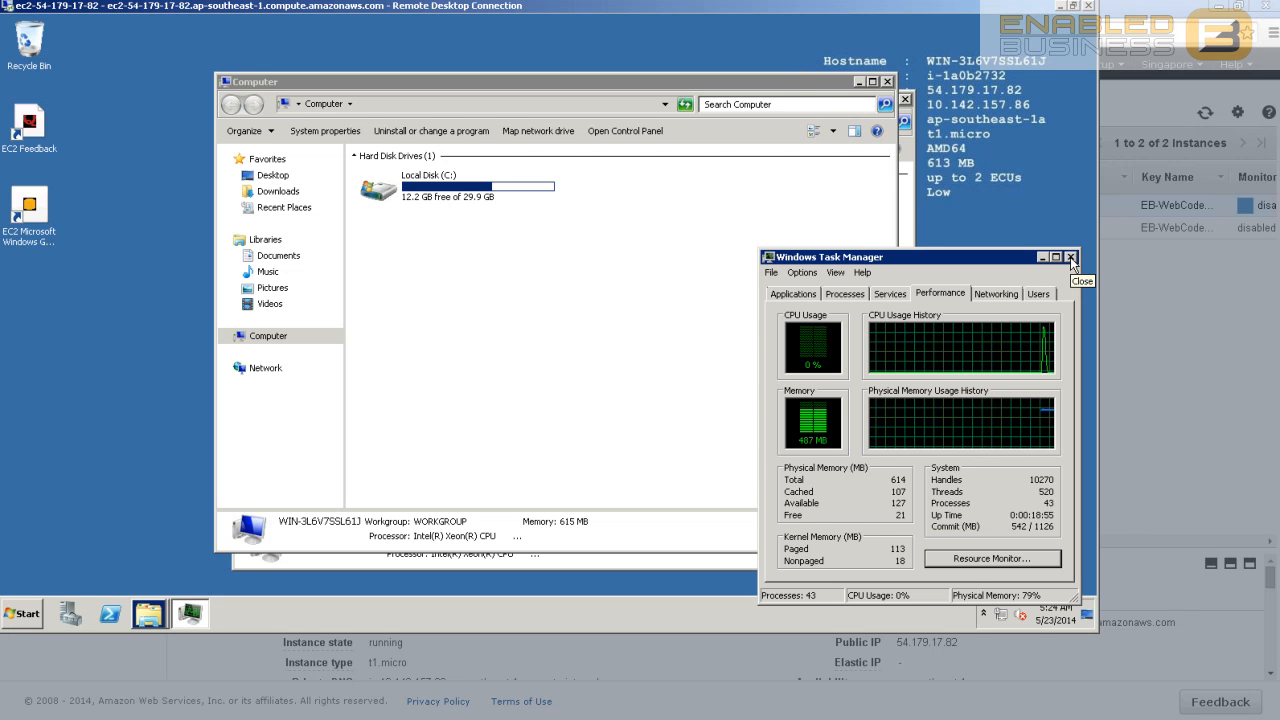
click(1070, 256)
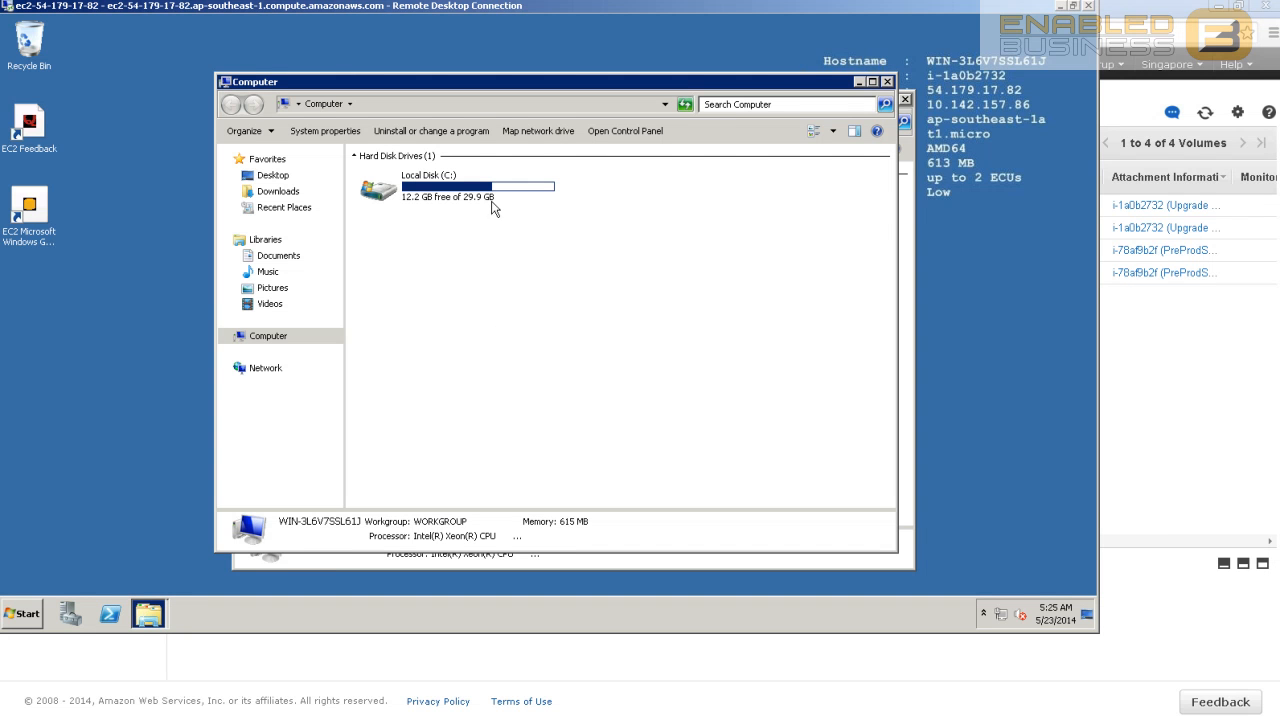
mouse_move(148, 592)
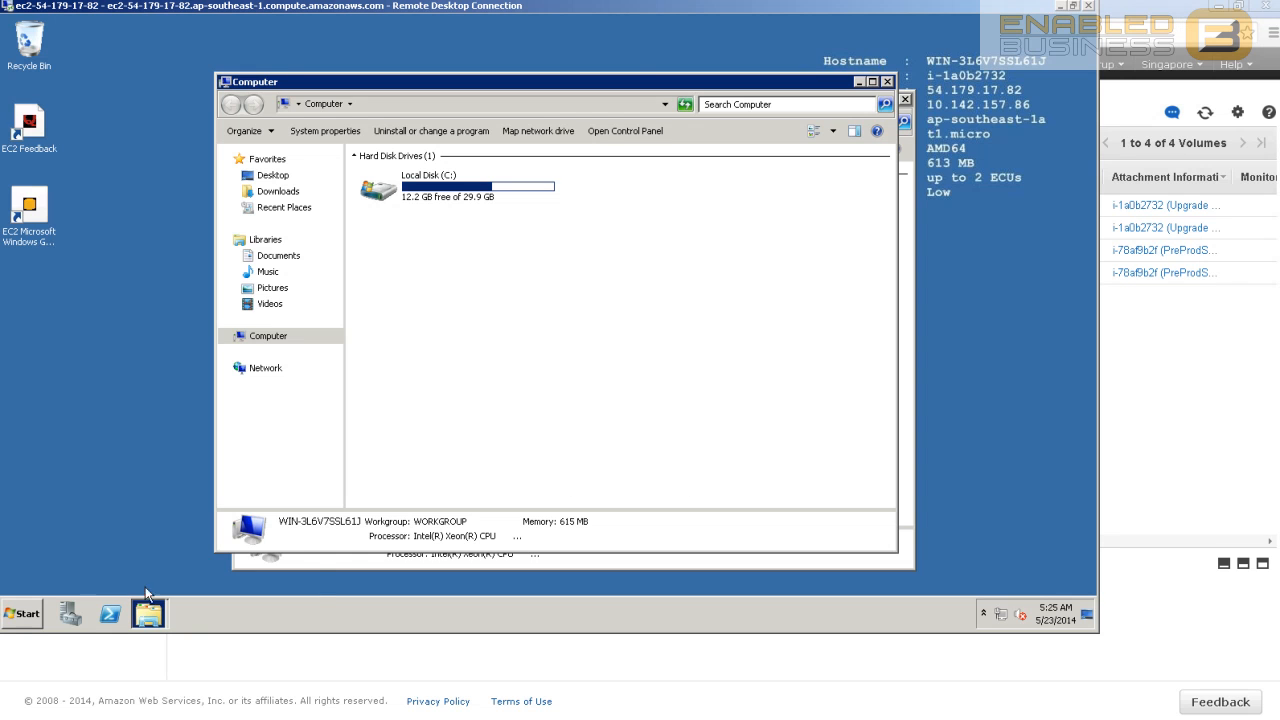
click(22, 612)
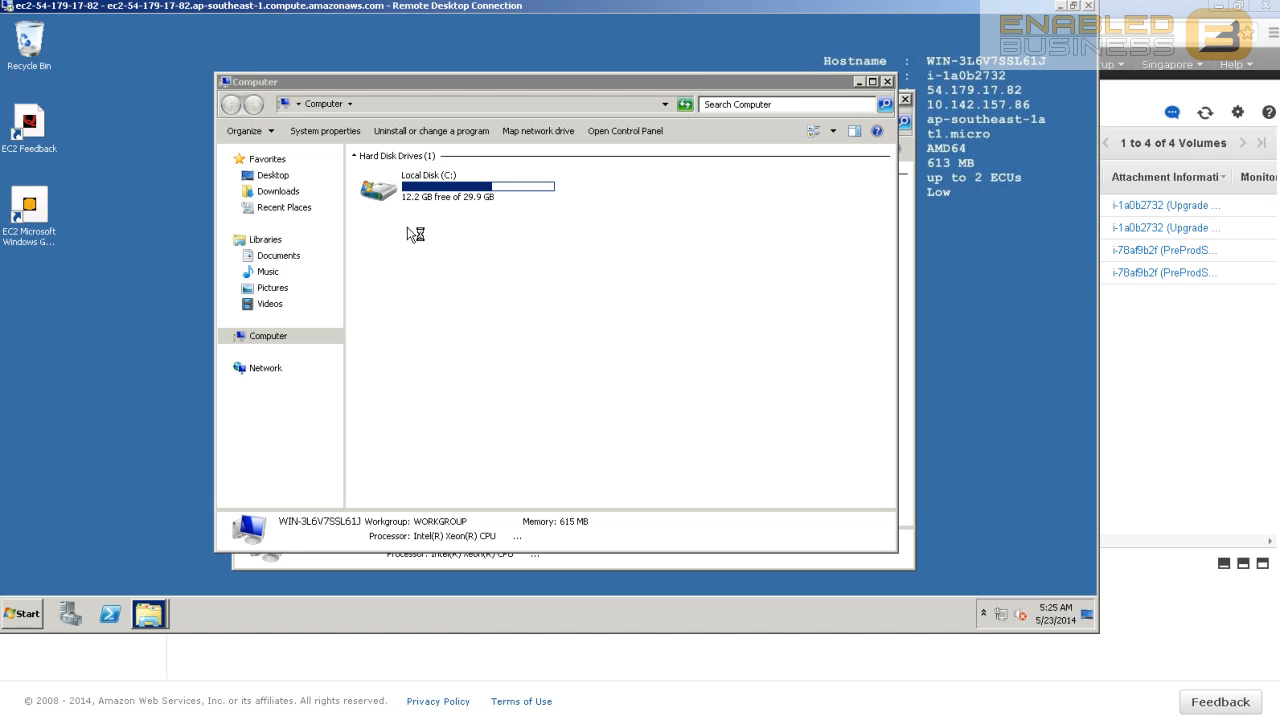
mouse_move(440, 236)
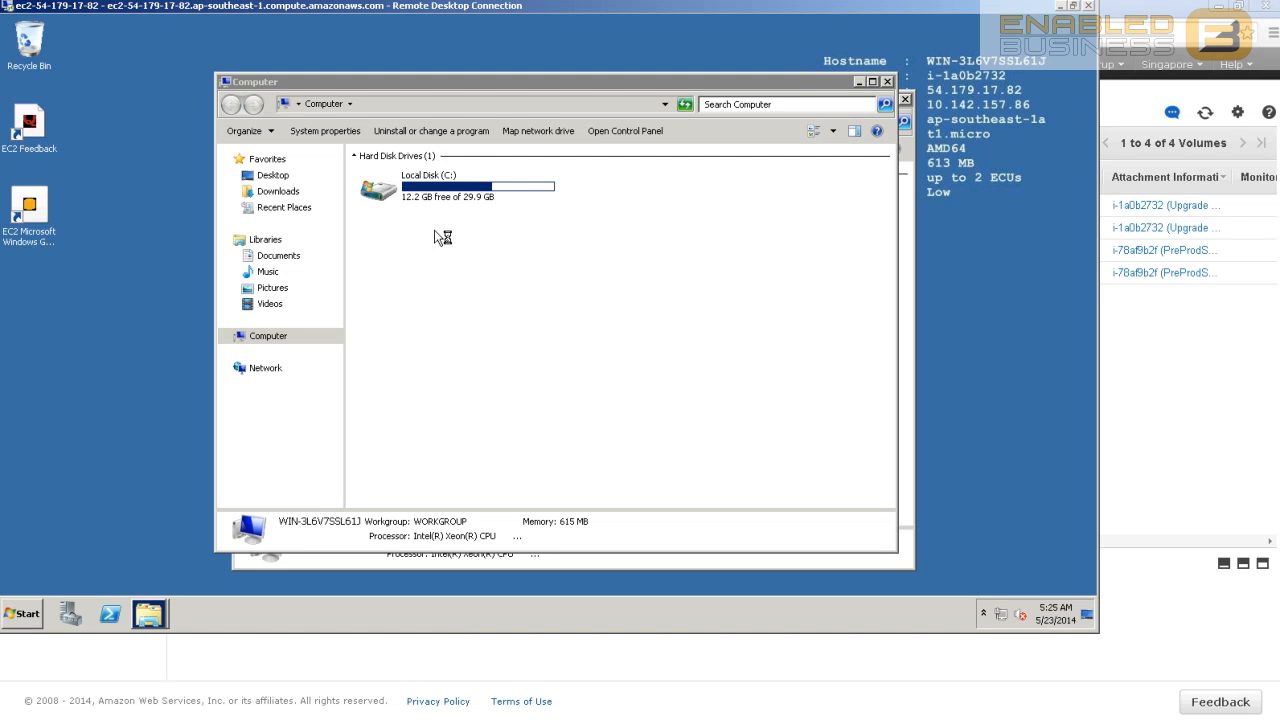
mouse_move(536, 300)
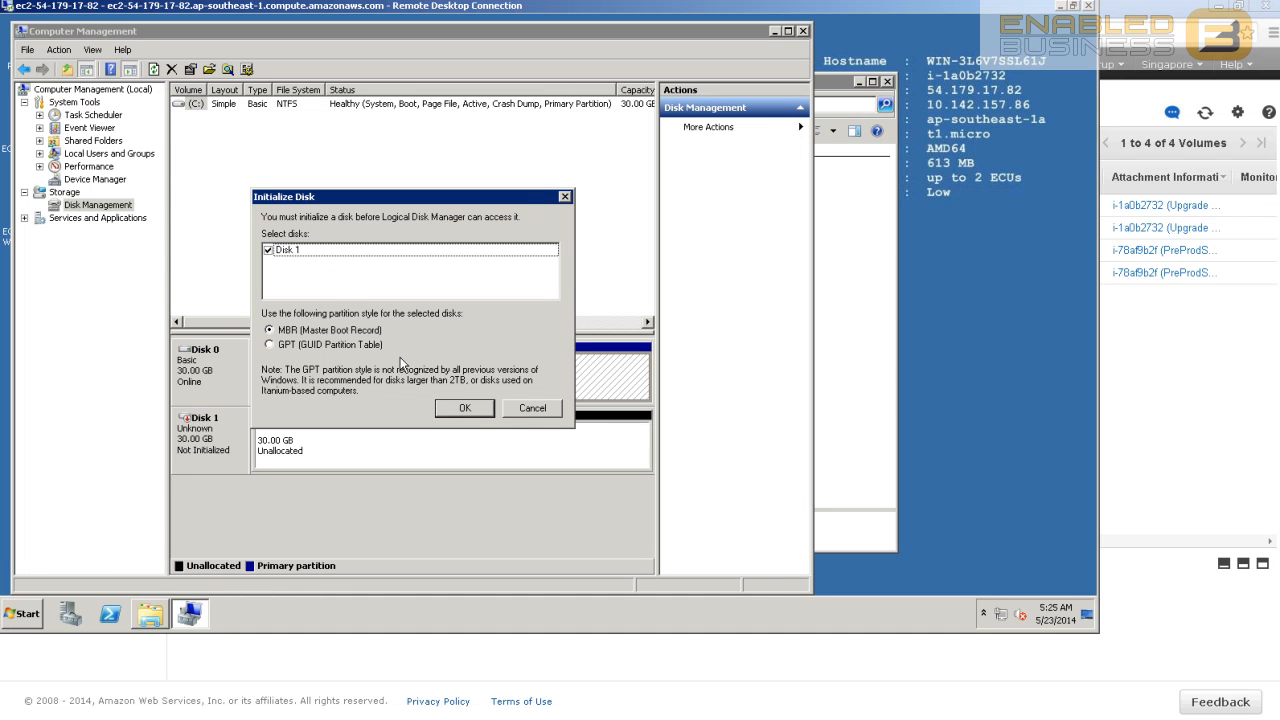
mouse_move(470, 230)
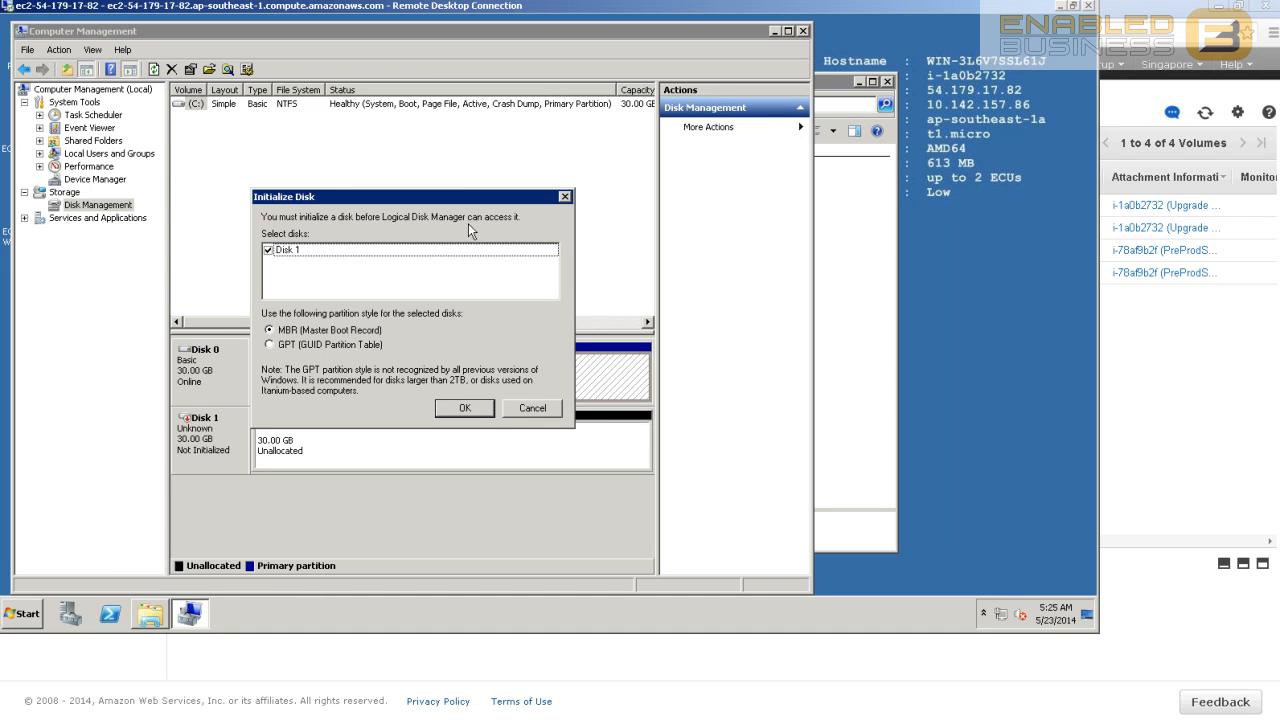
mouse_move(536, 368)
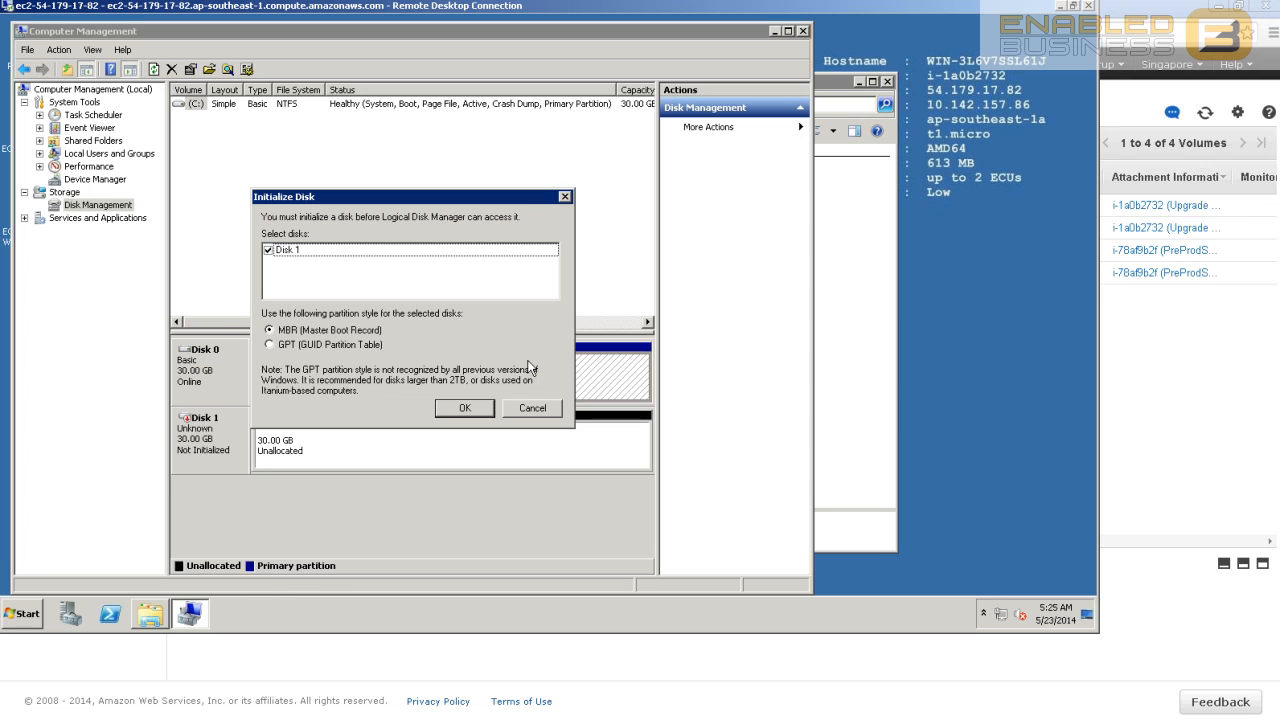
mouse_move(316, 356)
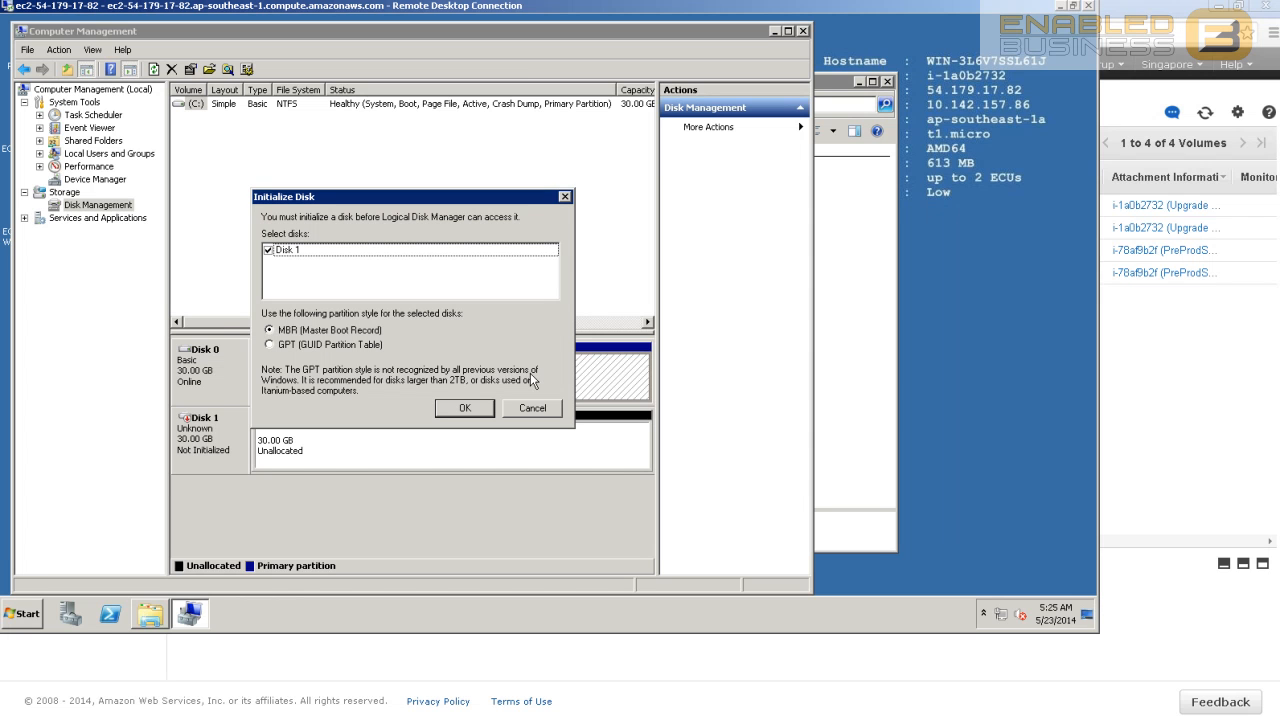
mouse_move(508, 424)
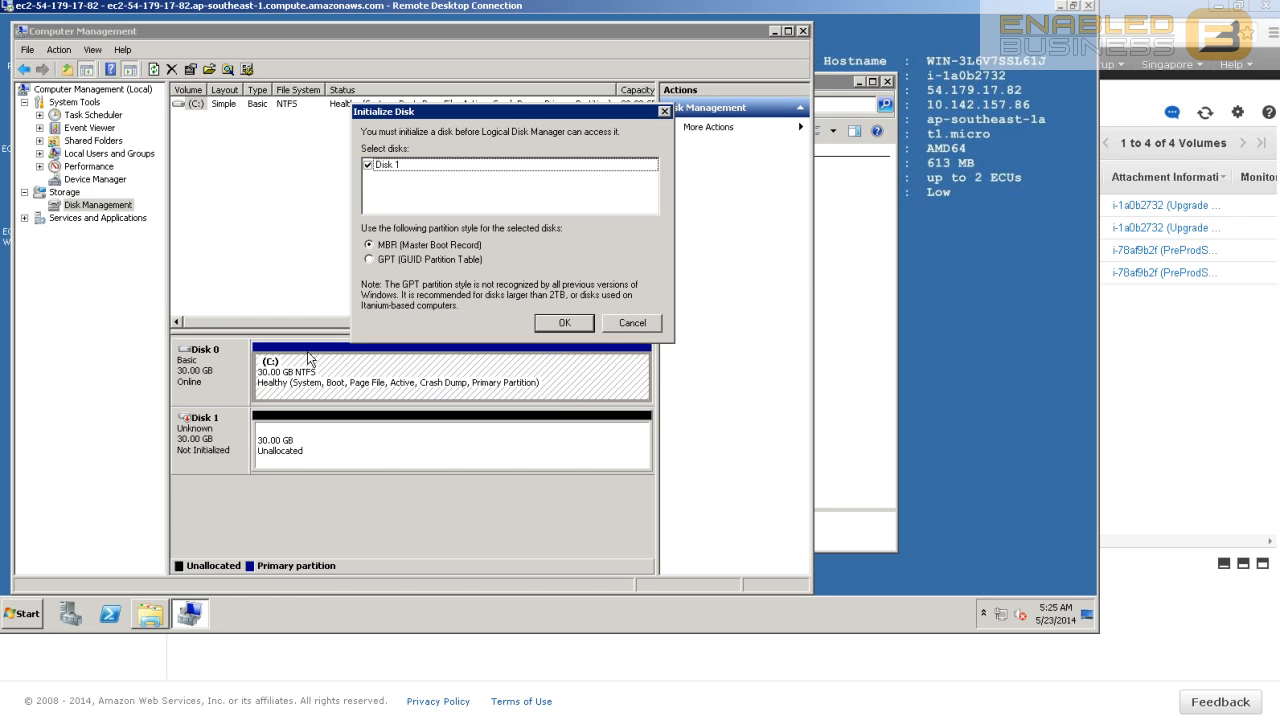
mouse_move(458, 398)
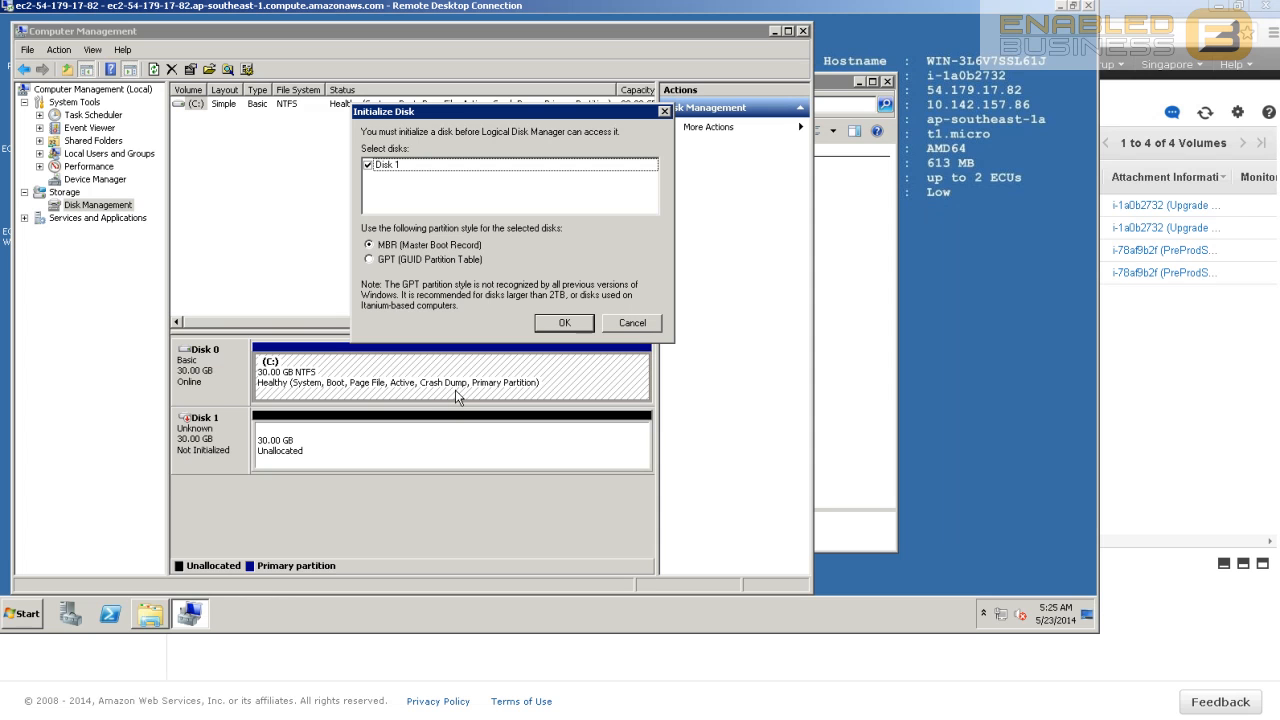
mouse_move(192, 454)
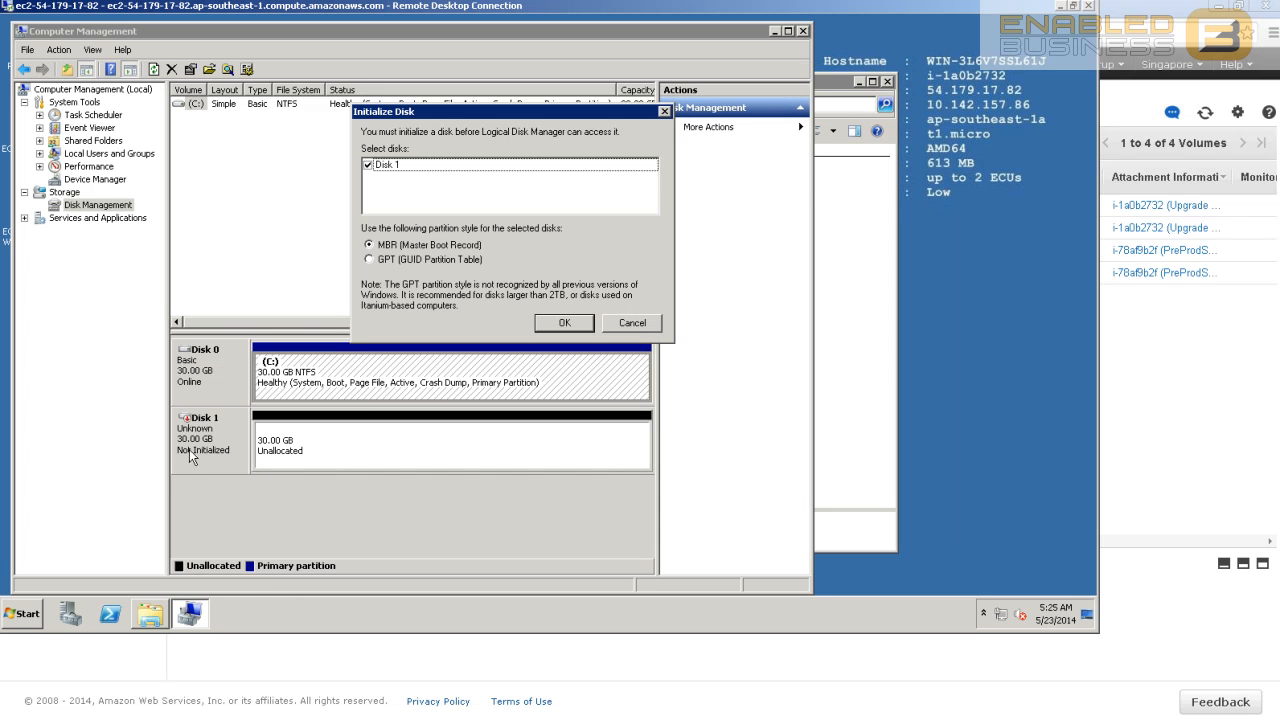
mouse_move(564, 324)
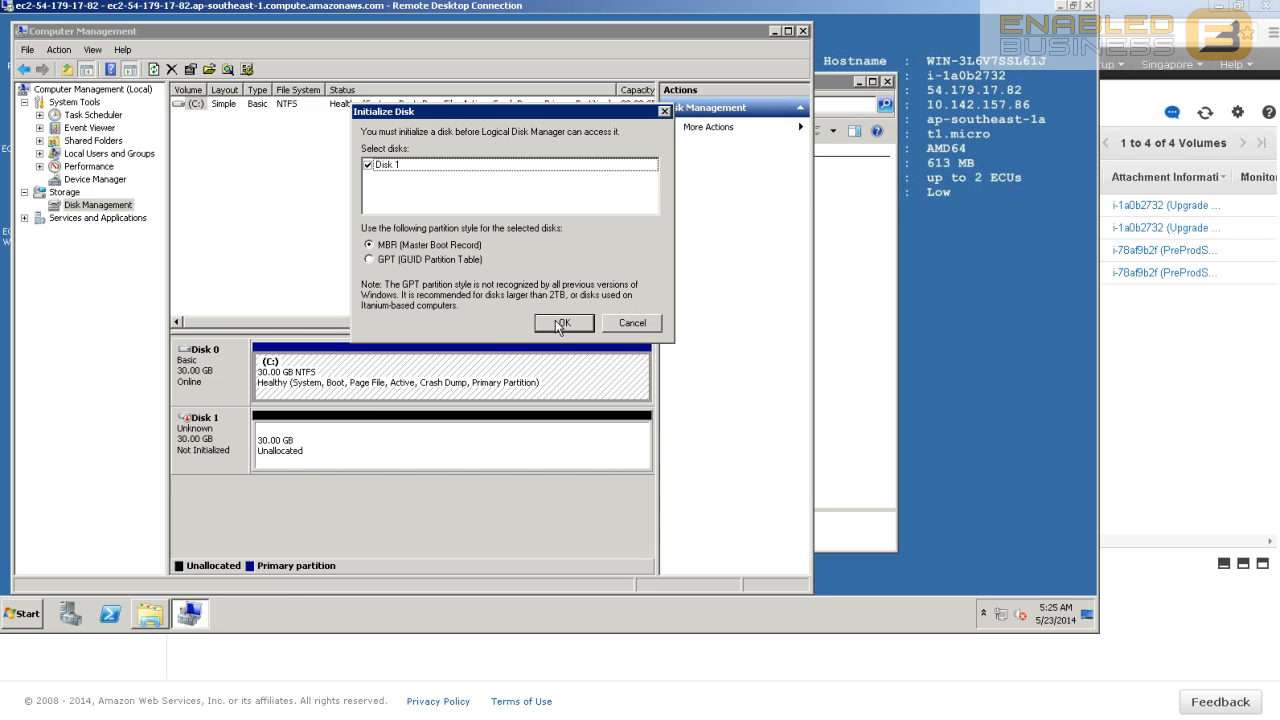
- Initialize the new 30 GB Disk 1 with MBR so it comes online
click(564, 324)
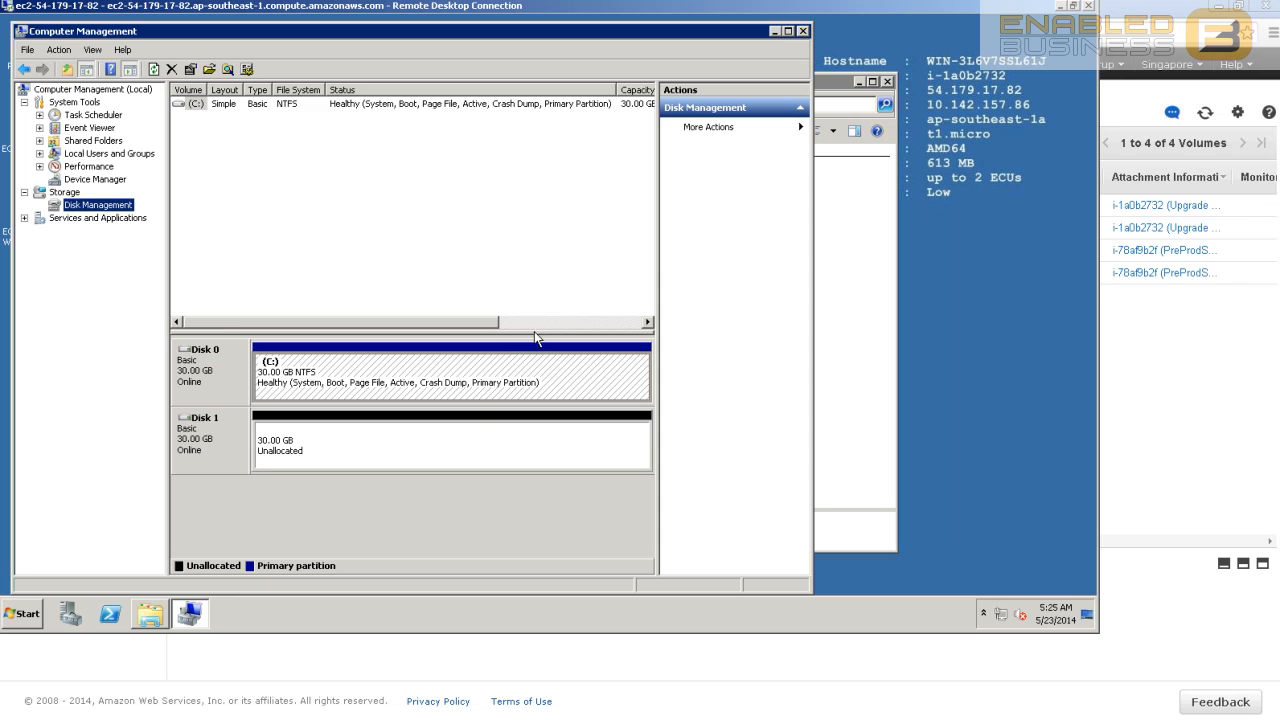
mouse_move(364, 308)
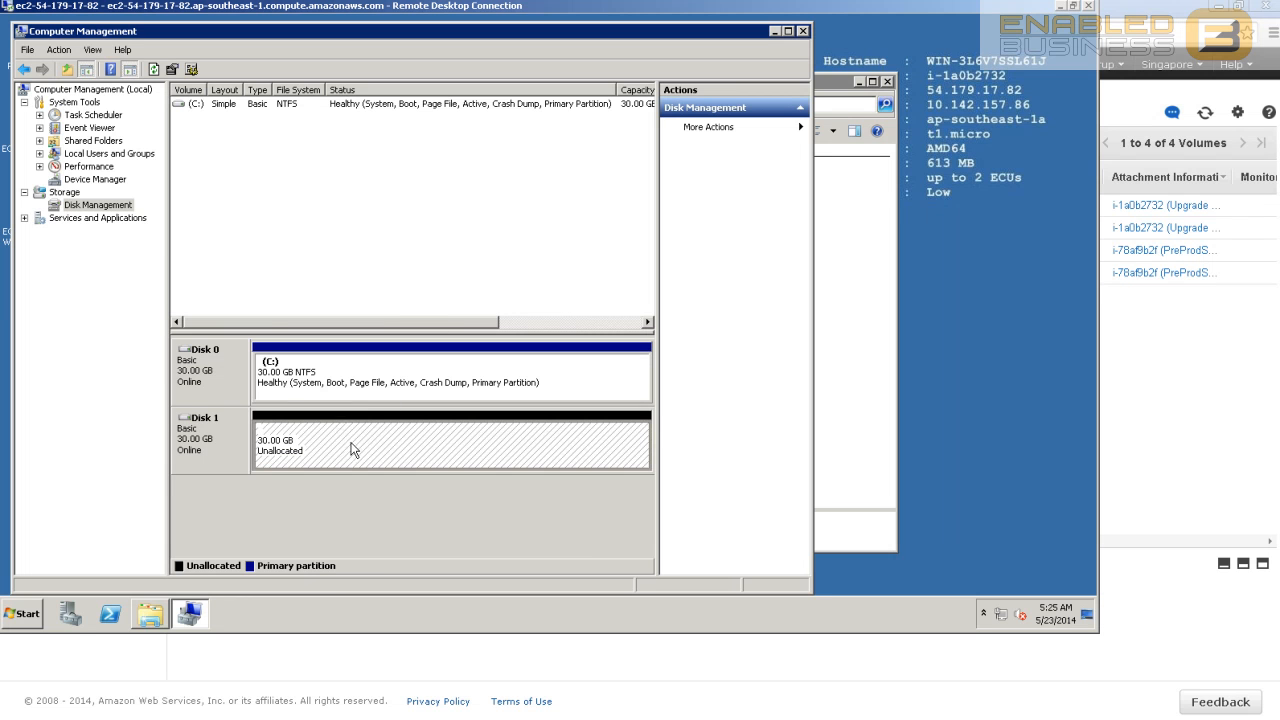
- Bring up the New Simple Volume option for Disk 1's unallocated 30 GB space
right_click(96, 204)
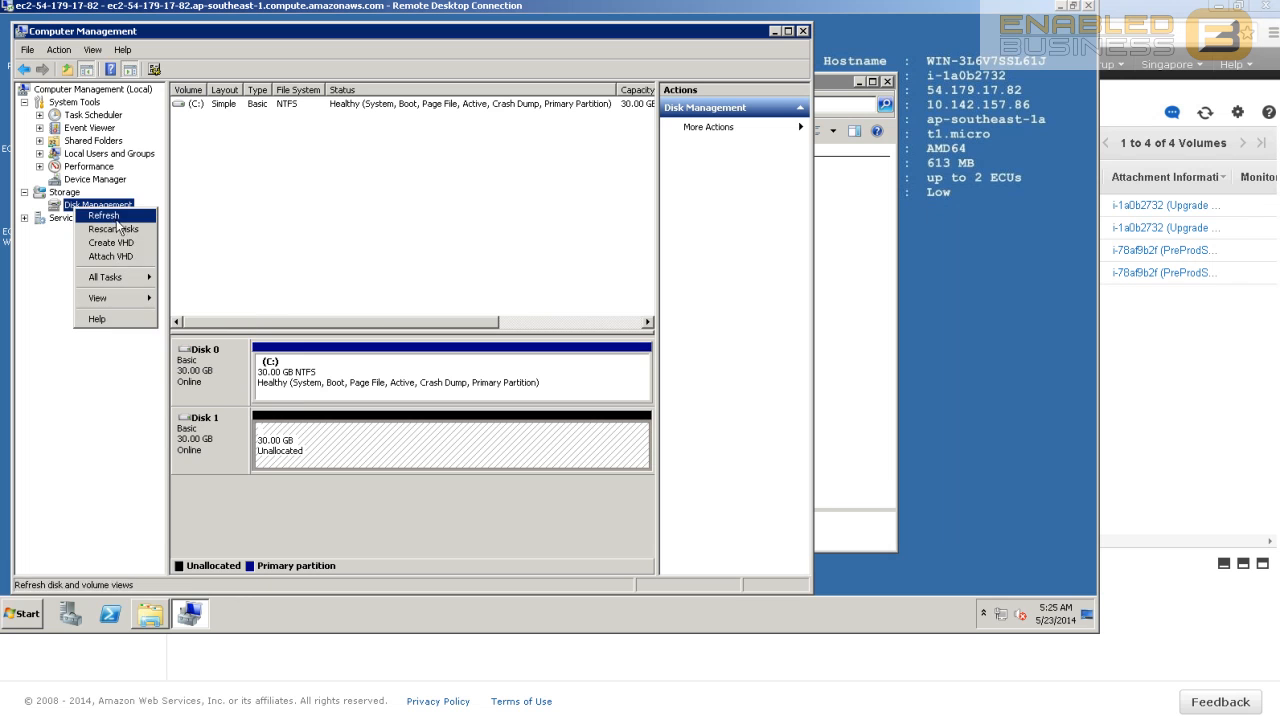
click(102, 216)
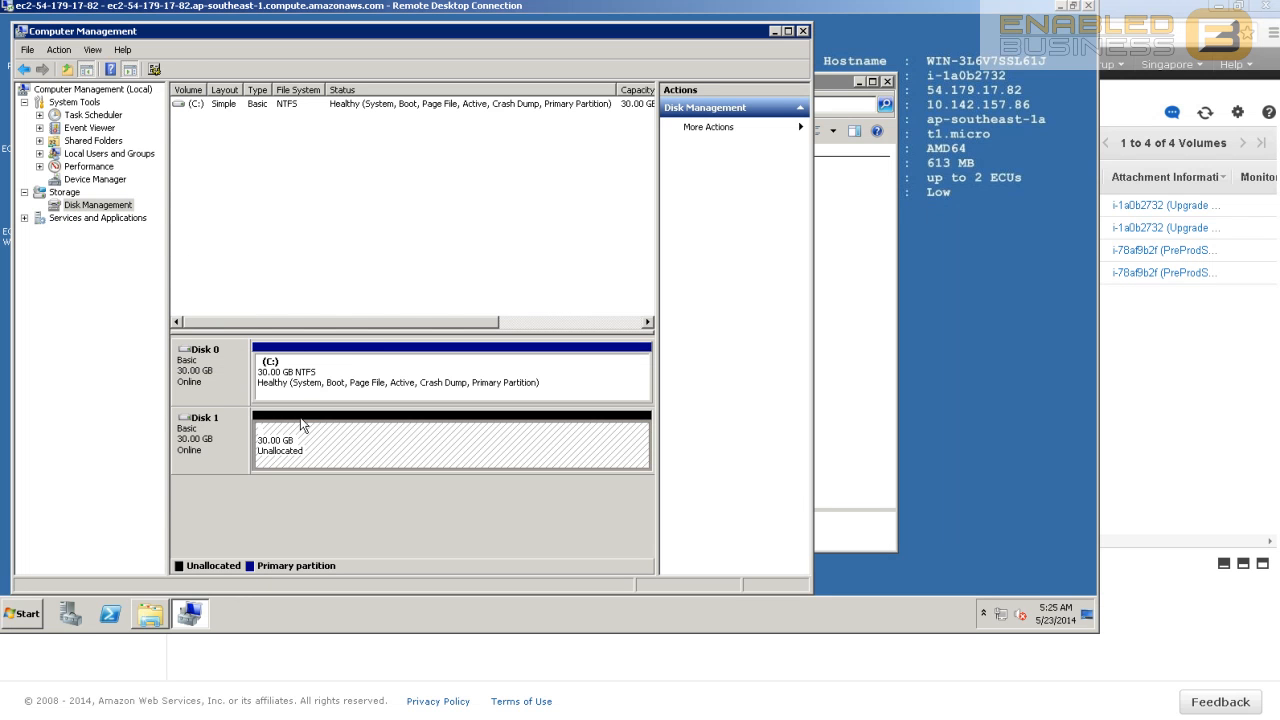
right_click(302, 424)
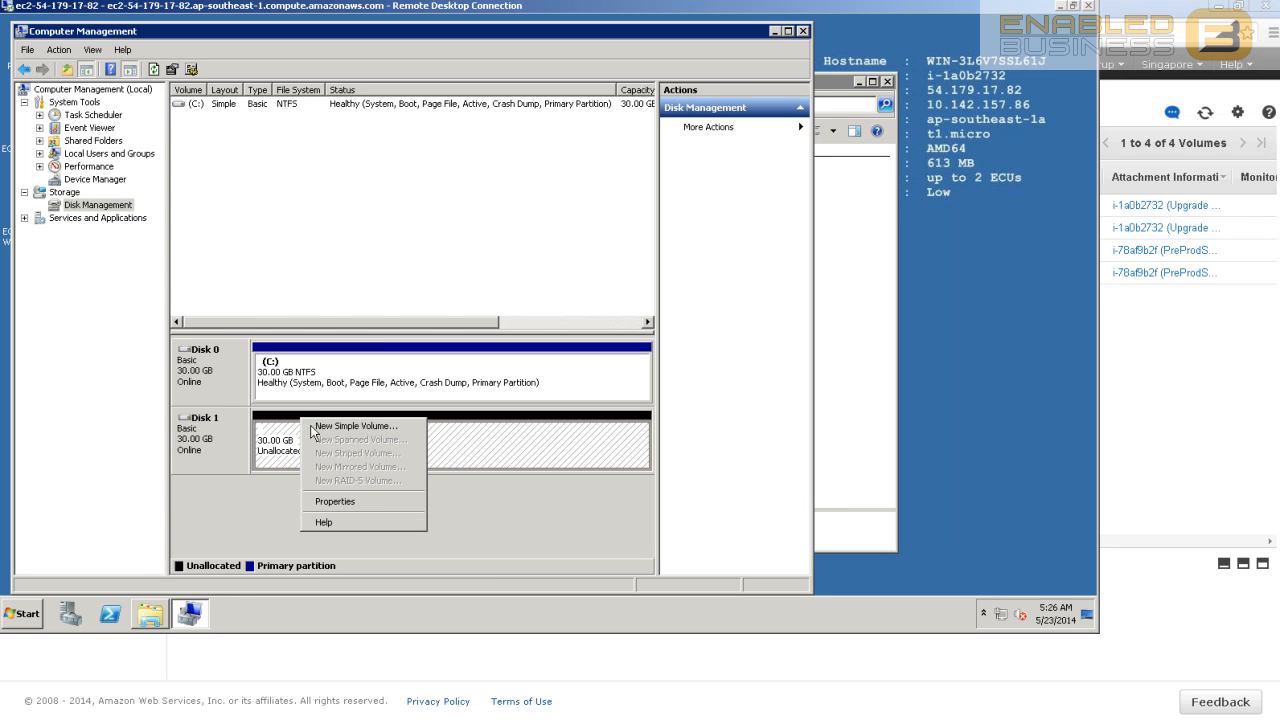
- Start a new simple volume on Disk 1, keeping the full 30717 MB size and drive letter D
click(352, 424)
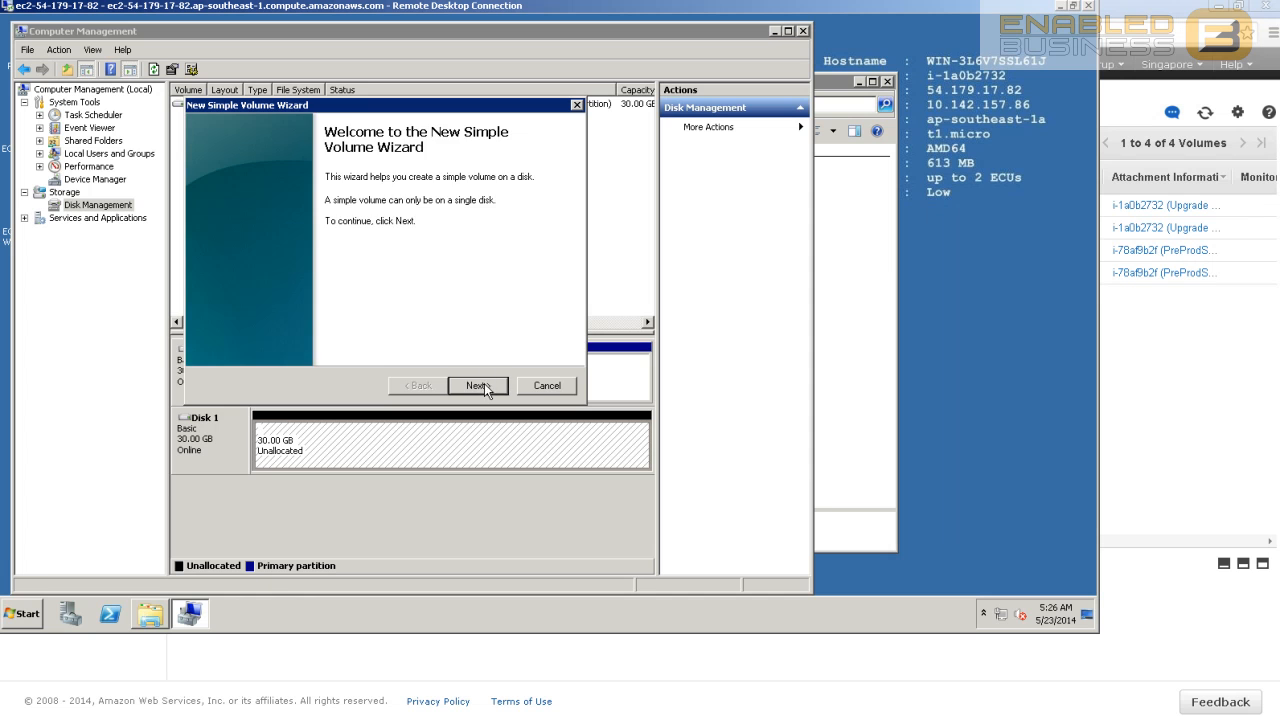
click(476, 384)
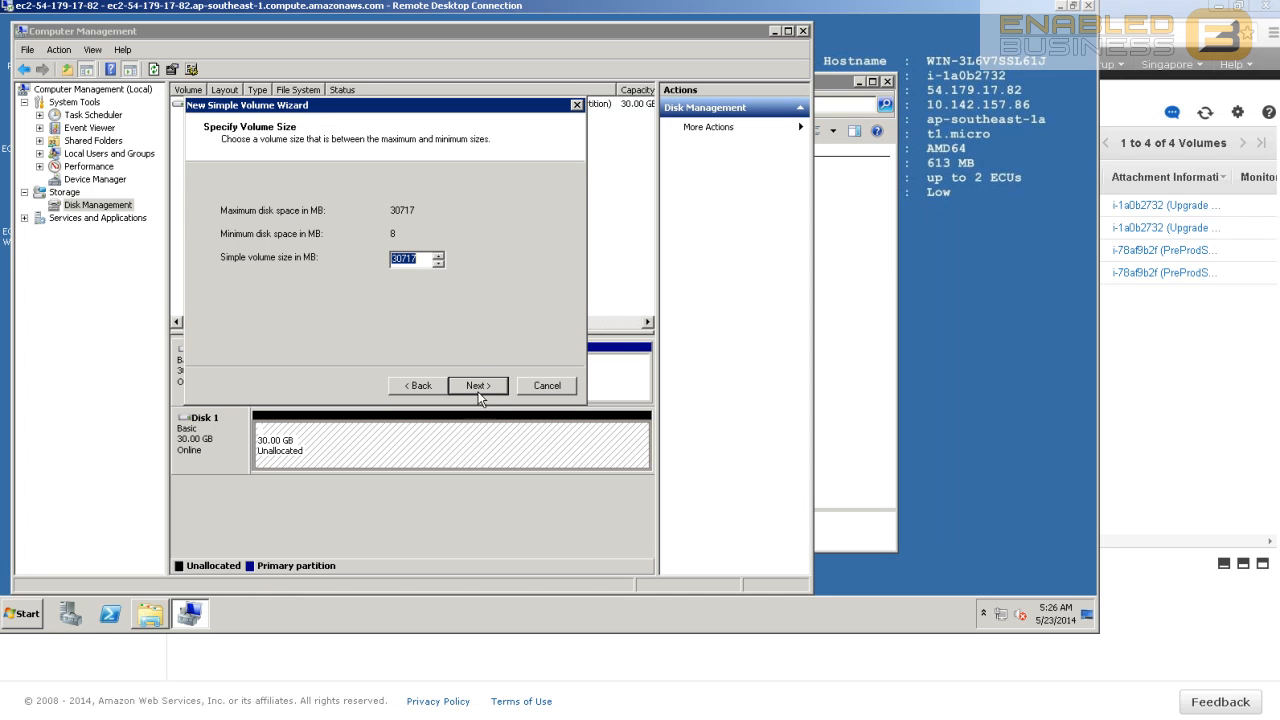
click(476, 384)
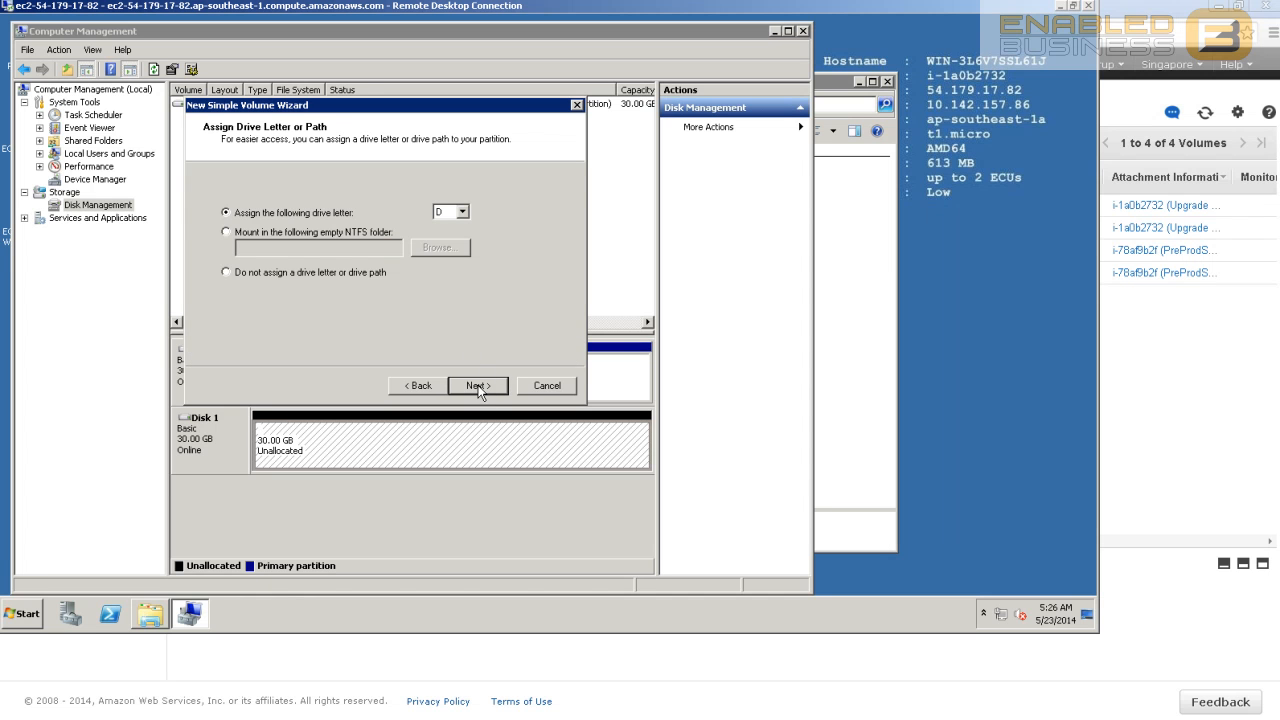
click(476, 384)
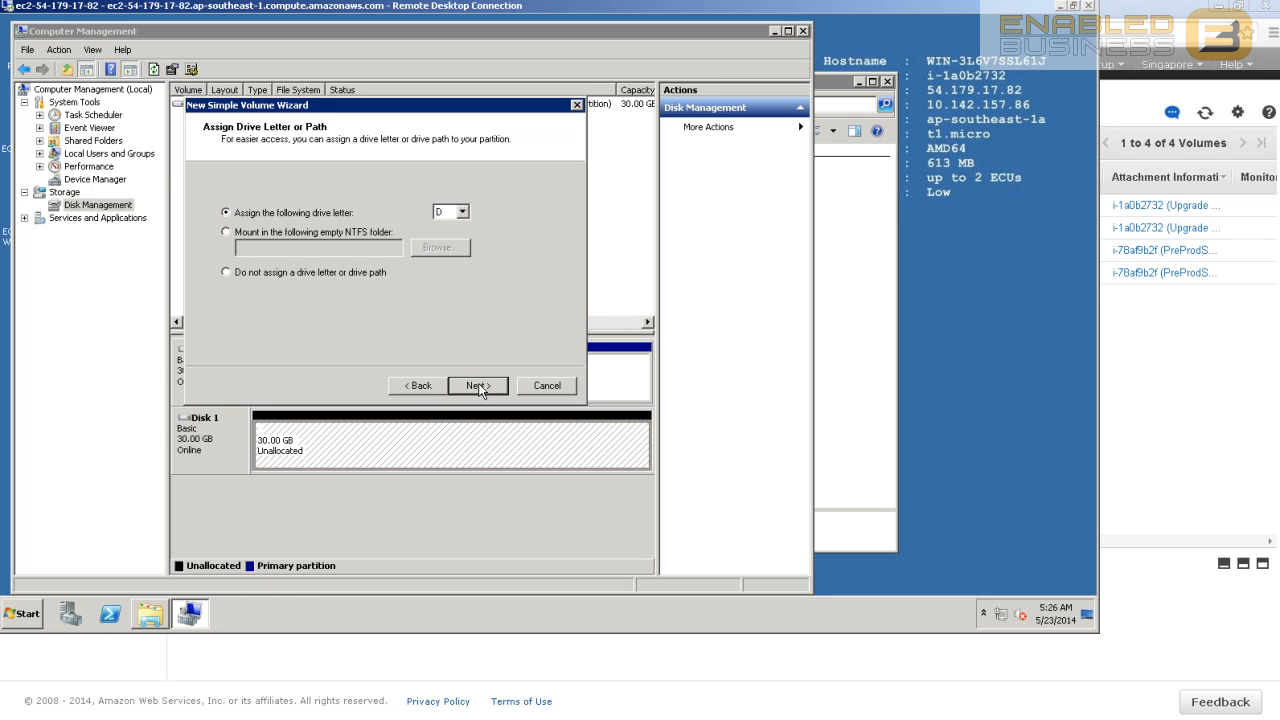
- Keep the NTFS quick format settings and finish creating the volume
click(478, 384)
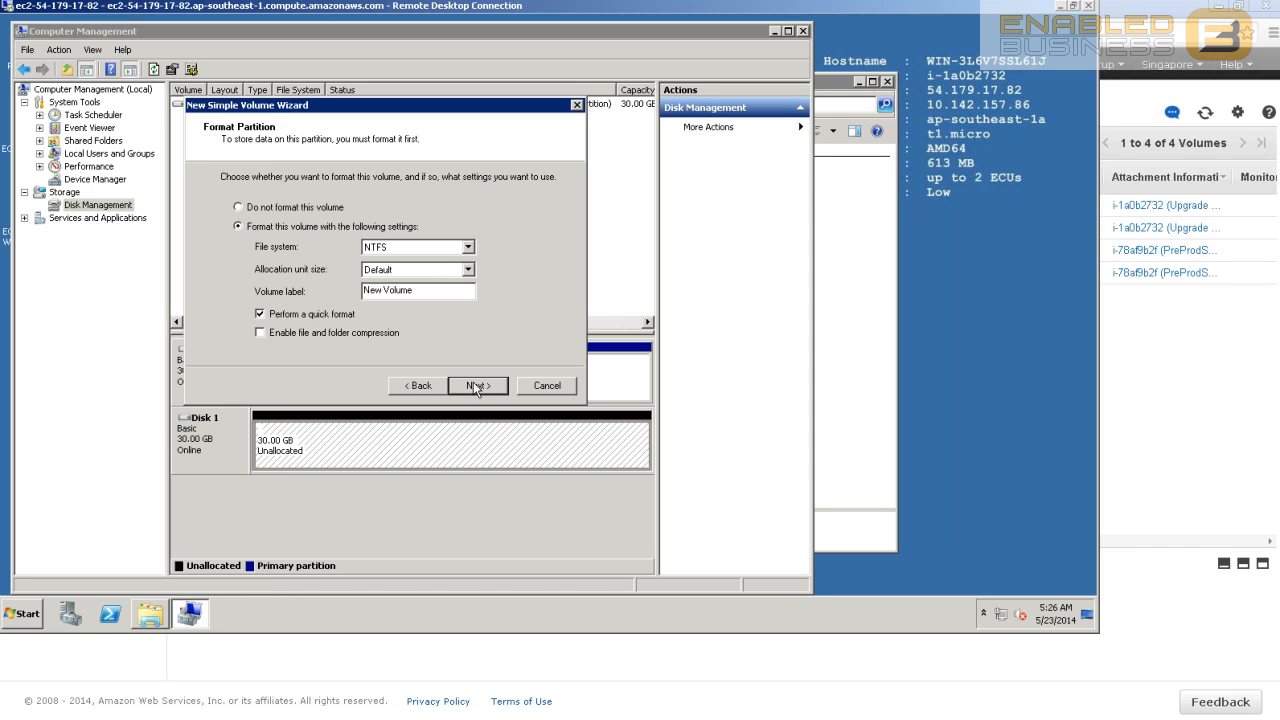
mouse_move(486, 390)
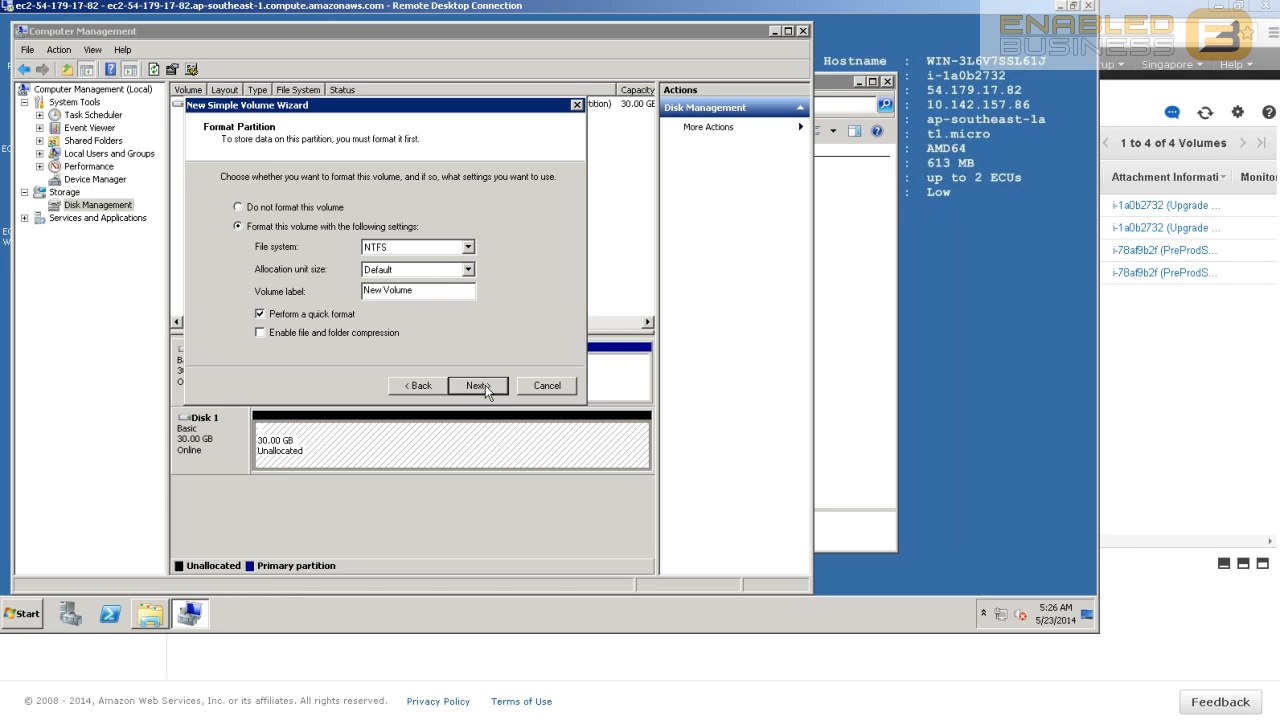
click(476, 384)
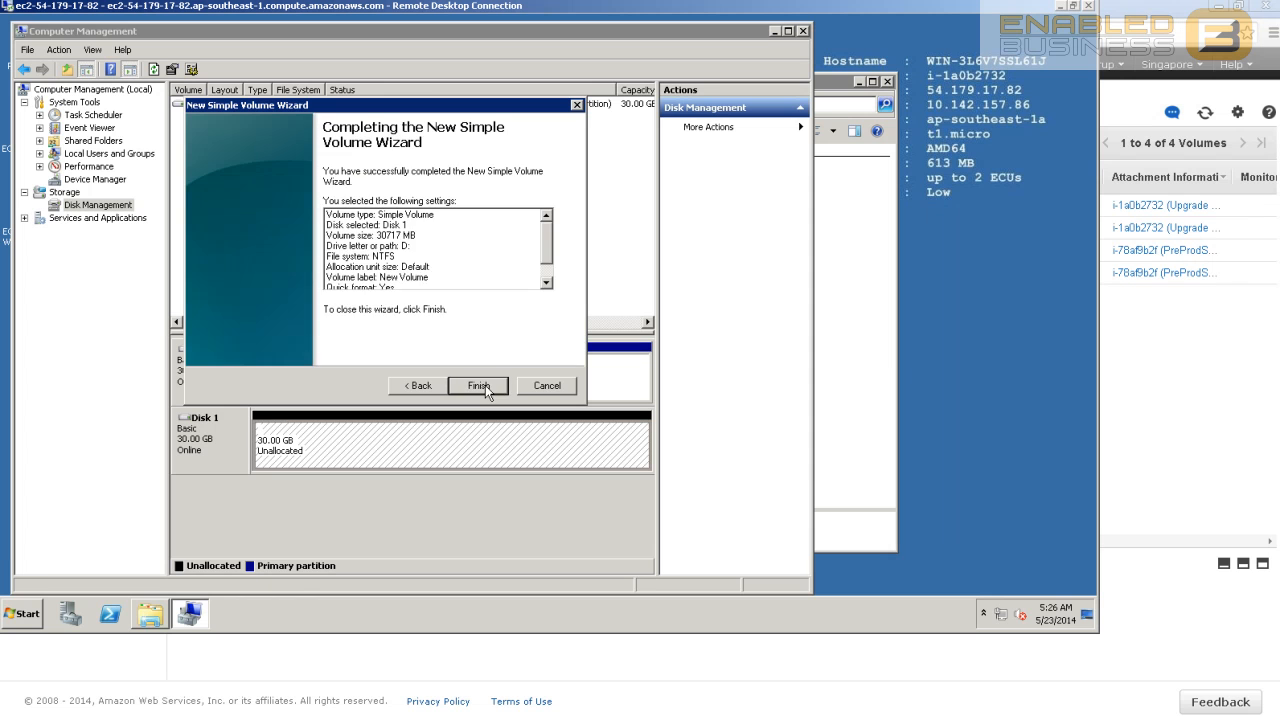
click(478, 384)
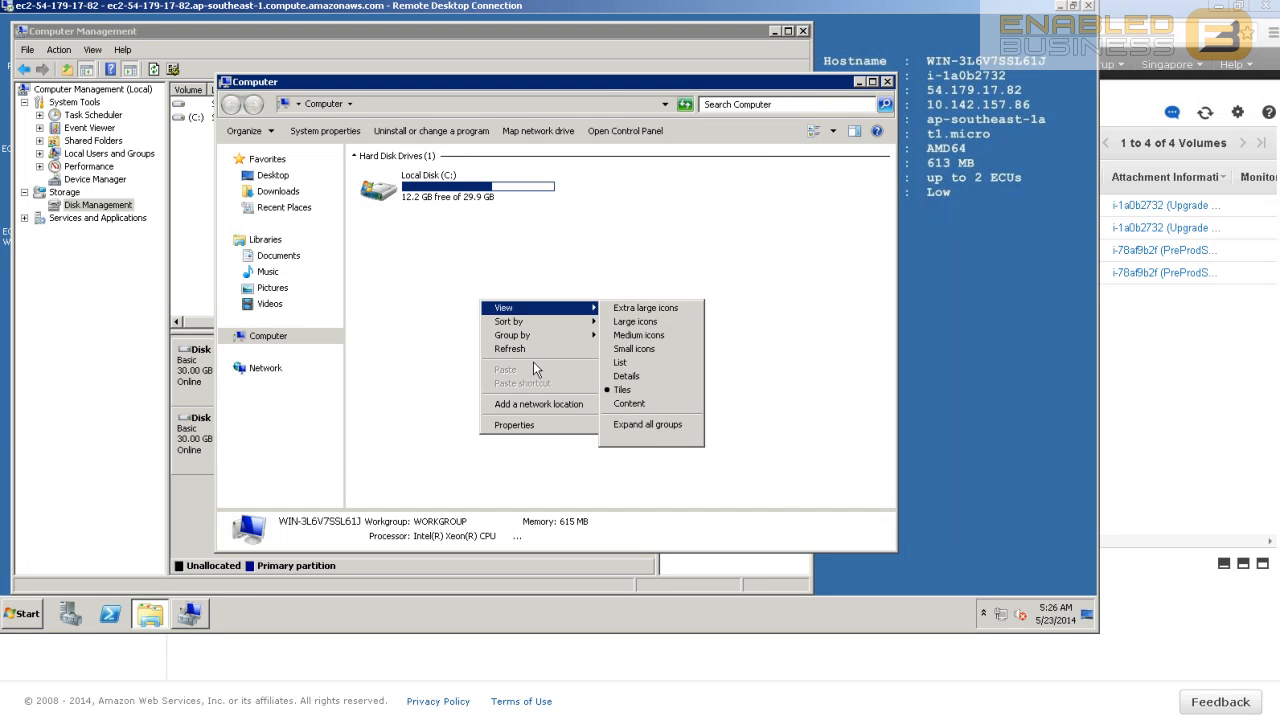
- Close Computer Management after Disk 1 shows the healthy New Volume (D:), then bring up Start
click(856, 104)
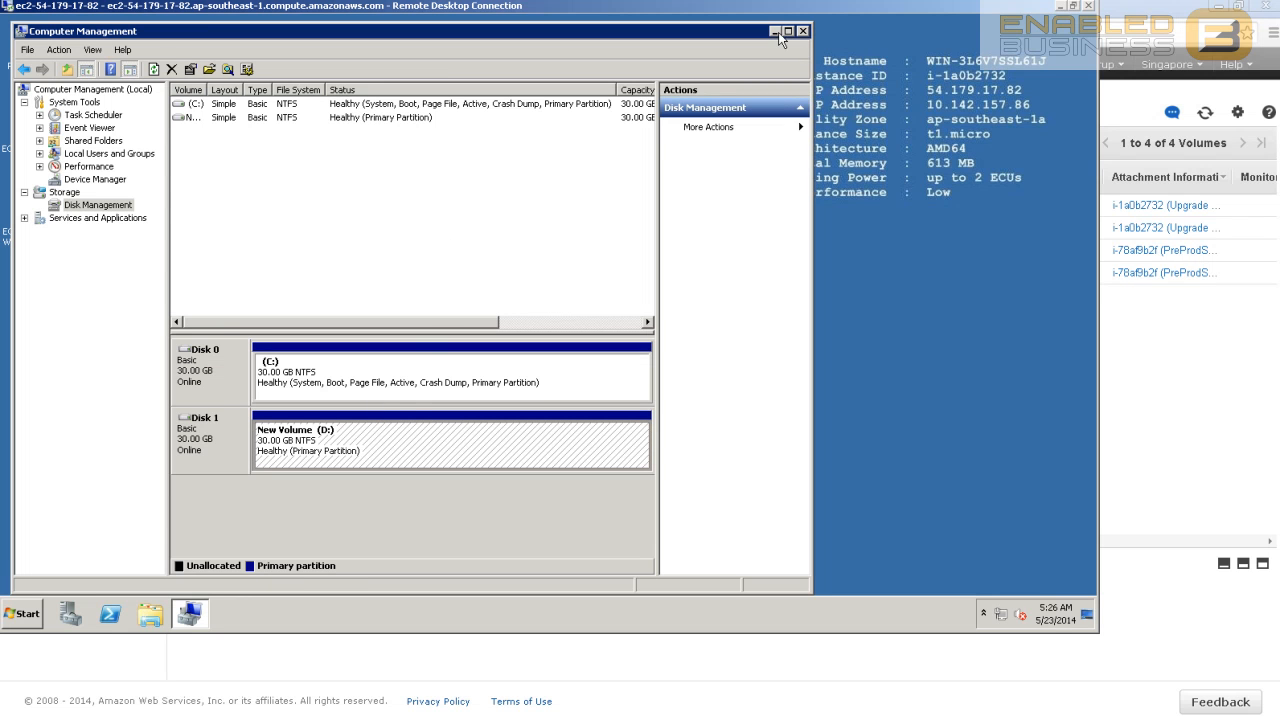
mouse_move(196, 132)
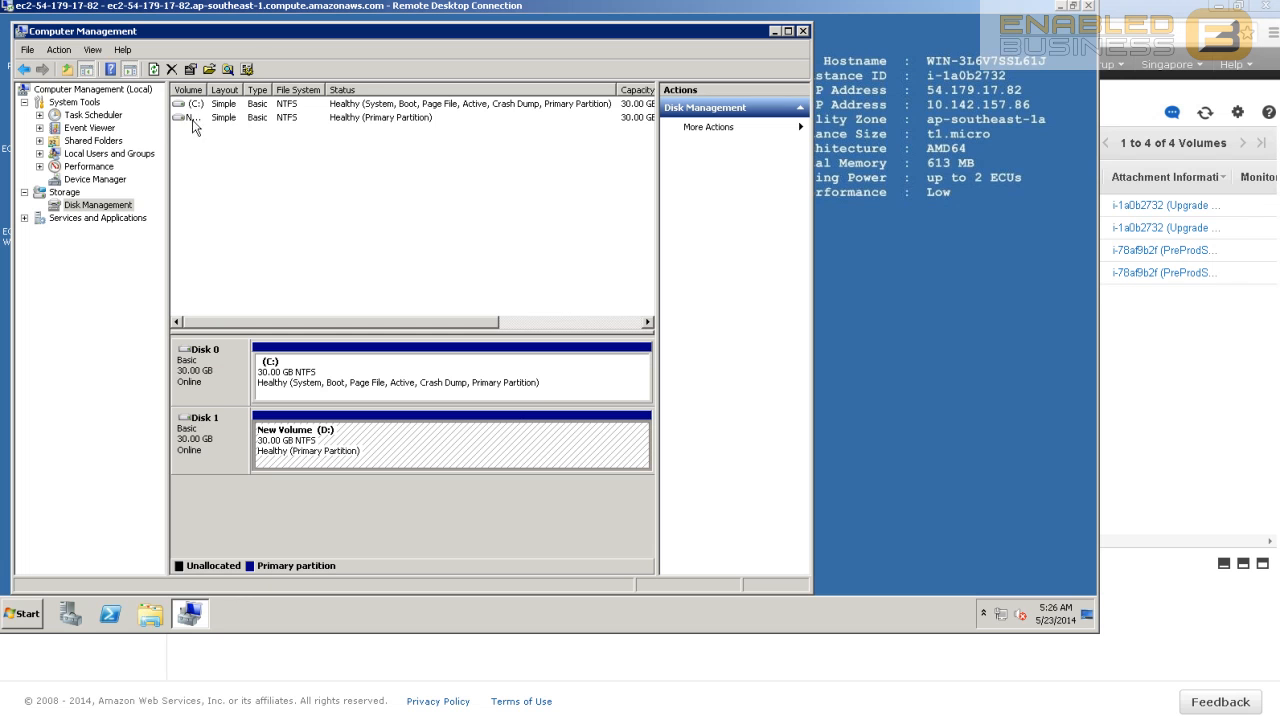
click(200, 132)
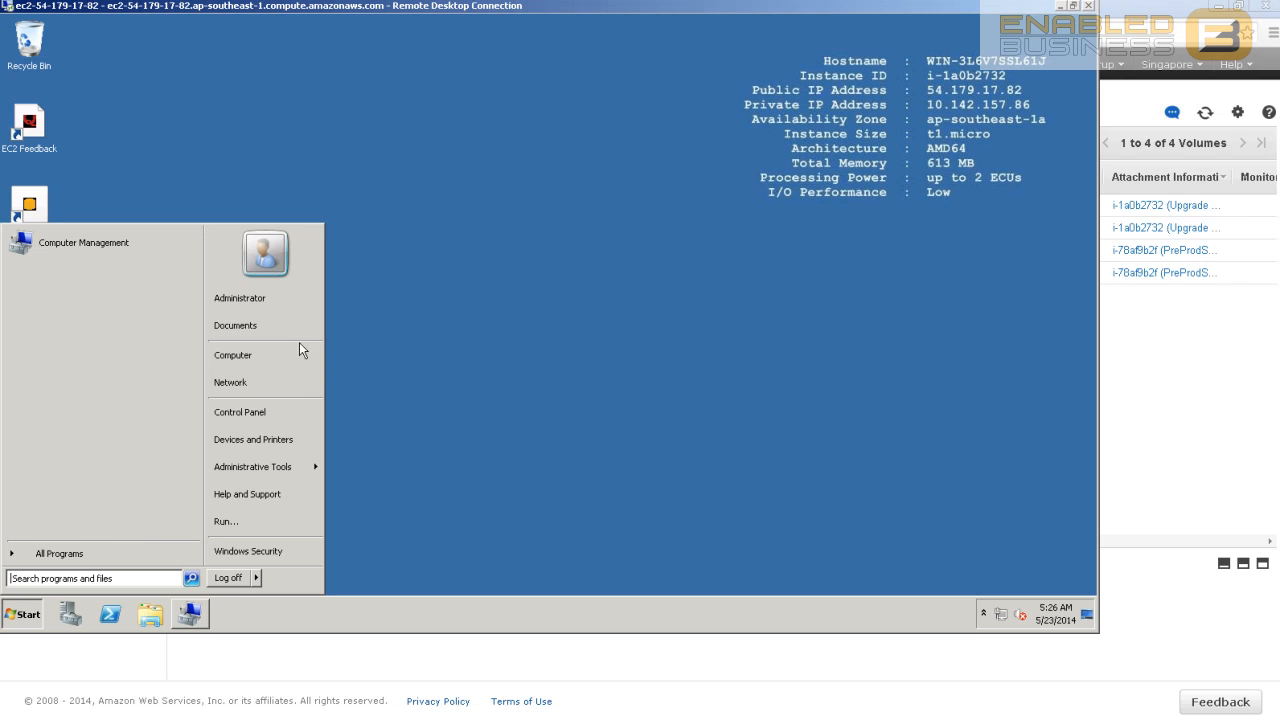
- Show the computer's drives and open the empty New Volume (D:)
click(232, 356)
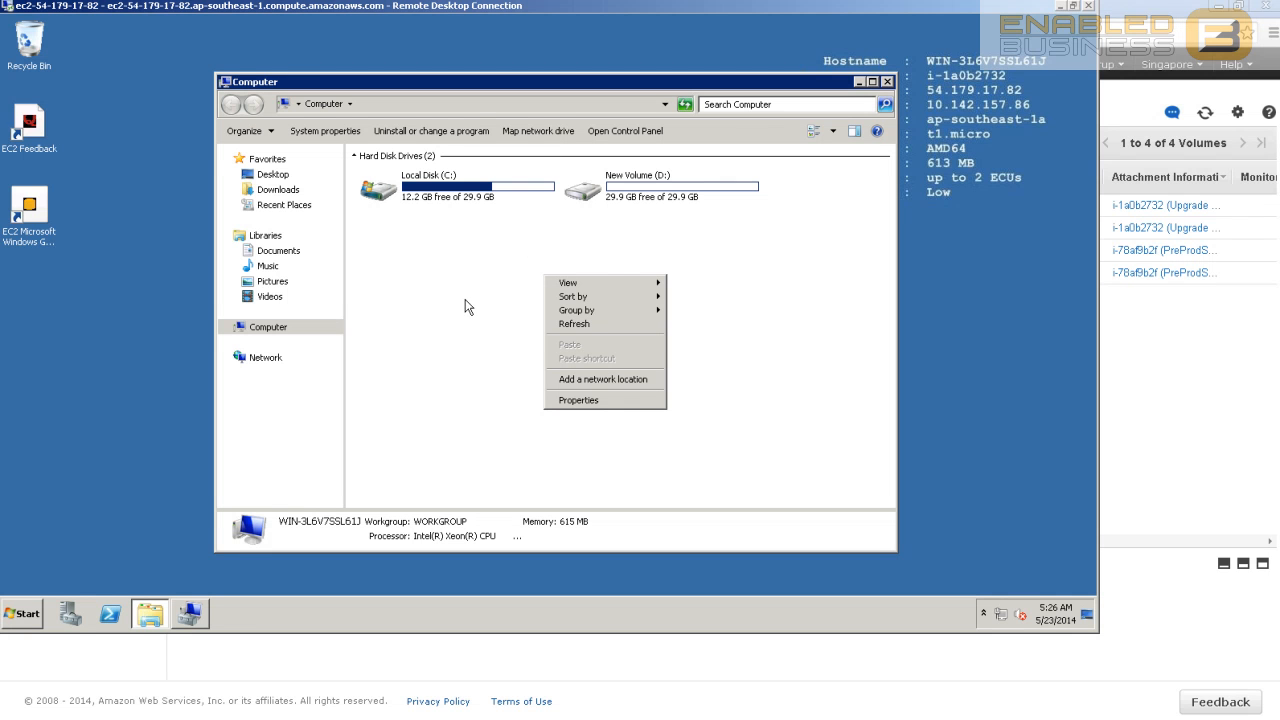
click(568, 204)
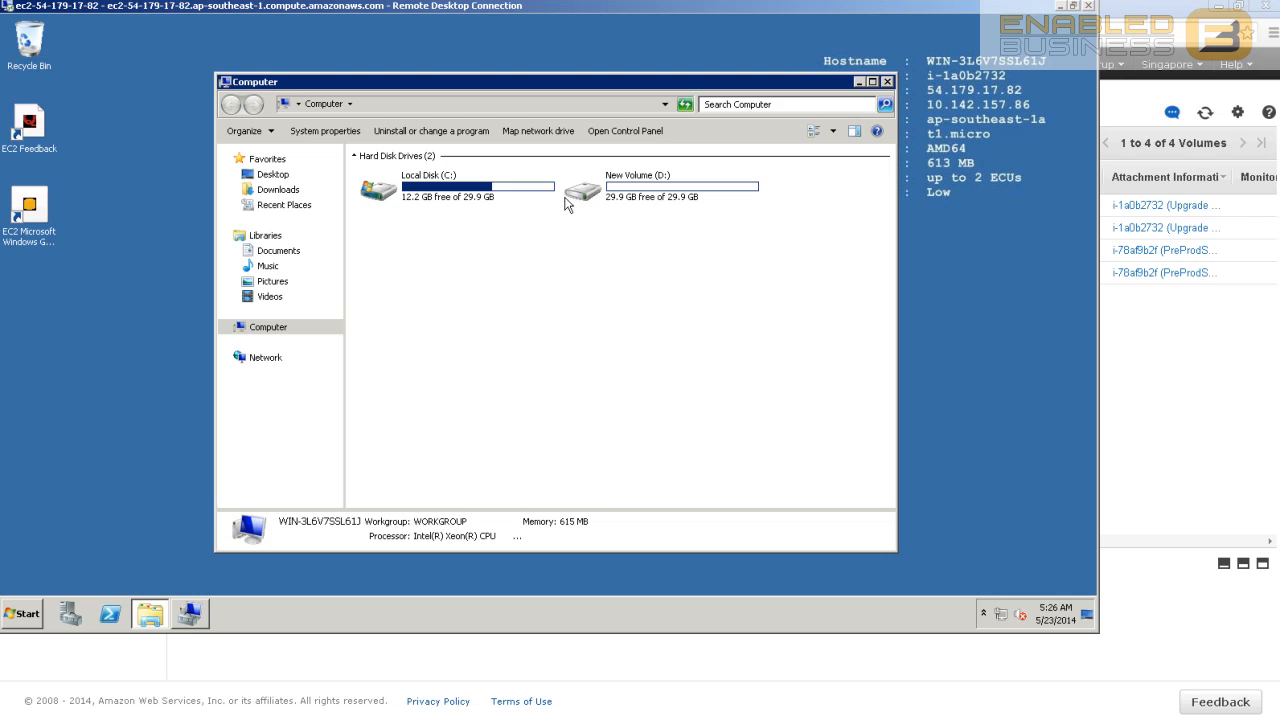
double_click(580, 190)
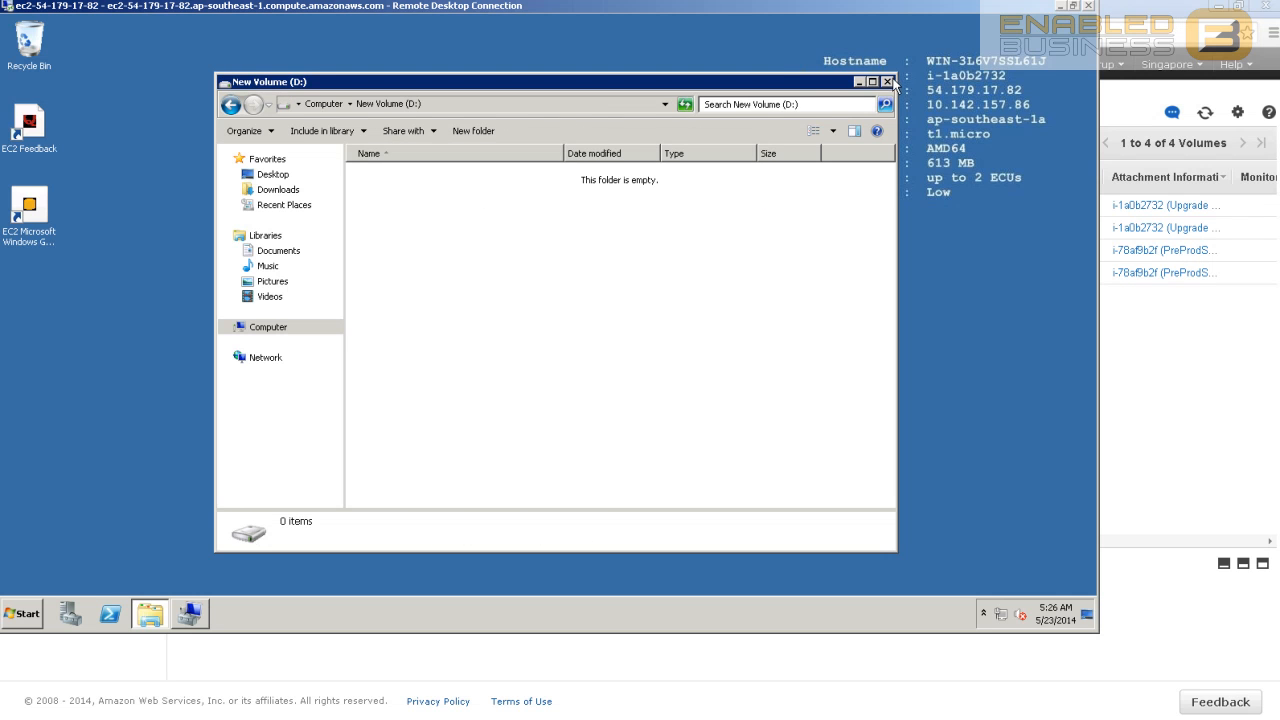